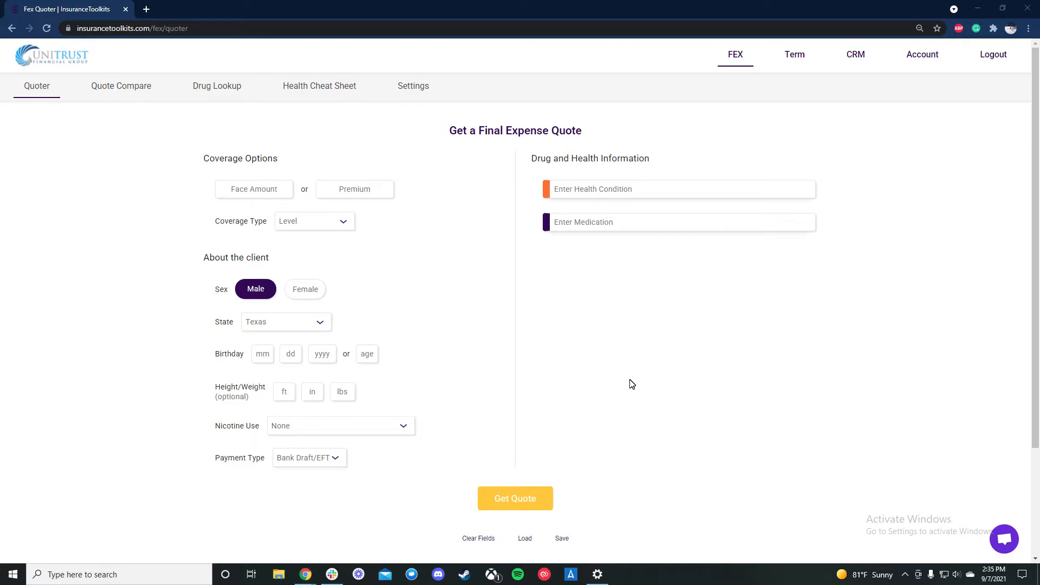
mouse_move(388, 244)
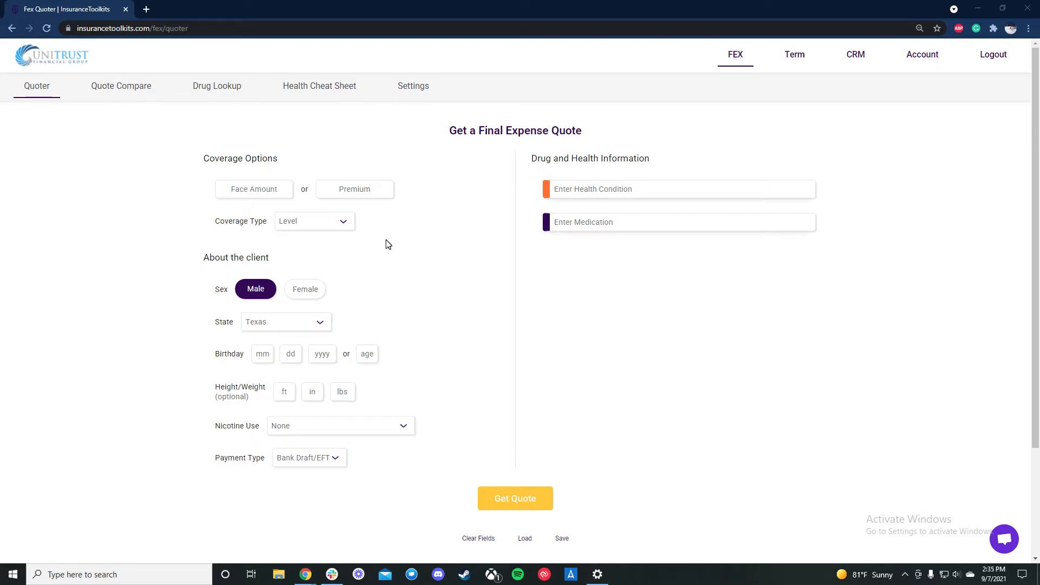
Step: Open the personal FexToolkit Lite link from the FEX Lite settings in a new tab
left_click(413, 86)
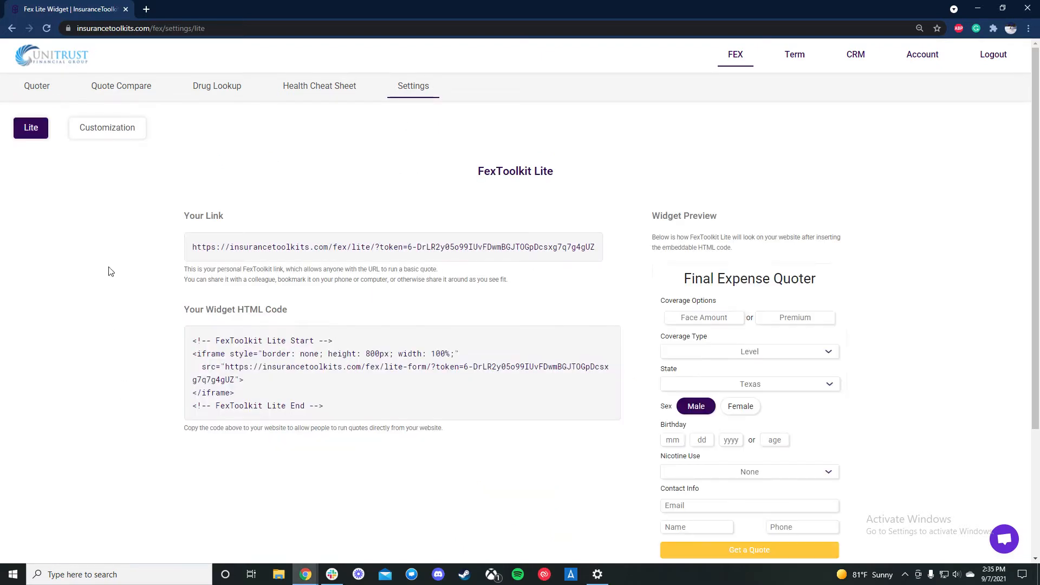
mouse_move(382, 101)
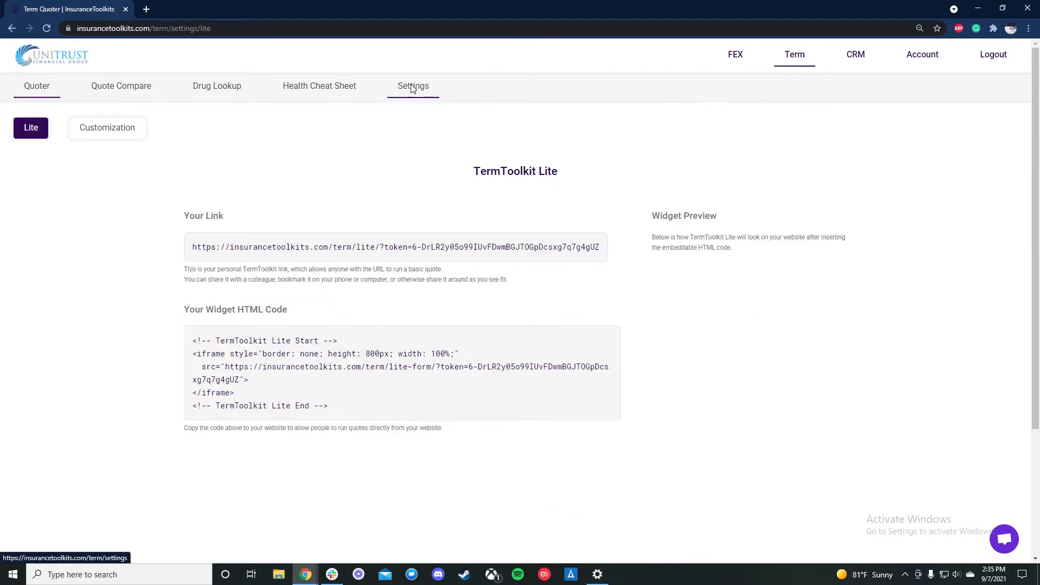
left_click(735, 54)
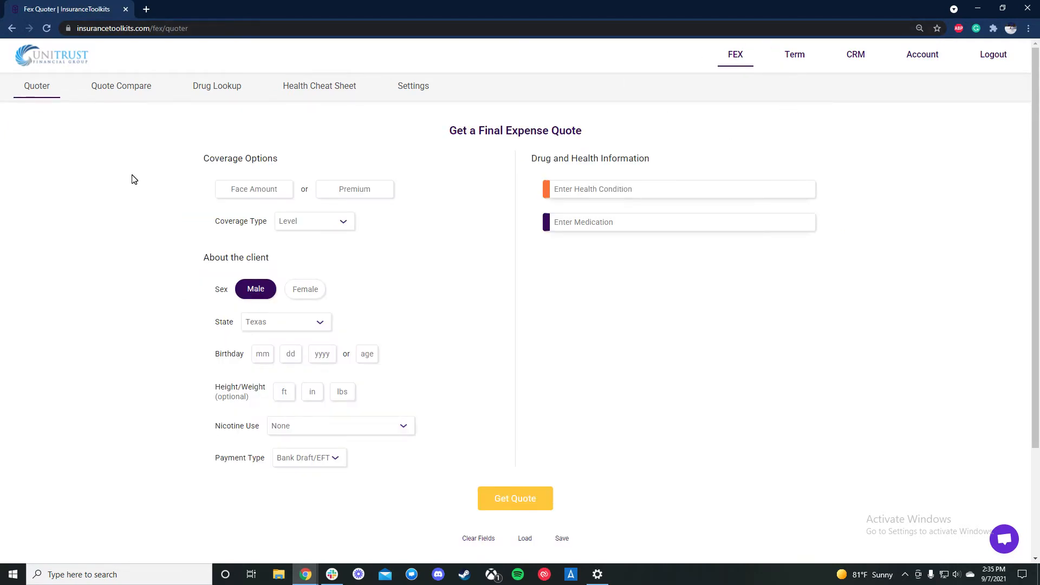
left_click(413, 85)
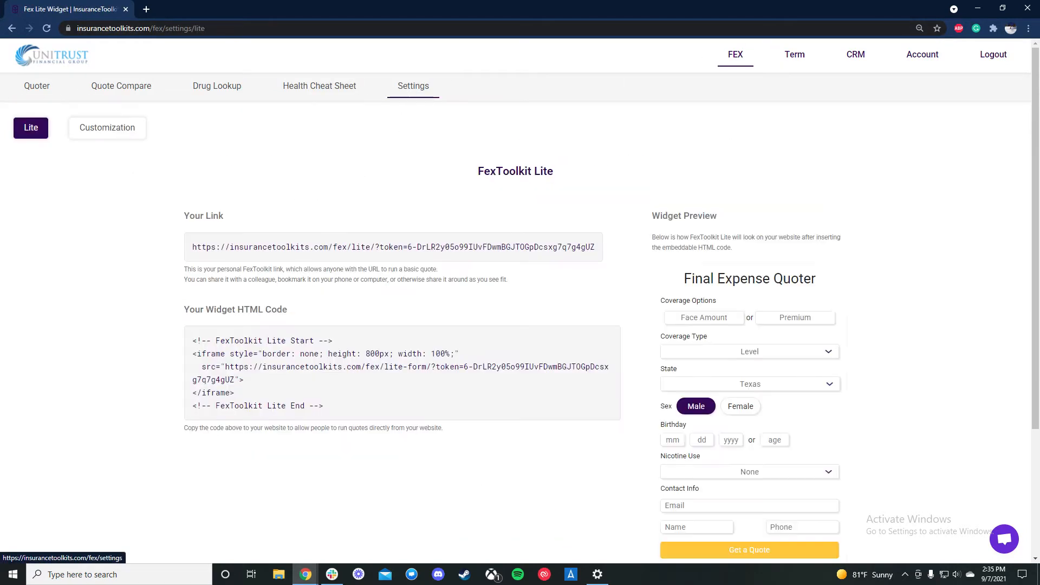
left_click_drag(184, 269, 322, 269)
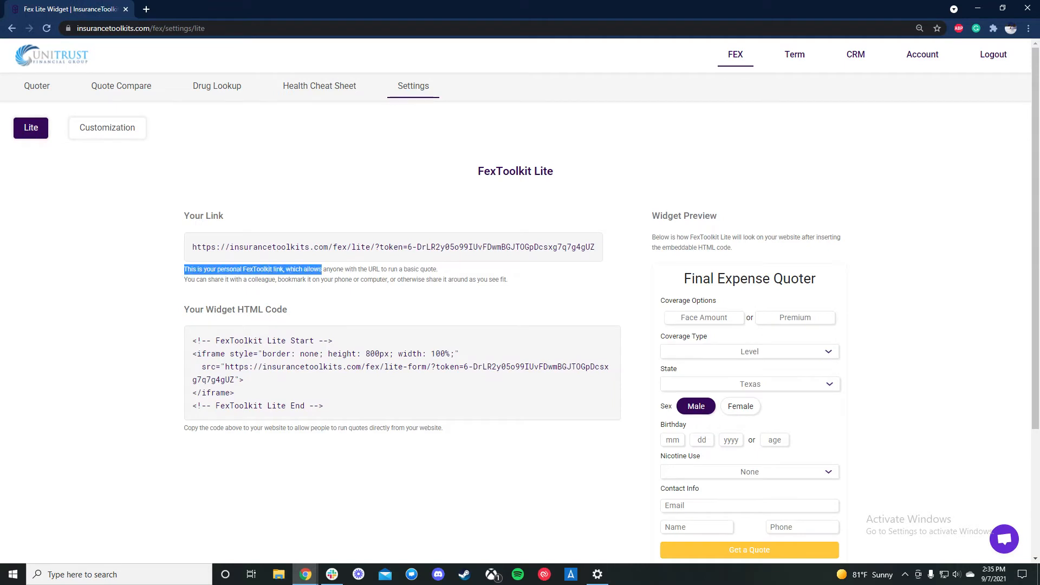
left_click(287, 269)
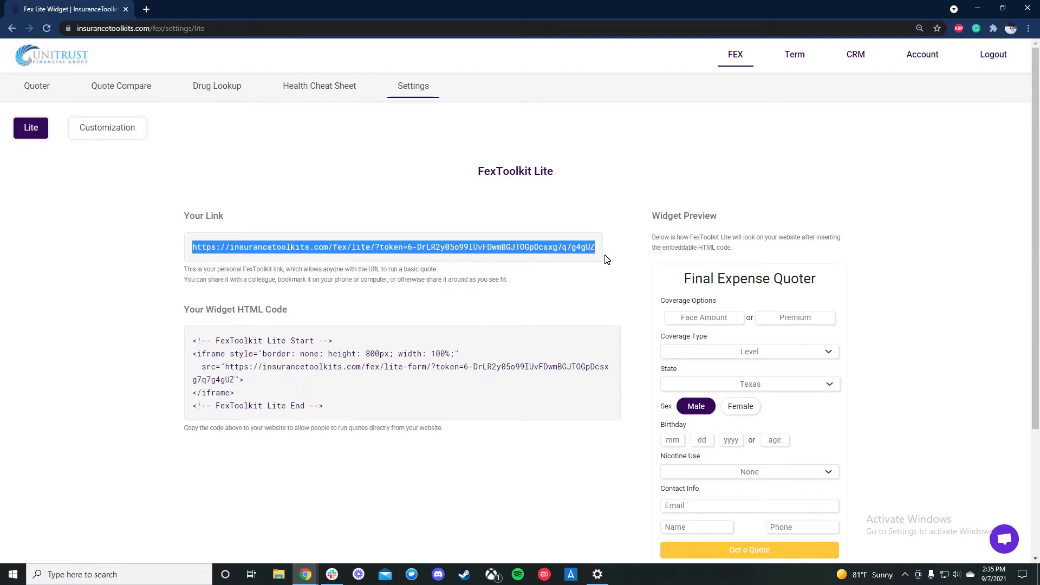
left_click(144, 8)
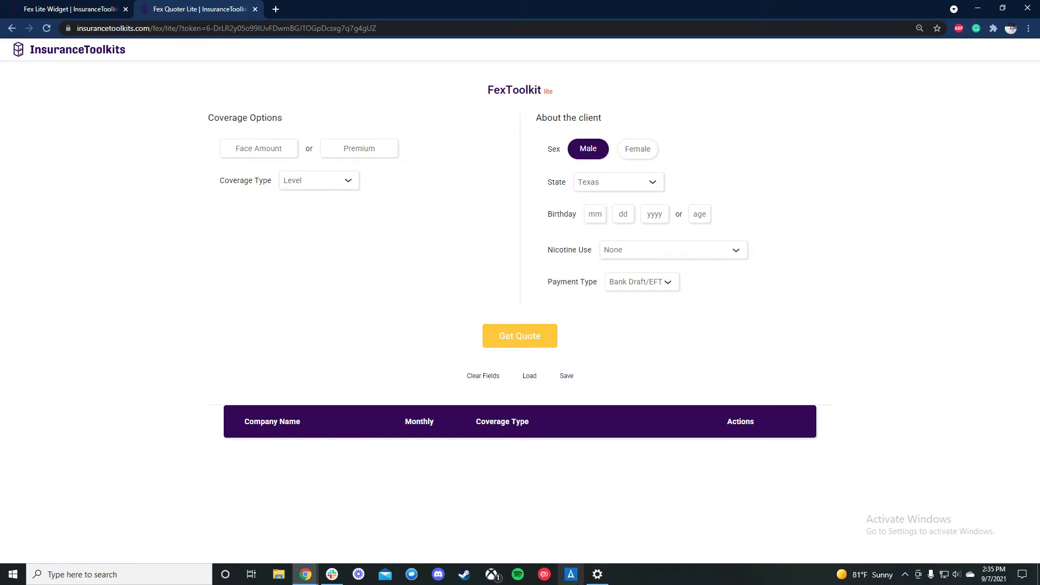
mouse_move(267, 137)
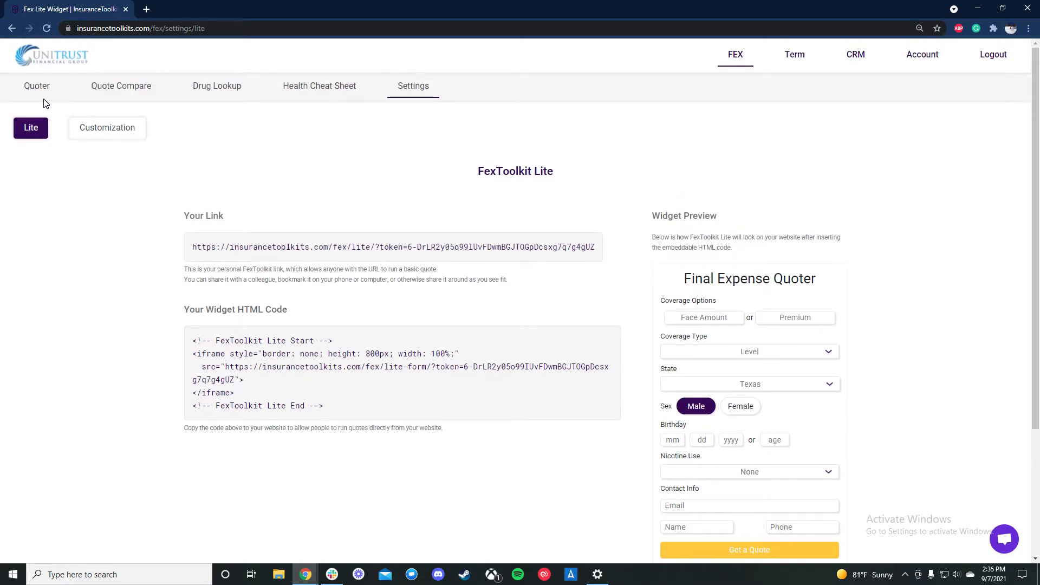
Step: Switch to the FEX Quoter tab to show the final expense quote form
left_click(37, 86)
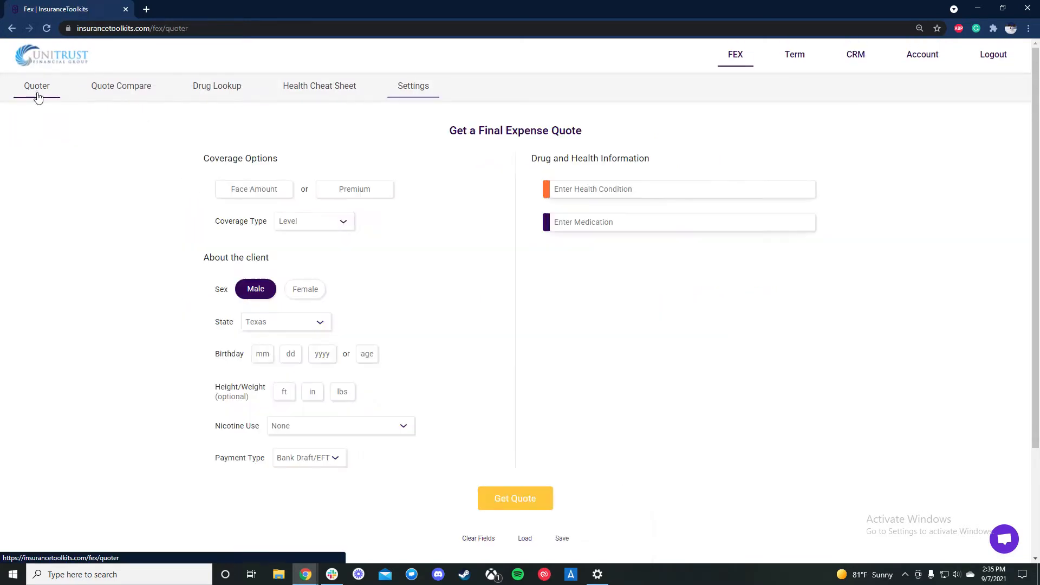
left_click(37, 85)
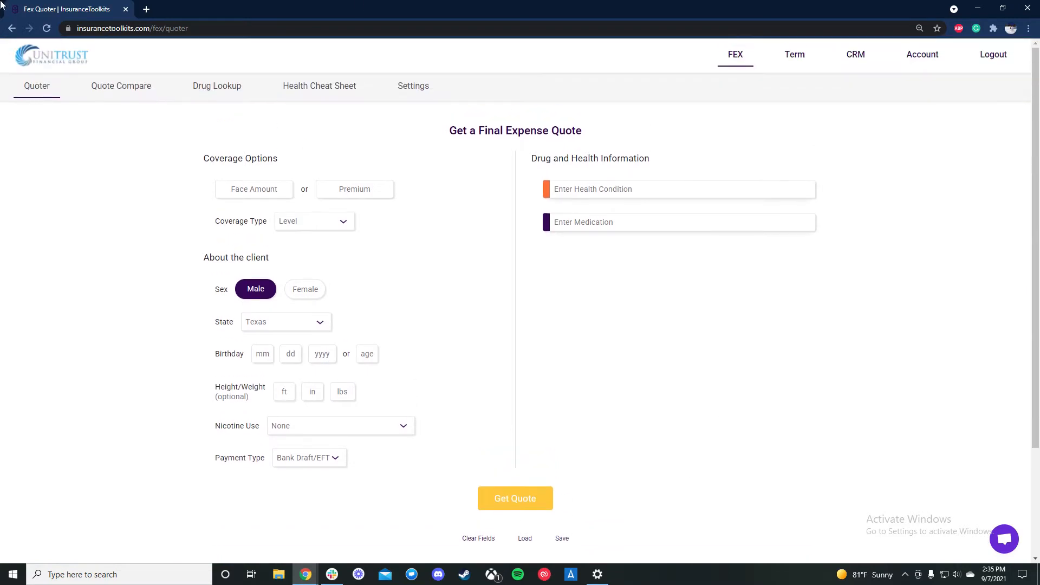
mouse_move(303, 141)
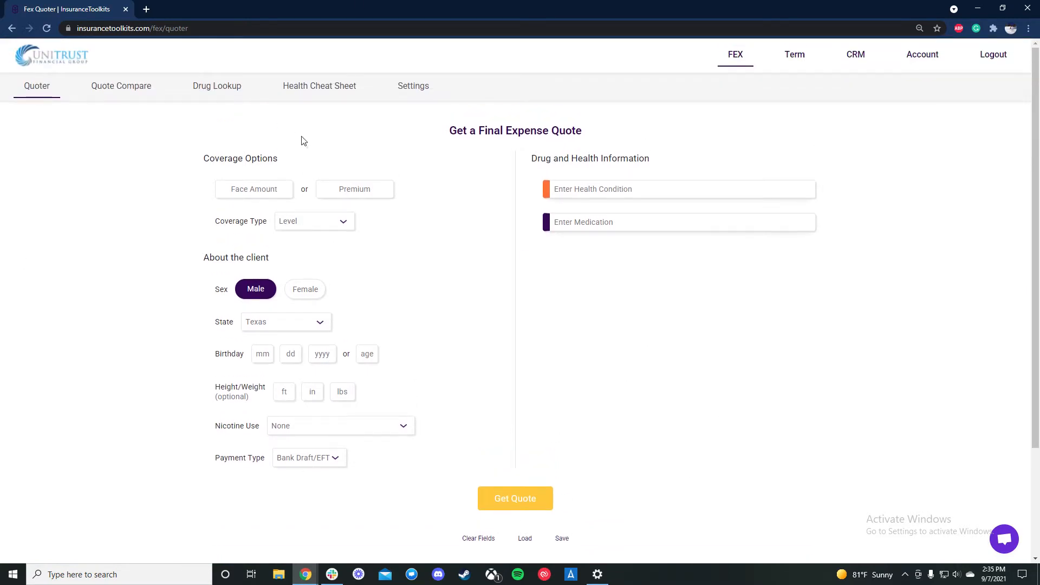
mouse_move(57, 314)
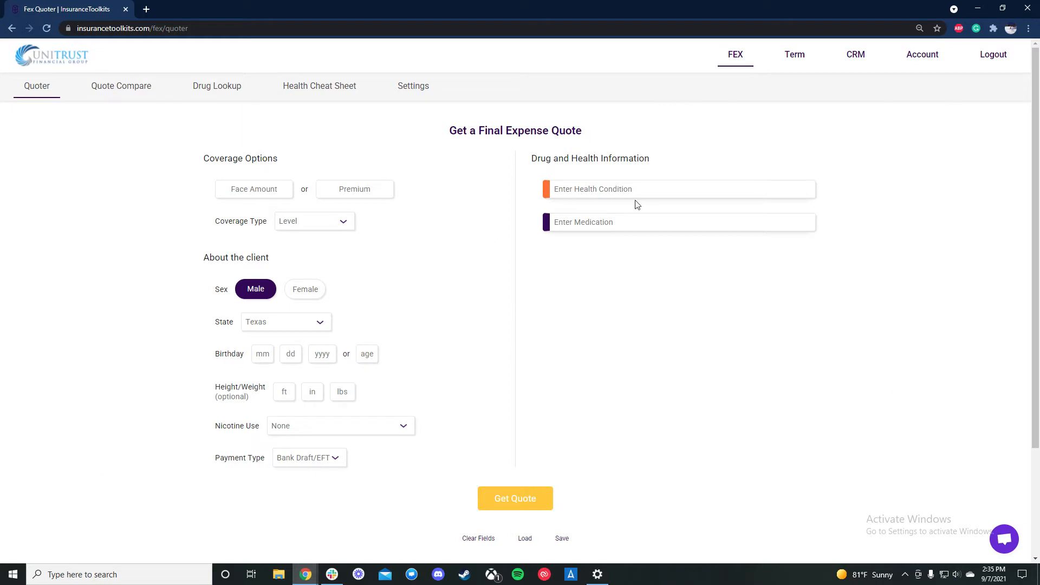
mouse_move(921, 54)
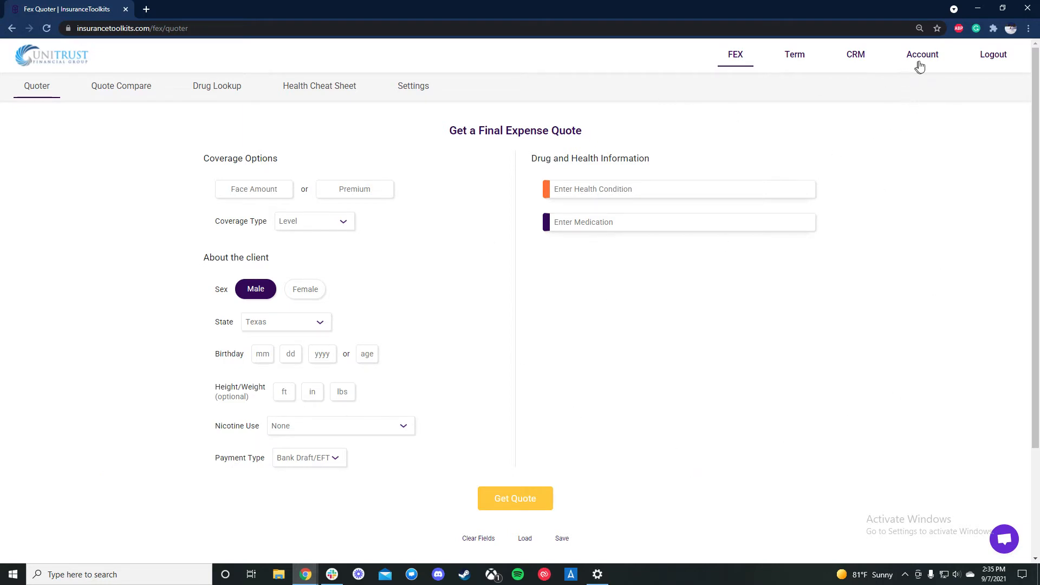
Step: Open the Account Information page from the top navigation bar
left_click(922, 54)
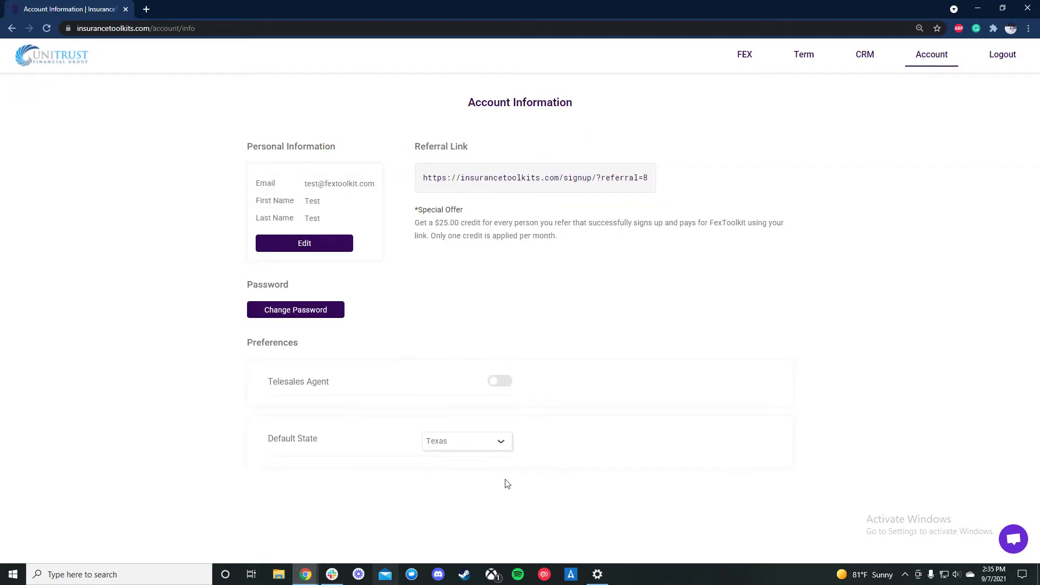
mouse_move(410, 353)
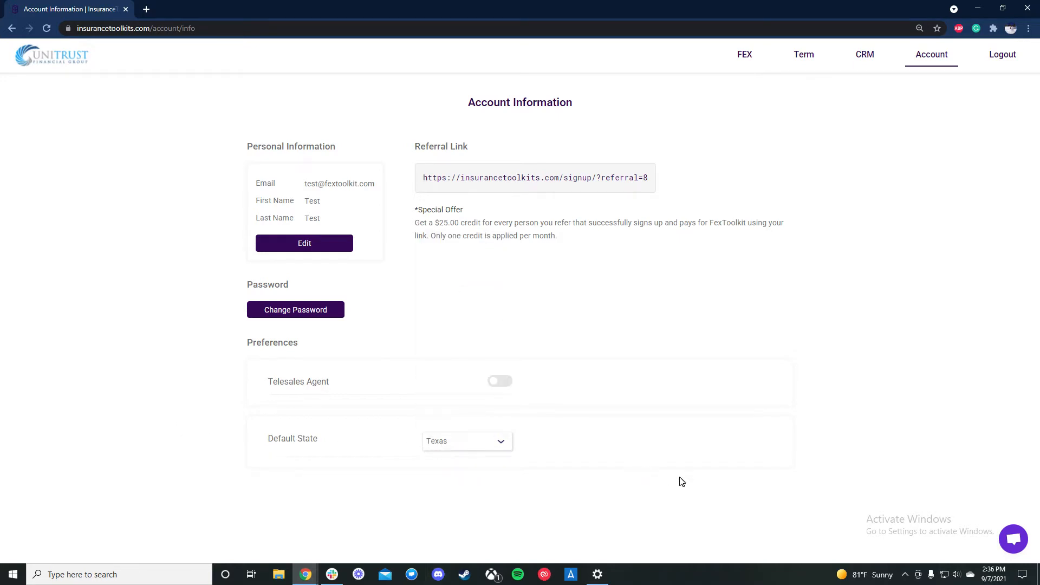
mouse_move(794, 121)
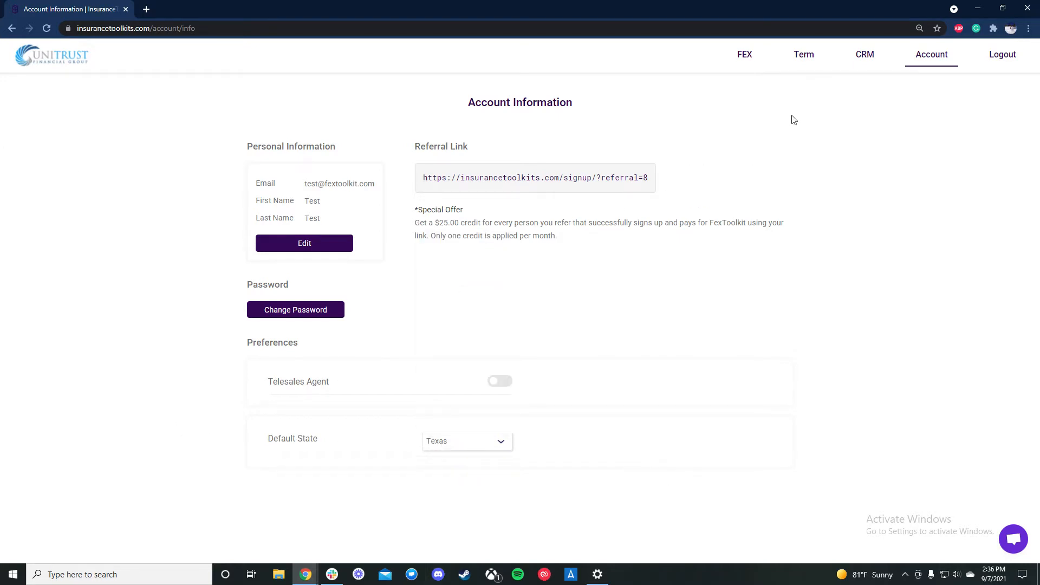
Step: On the FEX quote form, set a $15,000 face amount with Graded/Modified coverage
left_click(744, 54)
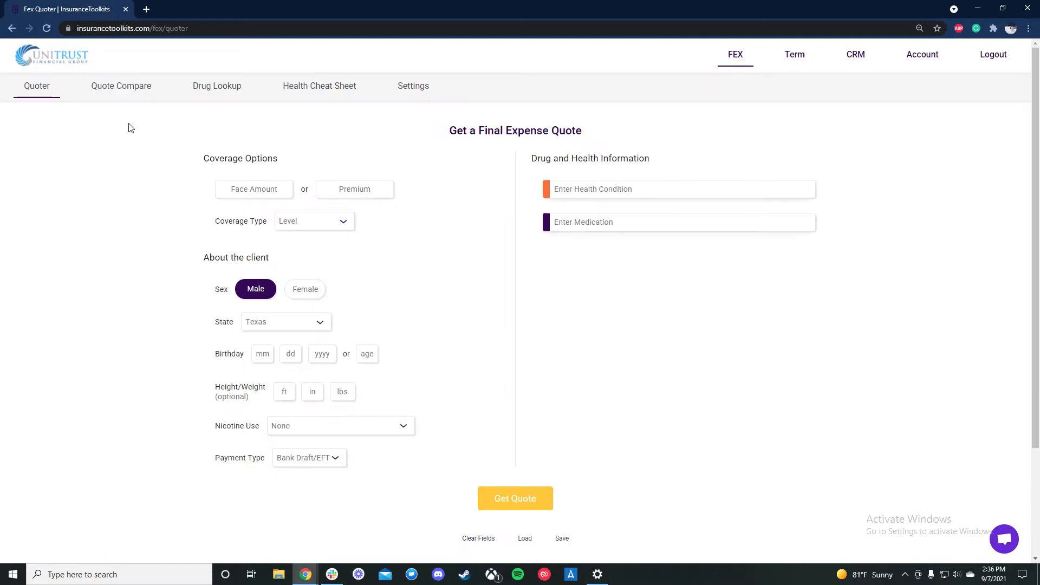
mouse_move(437, 360)
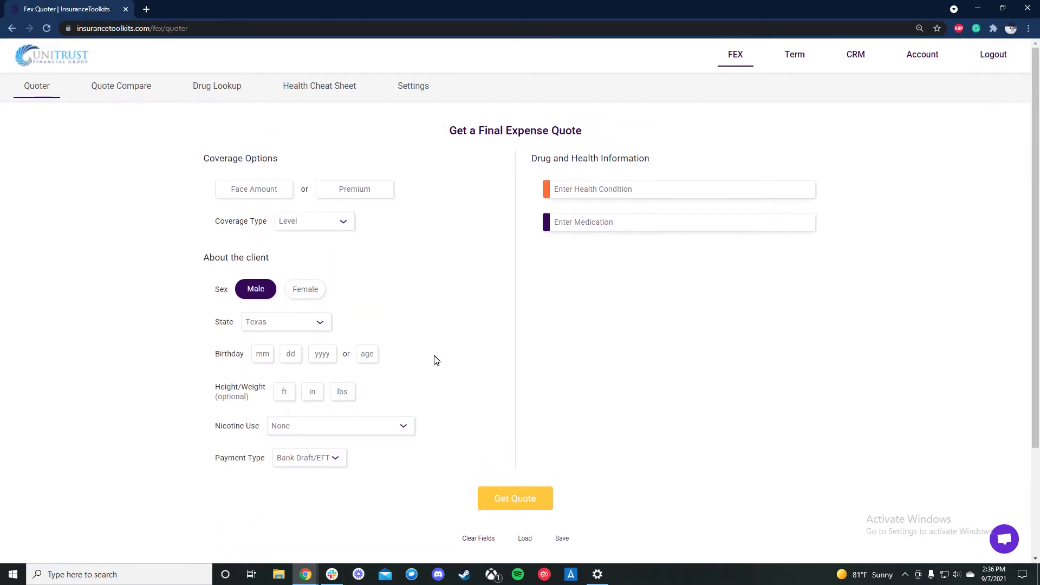
mouse_move(360, 219)
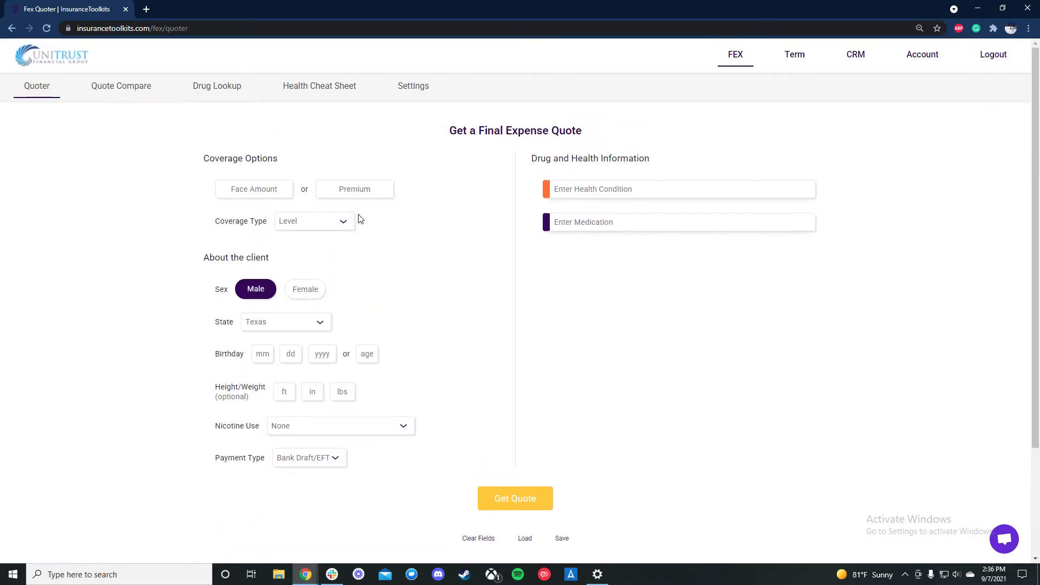
left_click(313, 221)
type("15,000")
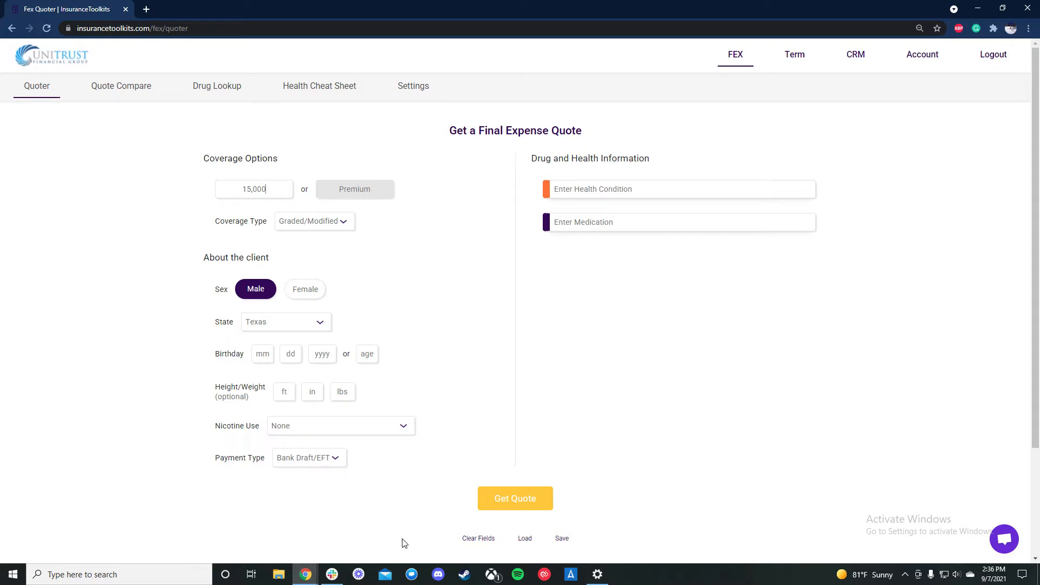
mouse_move(305, 206)
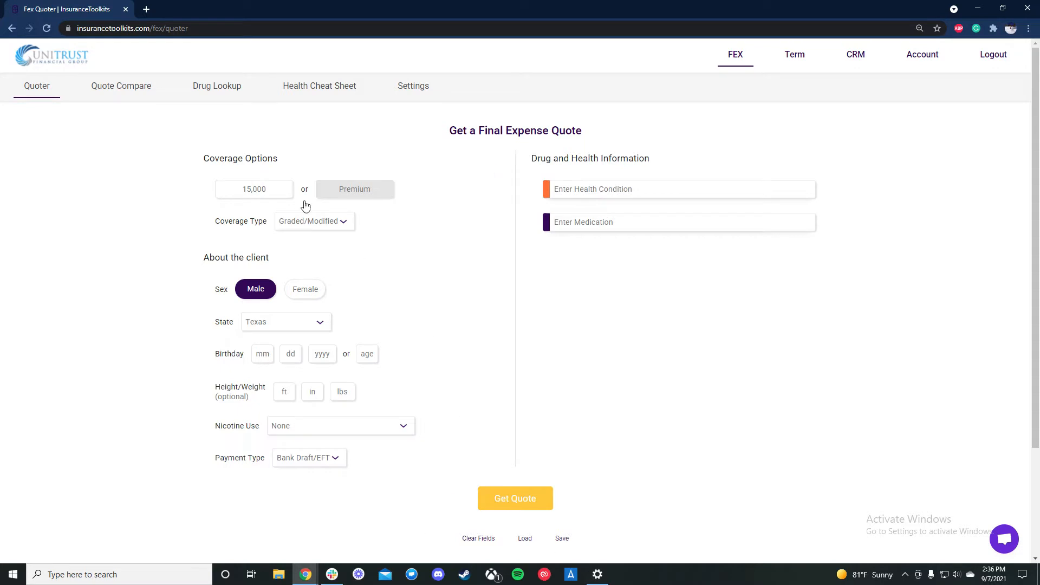
mouse_move(387, 278)
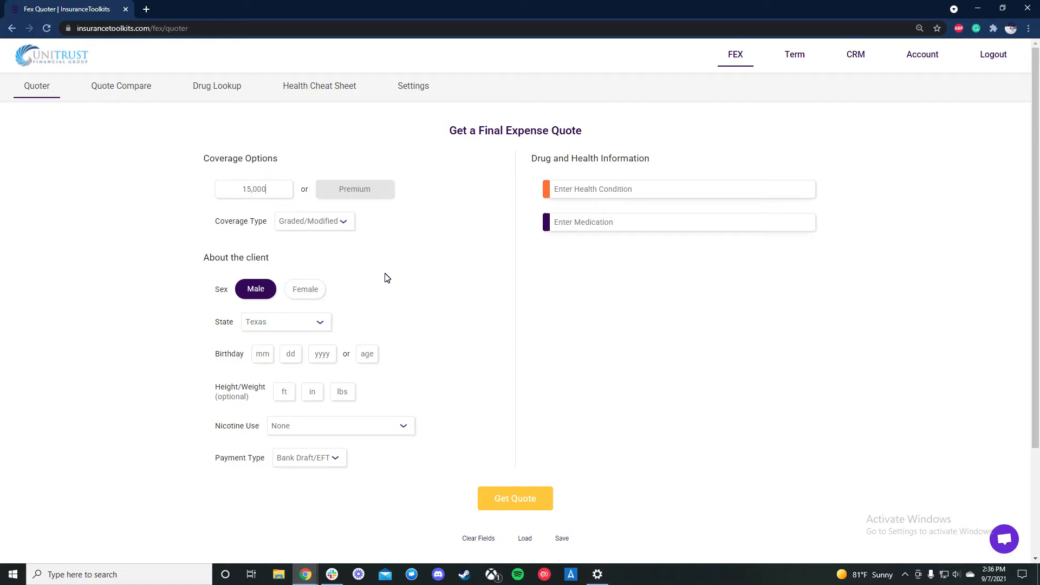
mouse_move(474, 502)
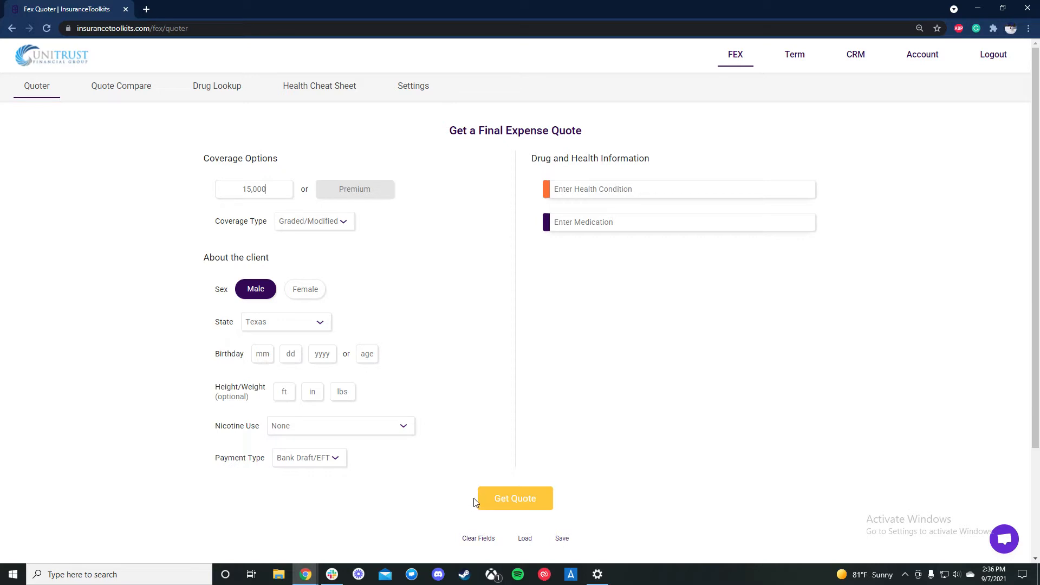
Step: Run the final expense quote, entering age 55 when the warning asks for it
left_click(514, 498)
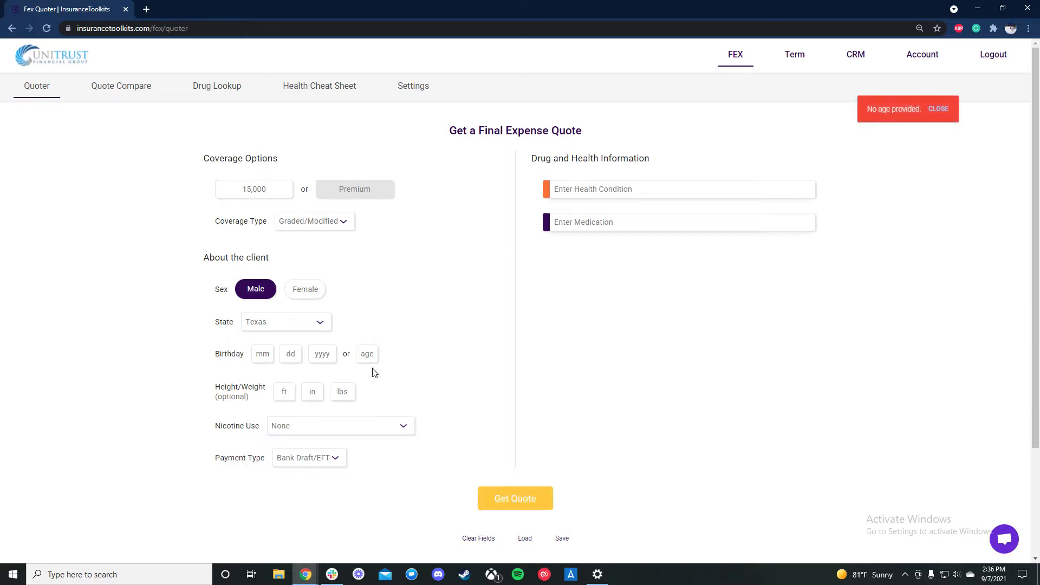
type("55")
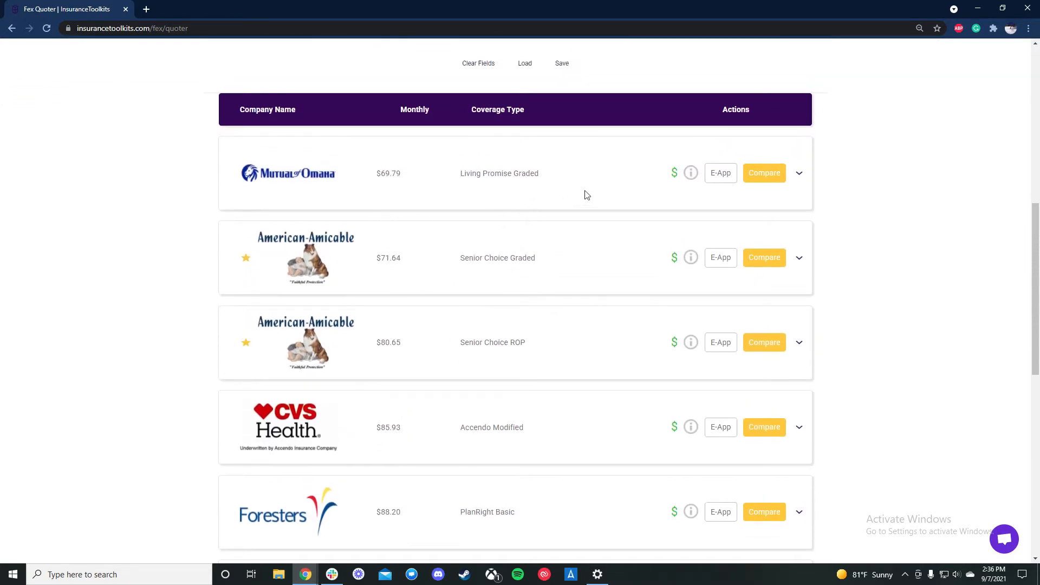
mouse_move(501, 201)
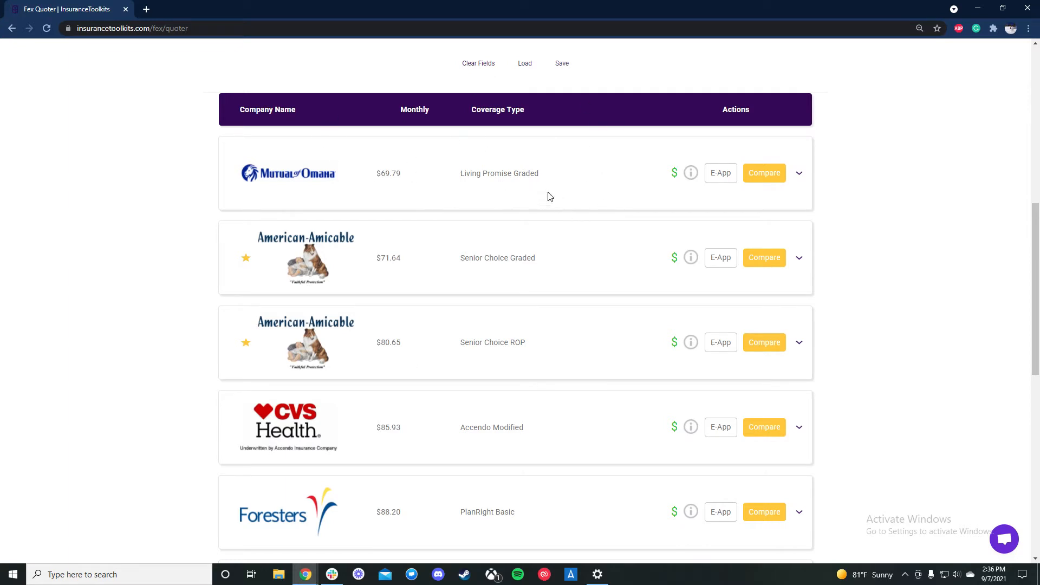
scroll("down", 3)
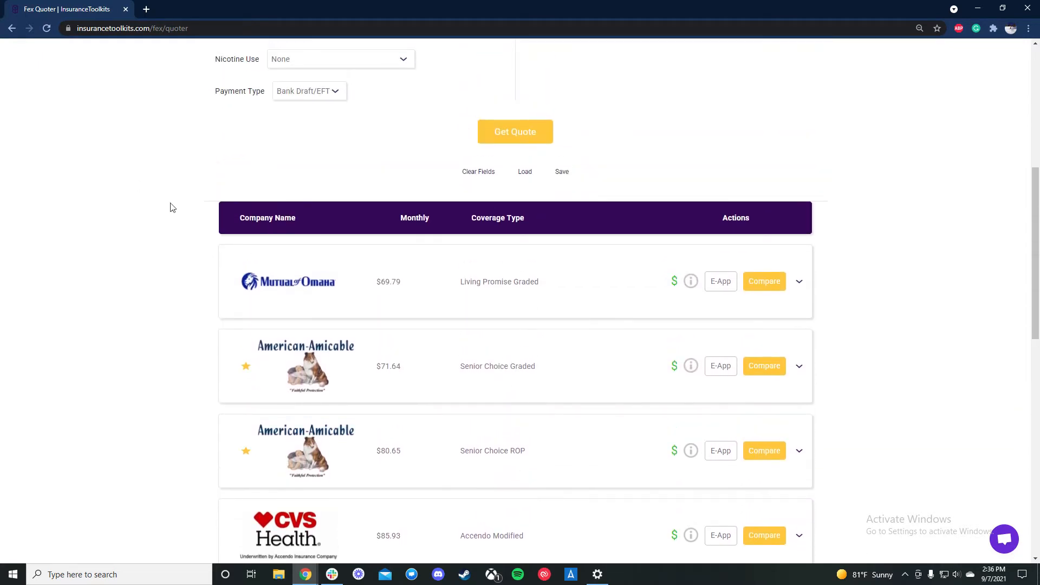
scroll("down", 3)
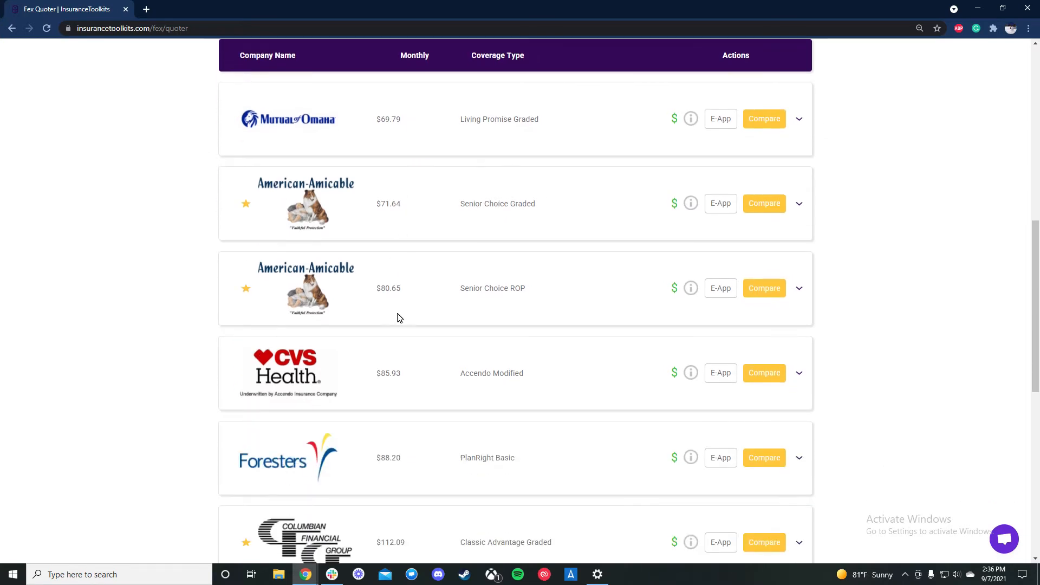
mouse_move(264, 243)
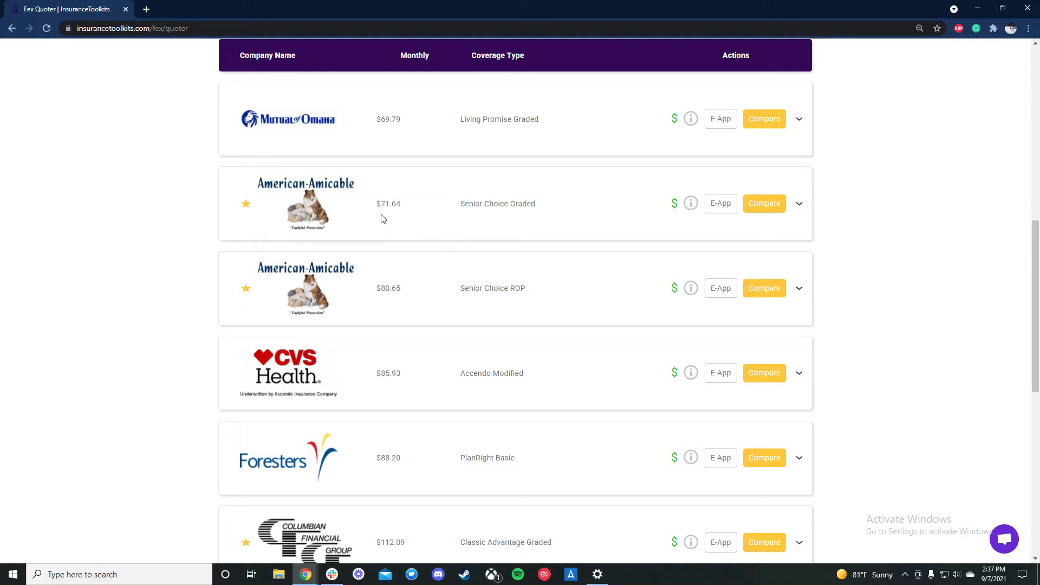
mouse_move(674, 119)
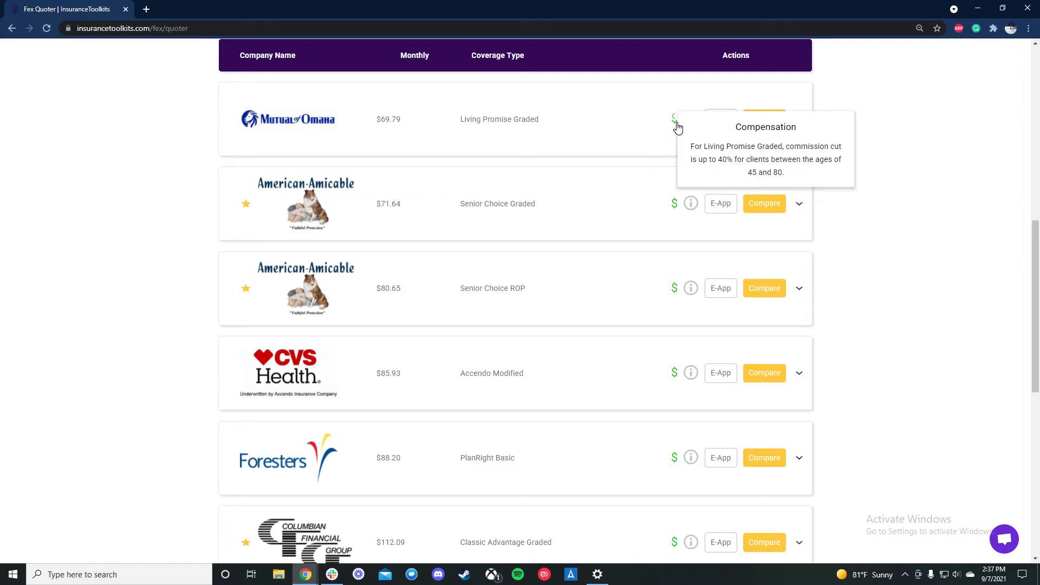
mouse_move(674, 204)
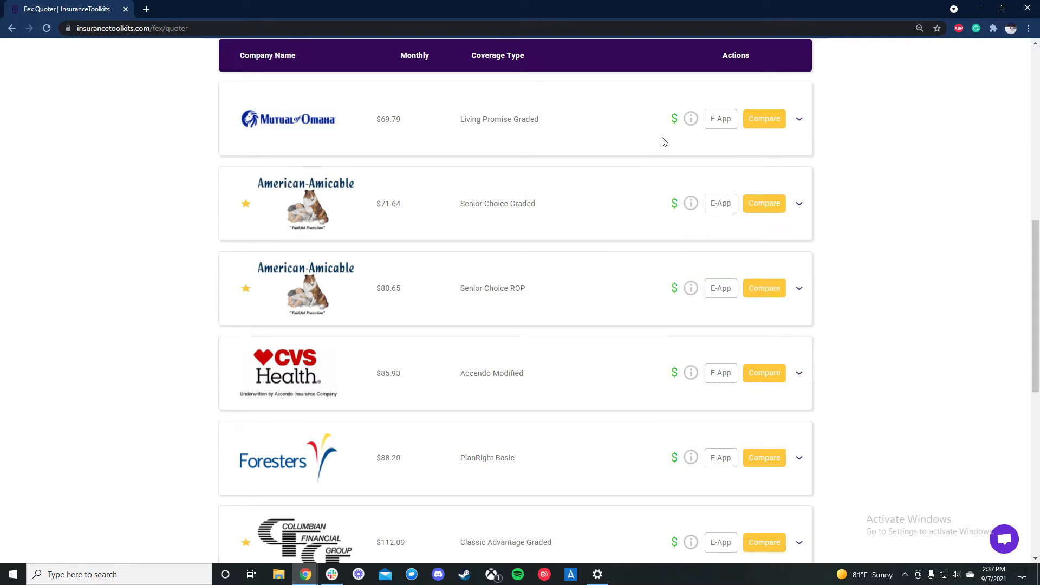
mouse_move(674, 118)
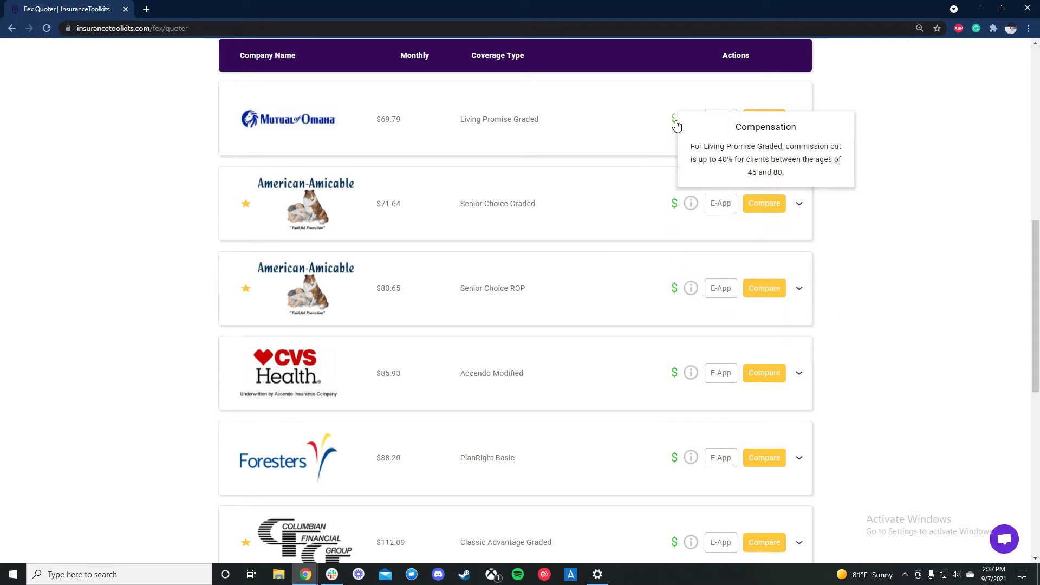
mouse_move(657, 199)
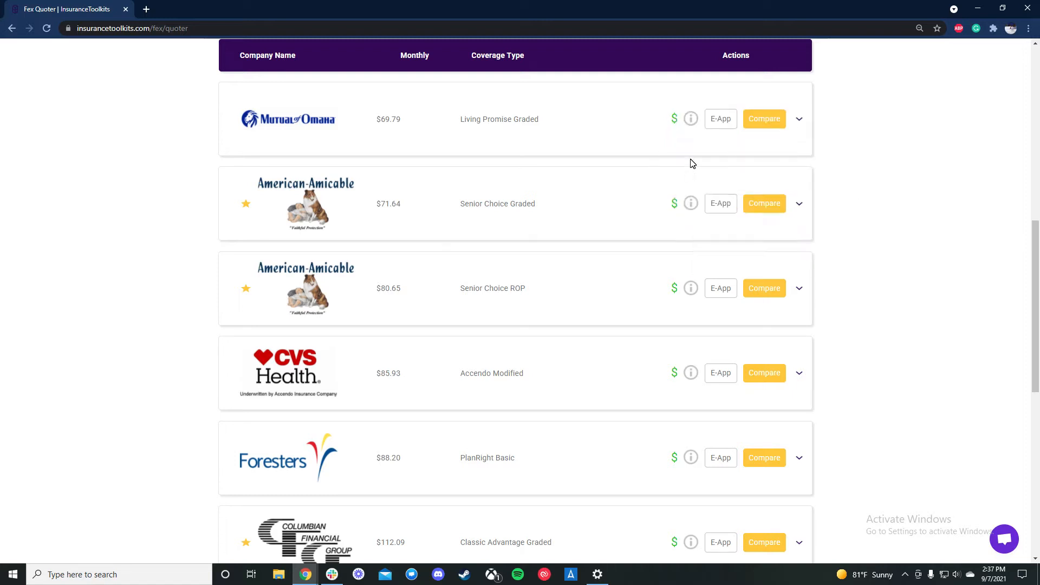
mouse_move(690, 118)
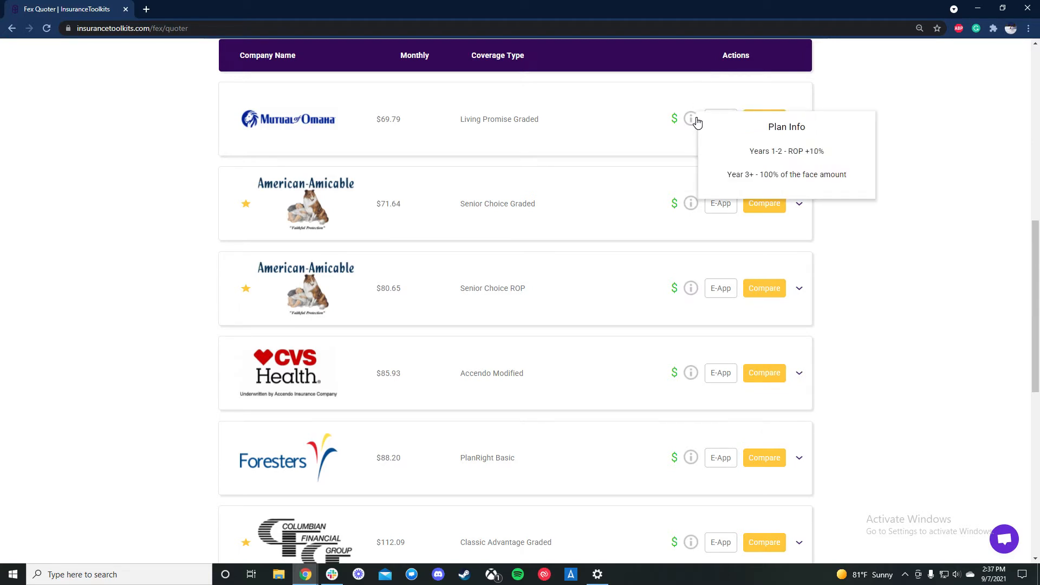
mouse_move(691, 203)
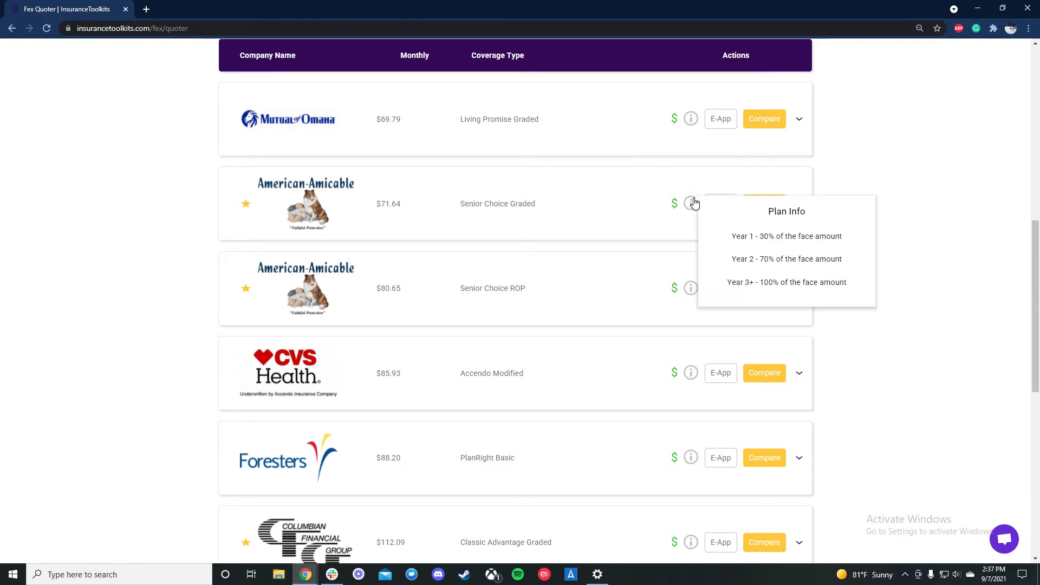
Step: Scroll the graded quotes and expand Mutual of Omaha's row to reveal its $784.20 annual rate
scroll("down", 3)
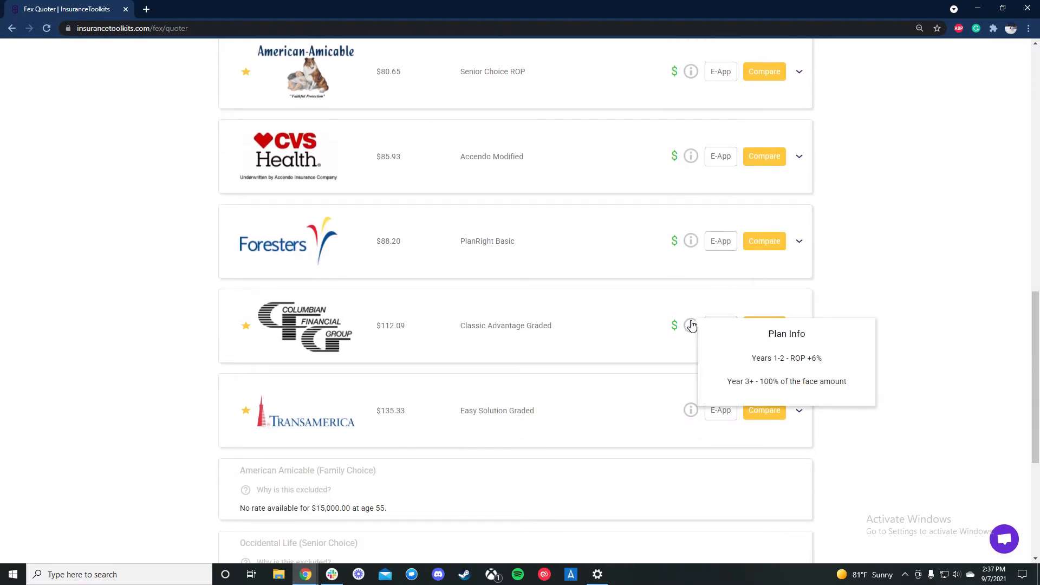
scroll("down", 3)
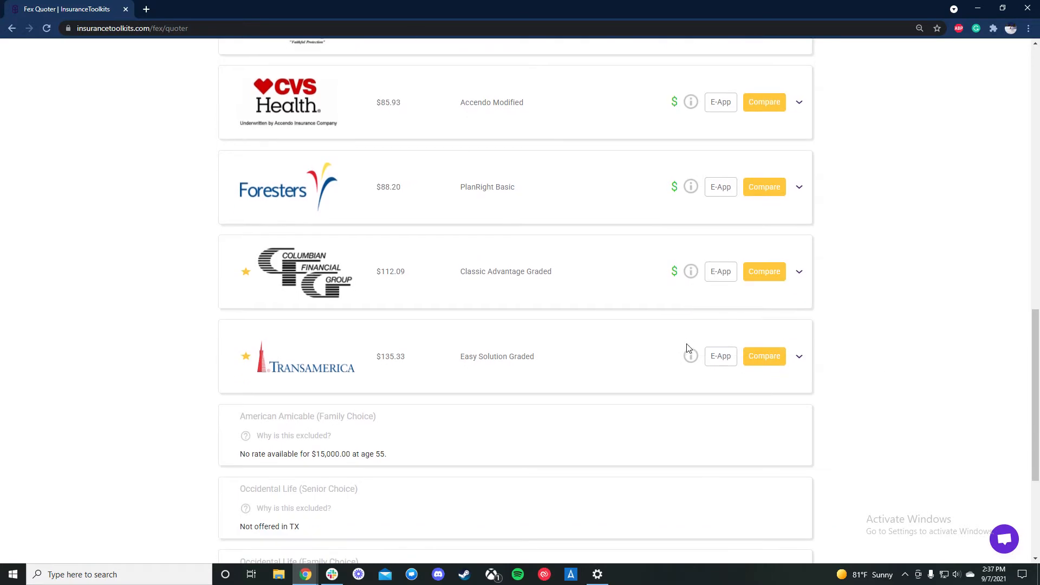
mouse_move(544, 363)
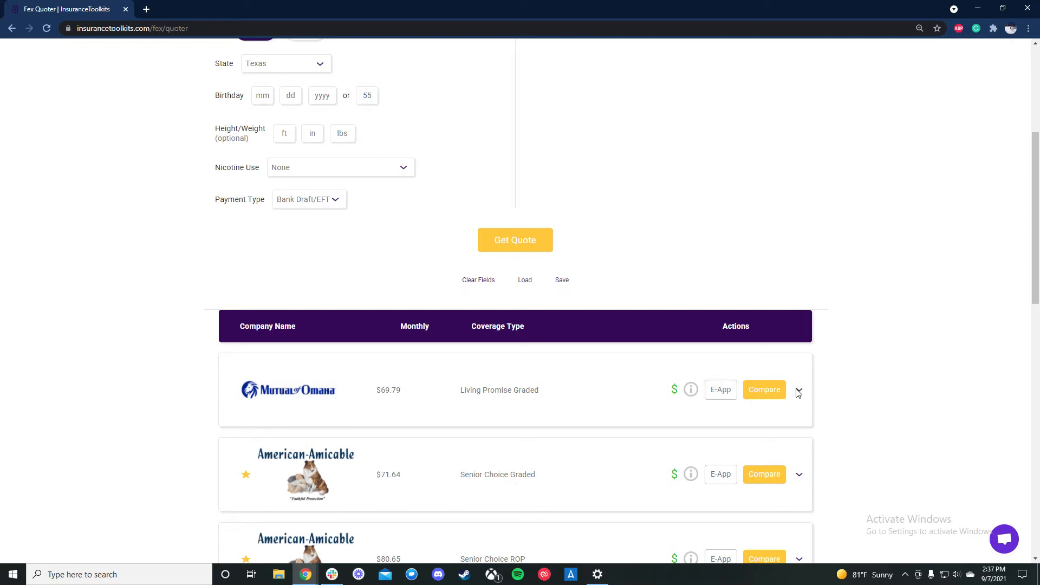
left_click(799, 390)
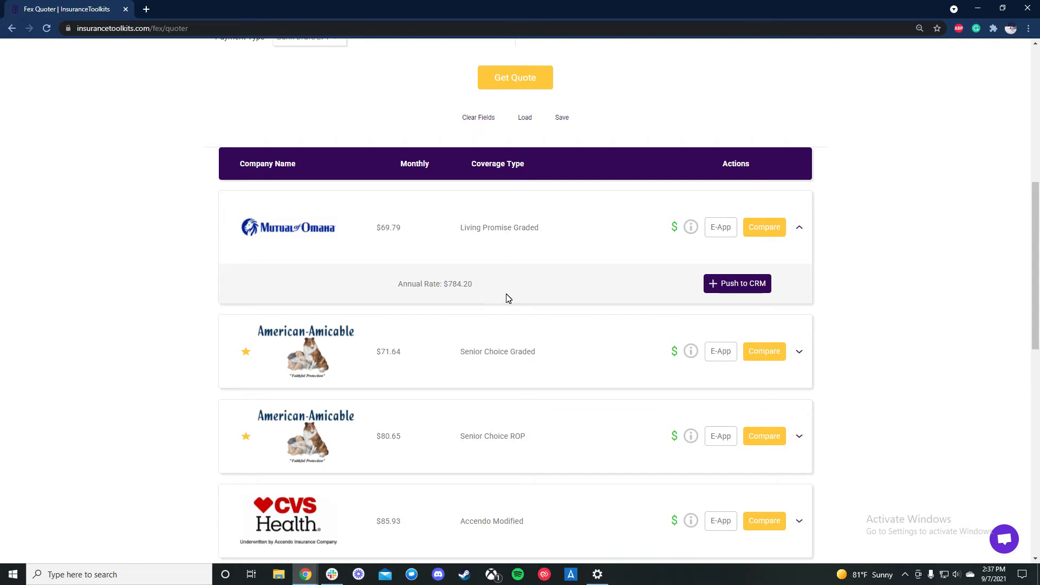
left_click(798, 227)
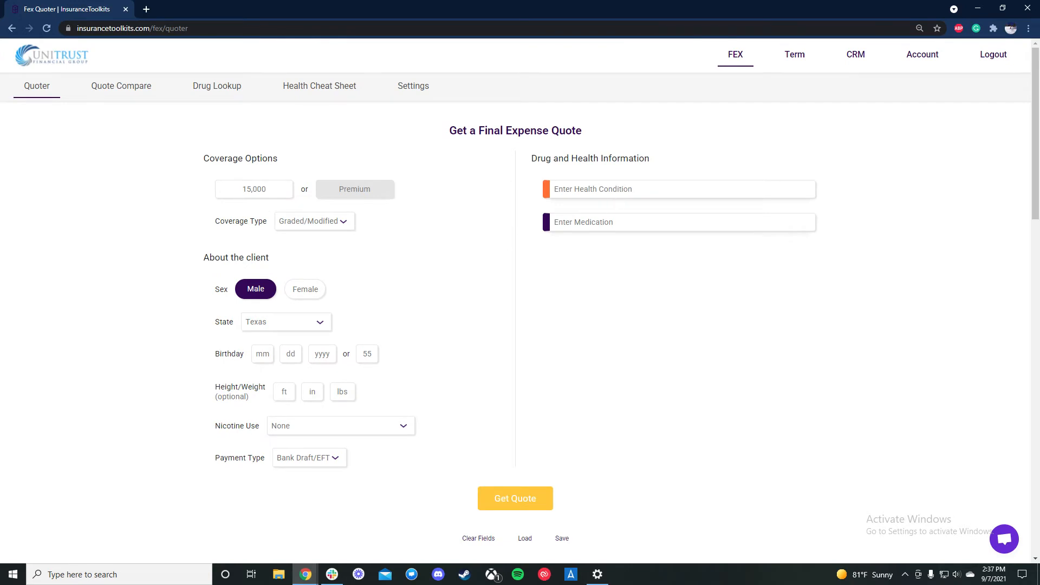
Step: Clear the 15,000 entry from the Face Amount box
left_click(254, 189)
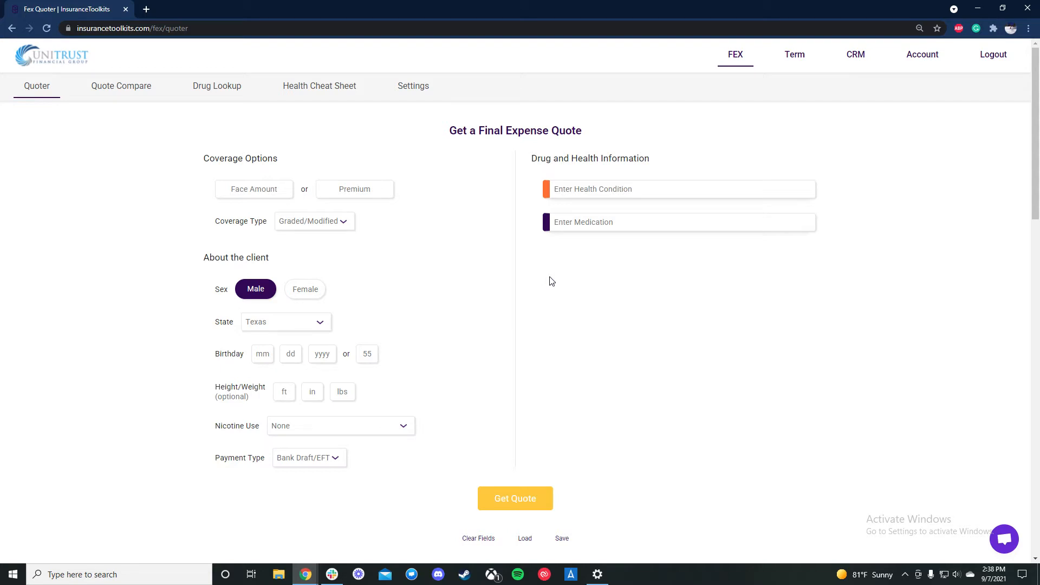
left_click(253, 189)
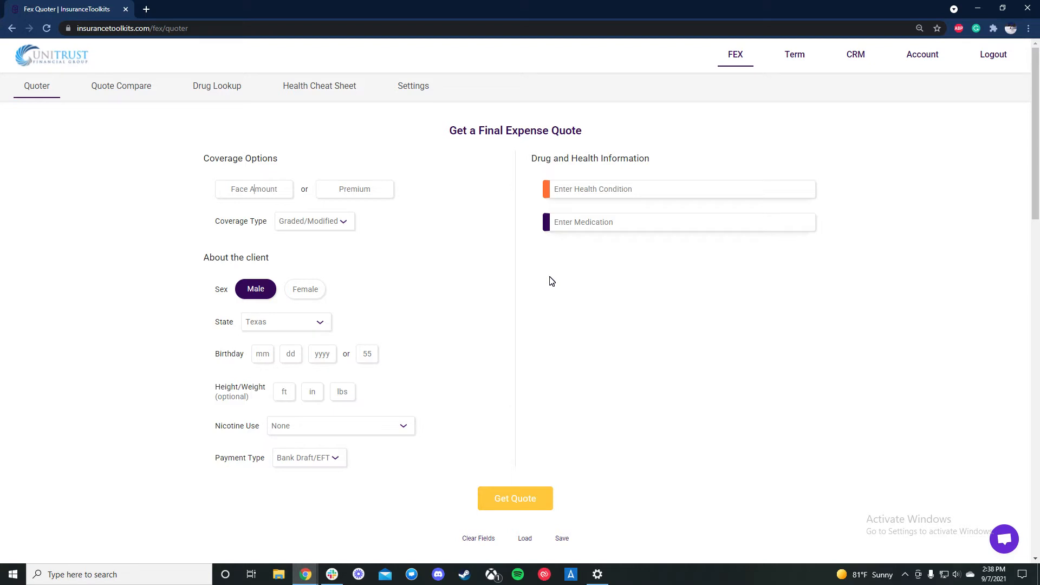
mouse_move(358, 153)
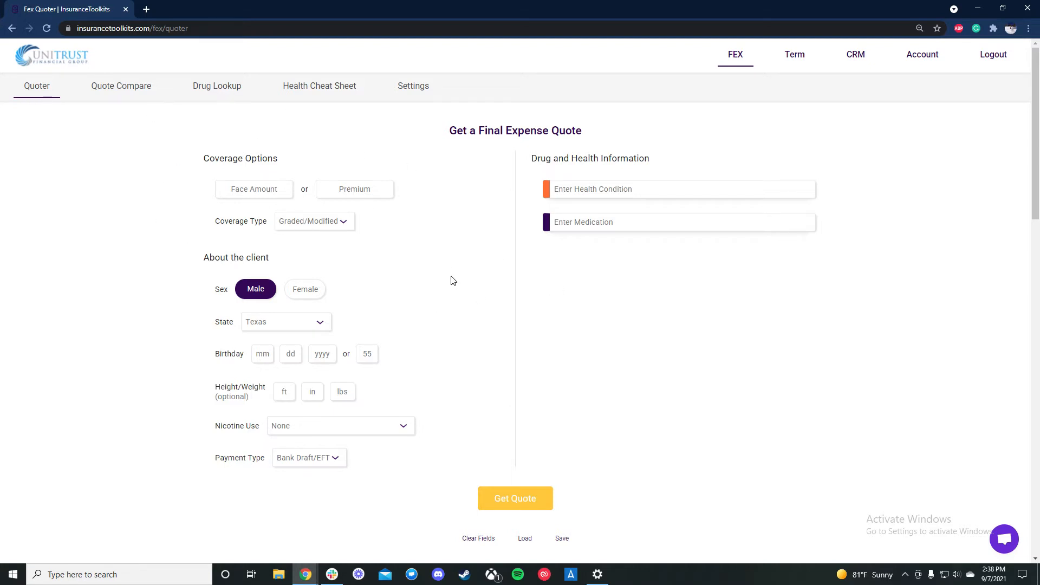
mouse_move(791, 49)
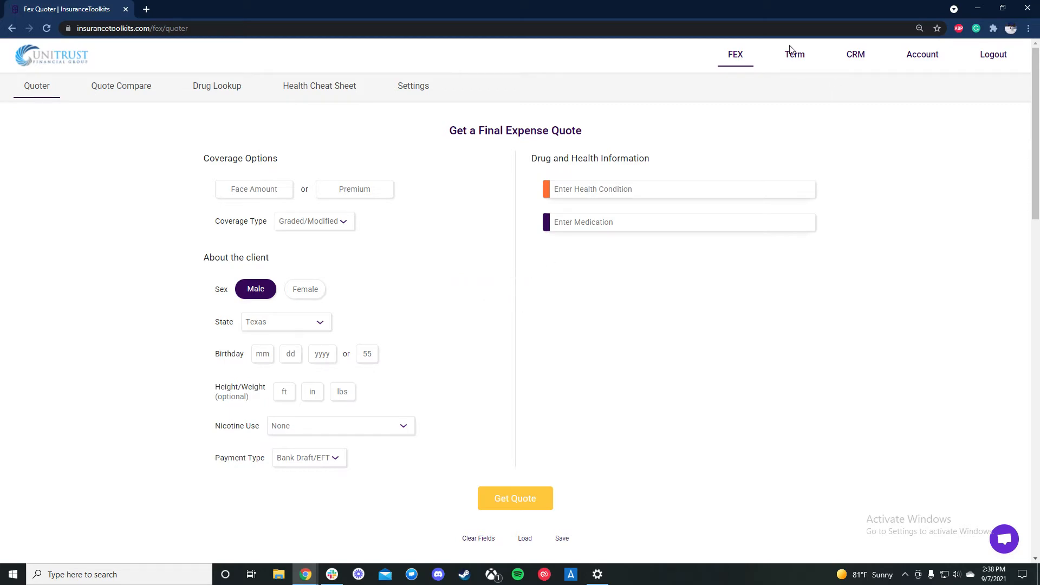
mouse_move(315, 407)
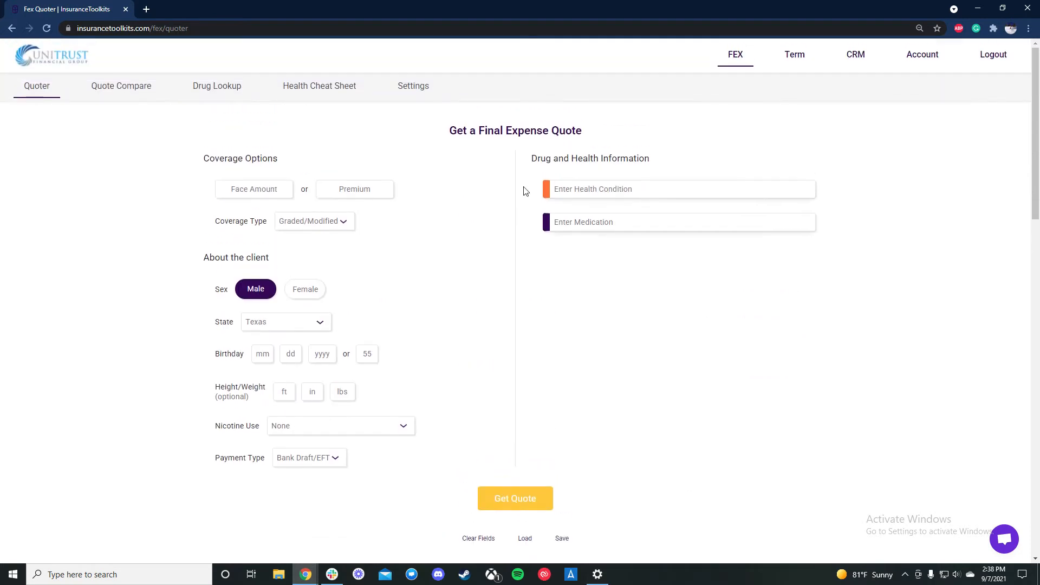
Step: Add Spironolactone for controlled high blood pressure, first filled 2018, and refresh the quotes
type("spirono")
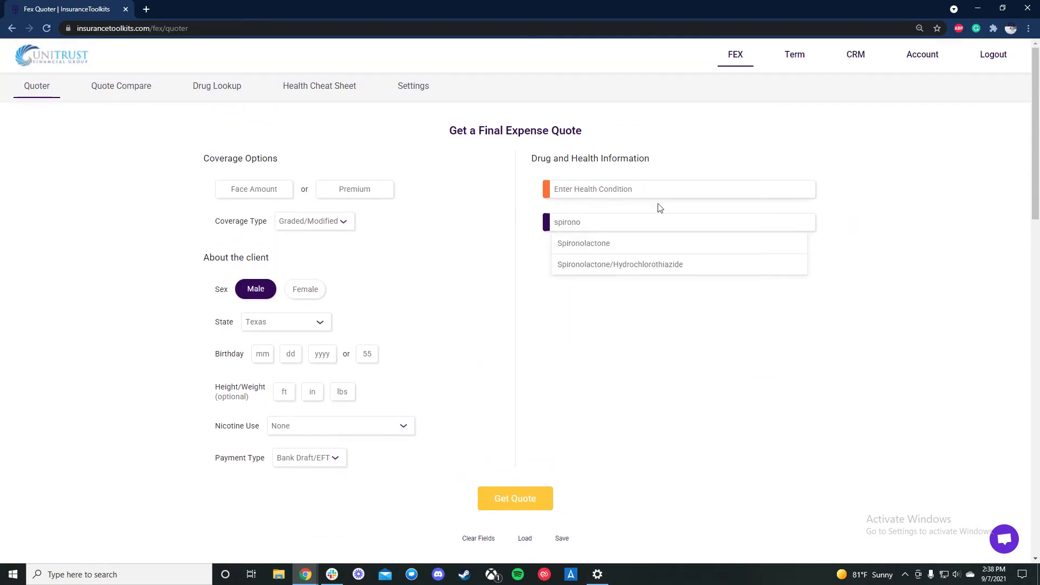
left_click(583, 243)
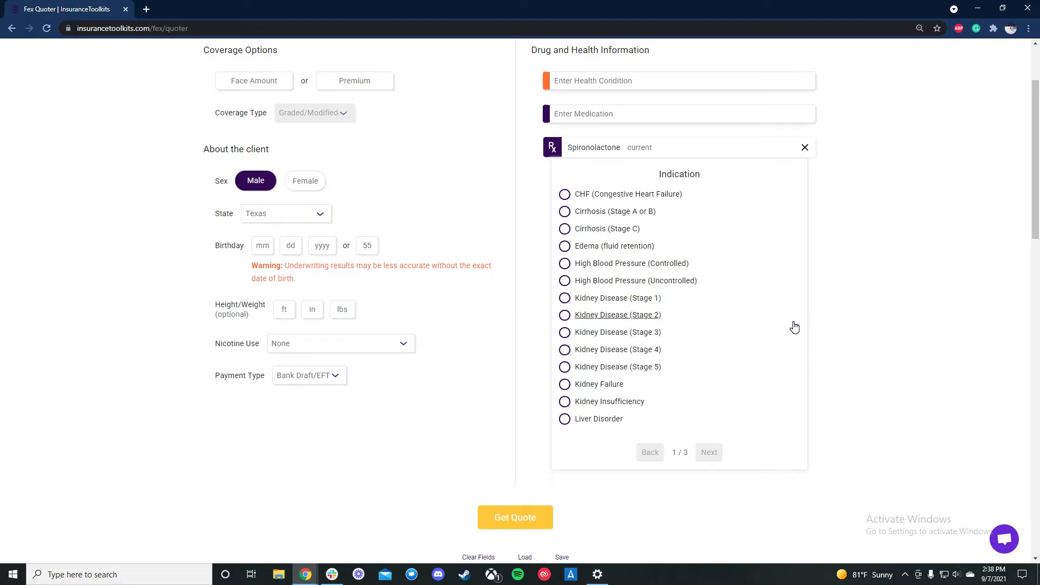
mouse_move(694, 263)
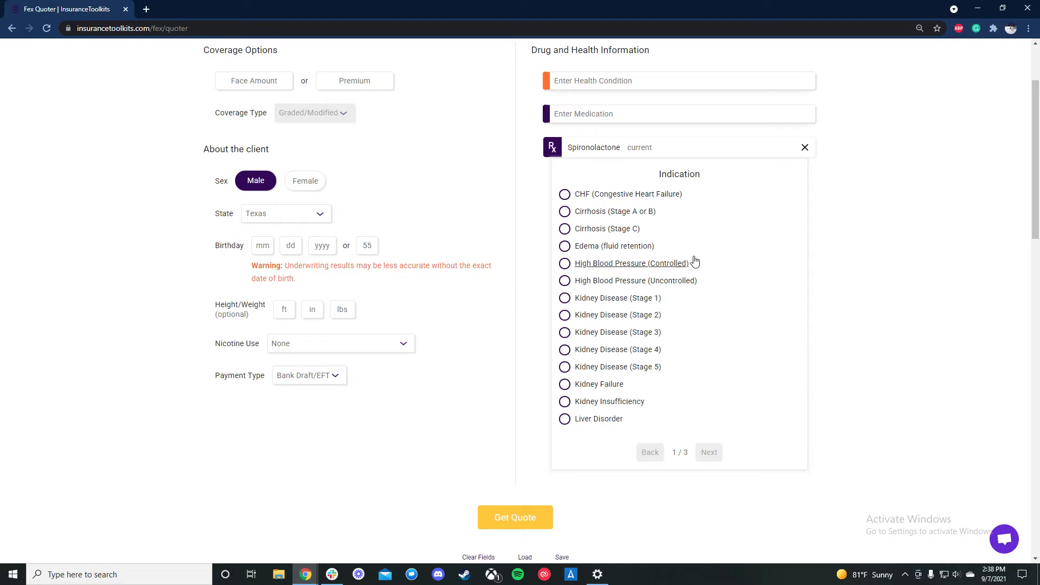
left_click(564, 263)
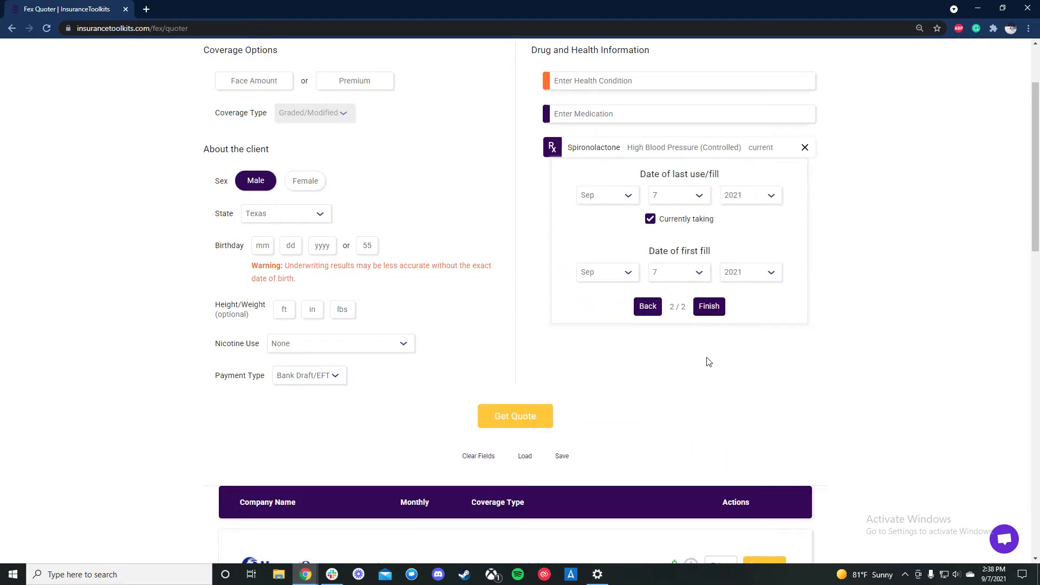
left_click(748, 272)
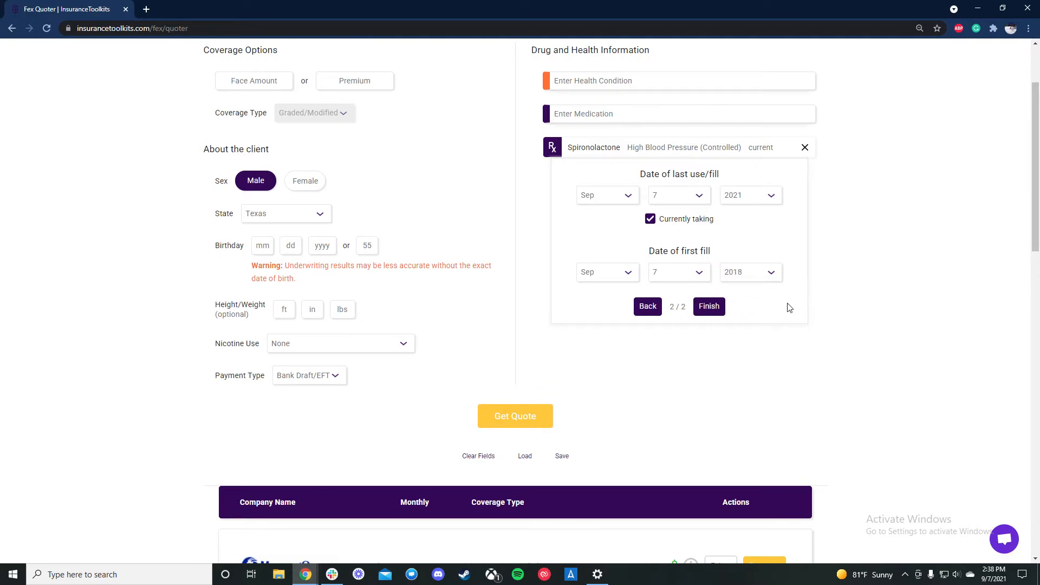
left_click(709, 306)
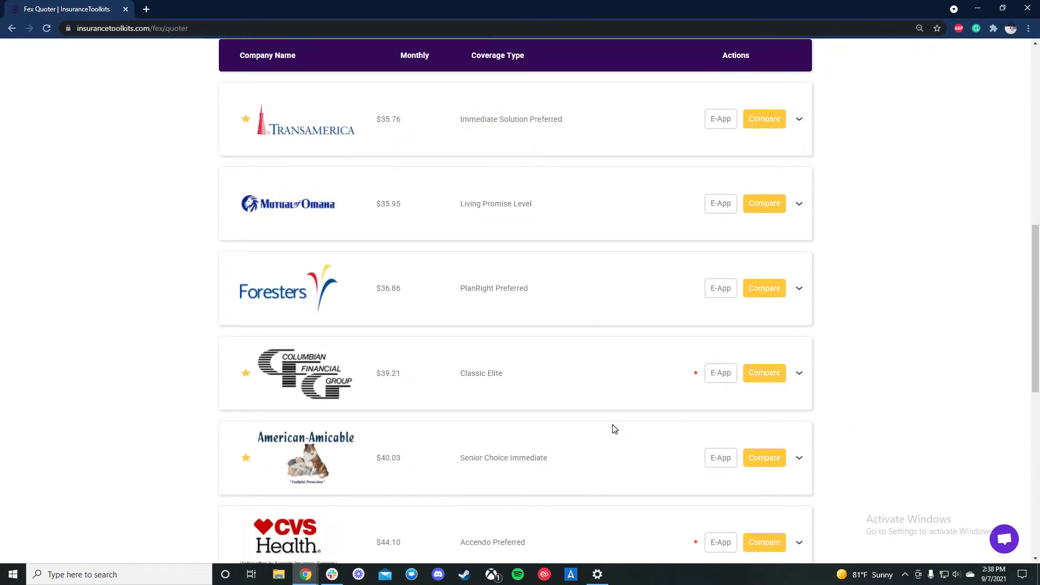
Step: Scroll to CVS Health Accendo Preferred ($44.10) and Americo Eagle Level ($46.47) in the results
scroll("down", 3)
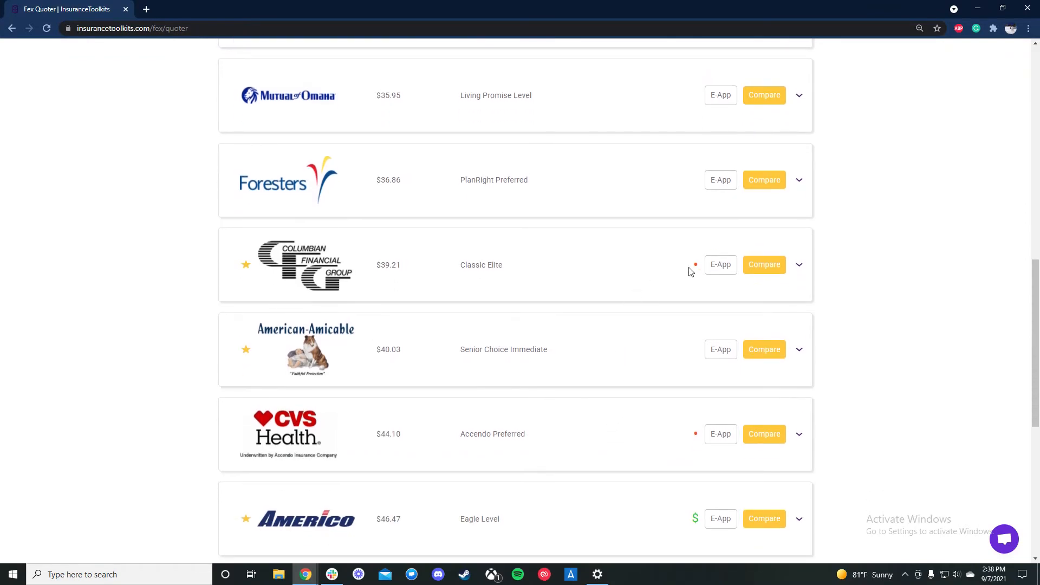
mouse_move(696, 265)
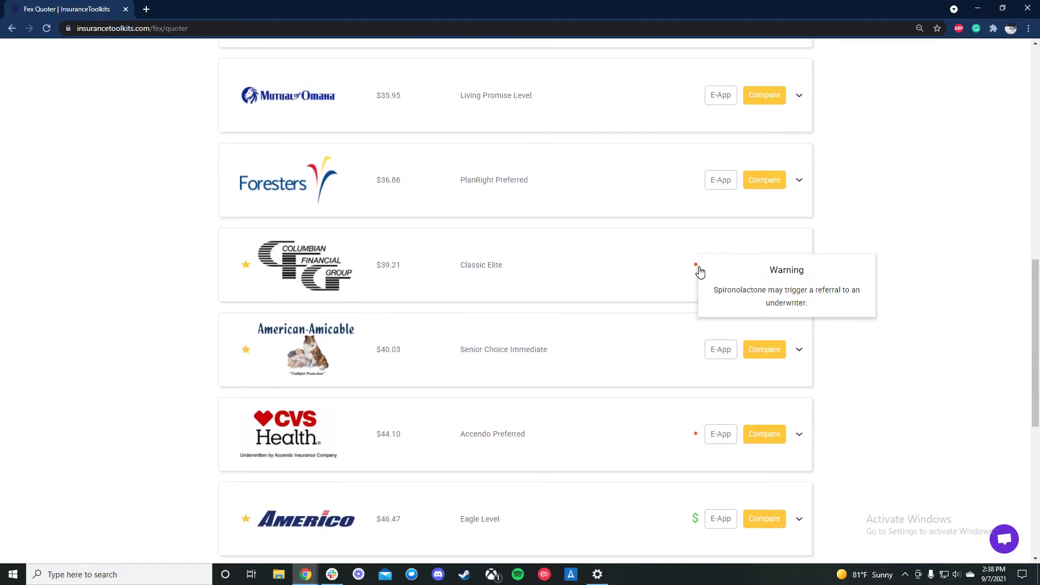
mouse_move(697, 436)
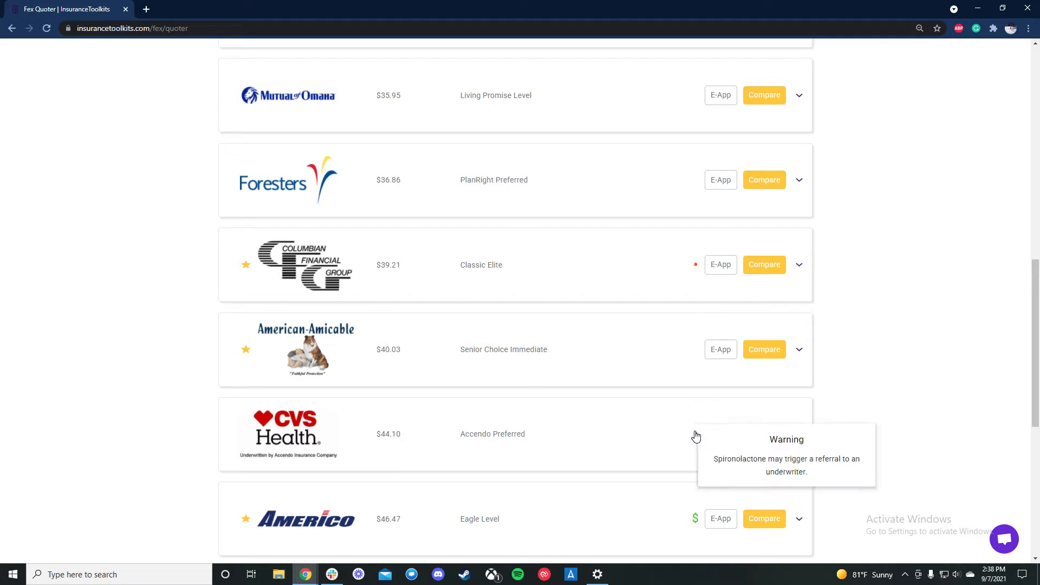
mouse_move(701, 429)
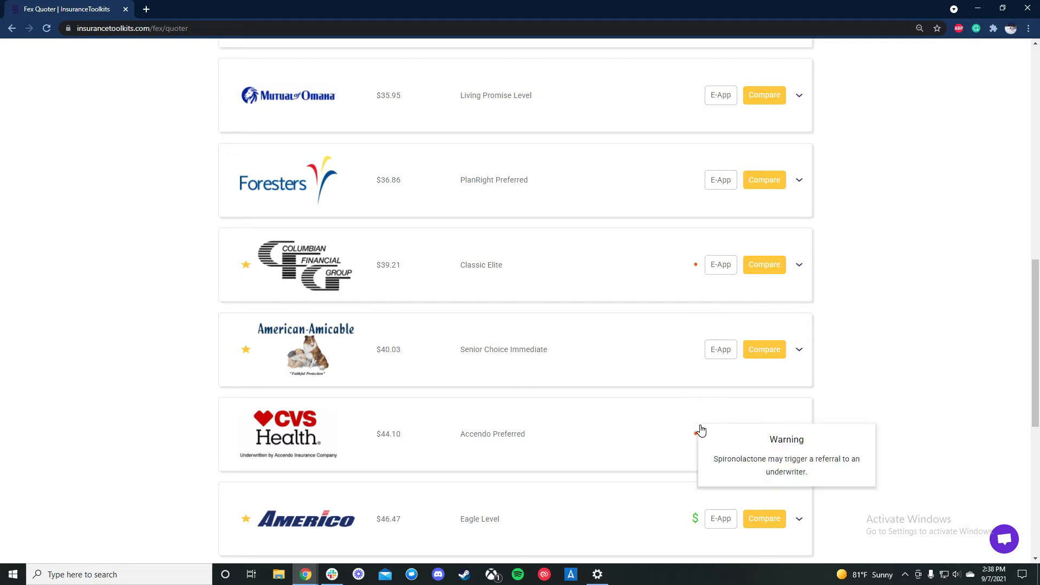
mouse_move(713, 423)
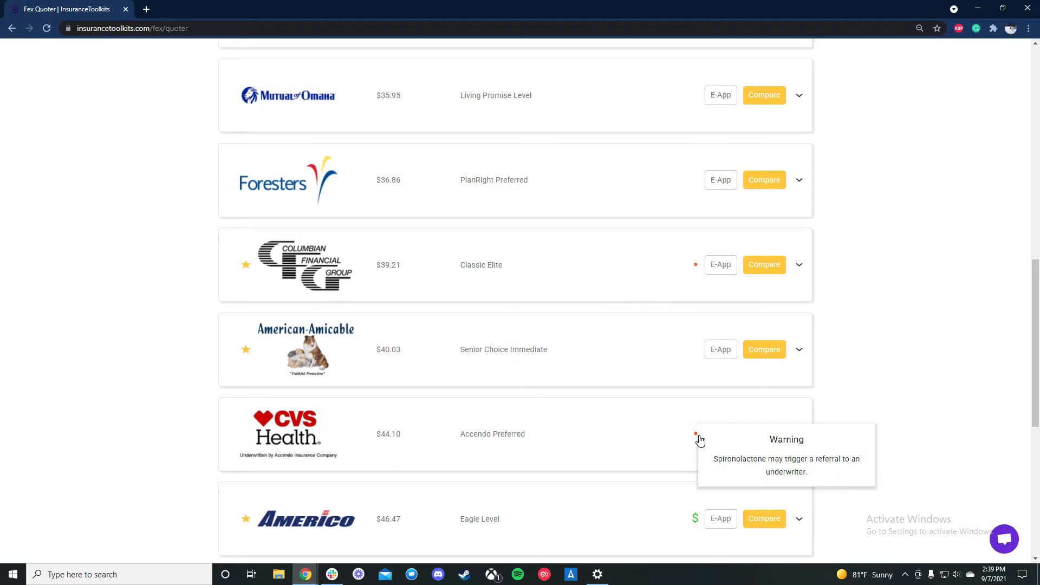
mouse_move(706, 459)
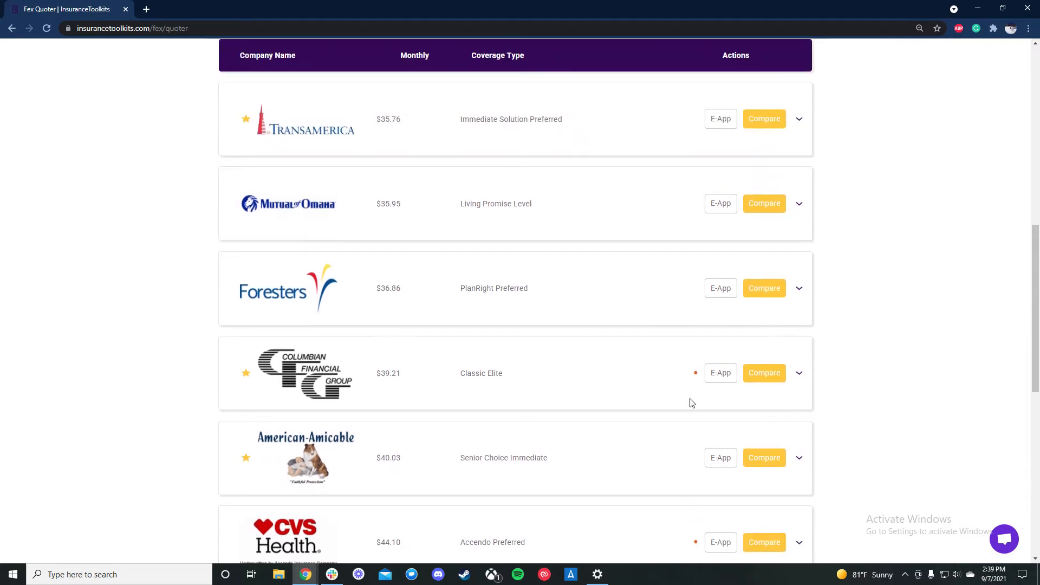
mouse_move(695, 373)
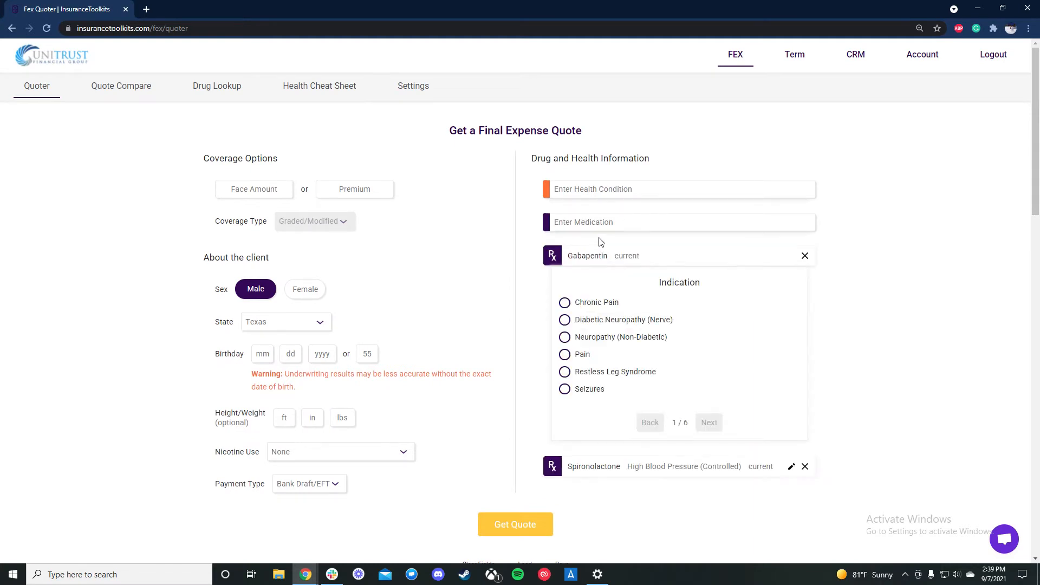
Step: Finish Gabapentin for pain, then add Metformin with first fill year 2016
left_click(565, 355)
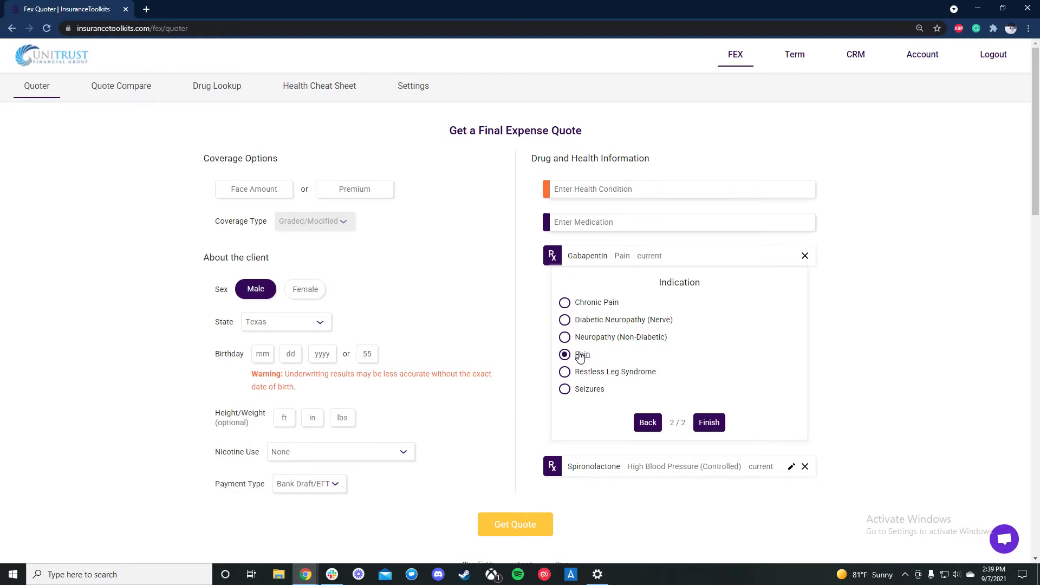
left_click(709, 422)
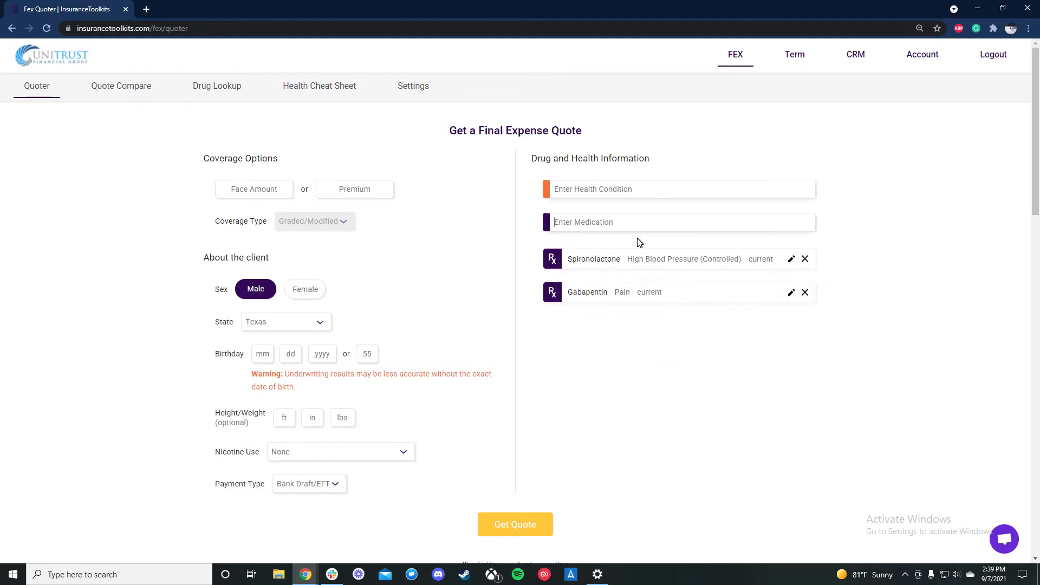
type("metfp")
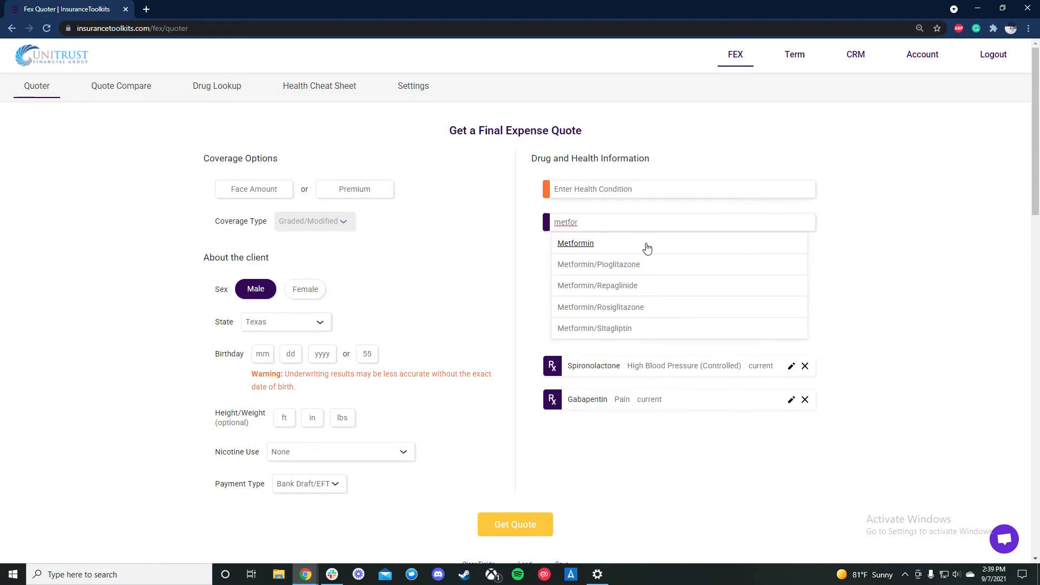
left_click(576, 243)
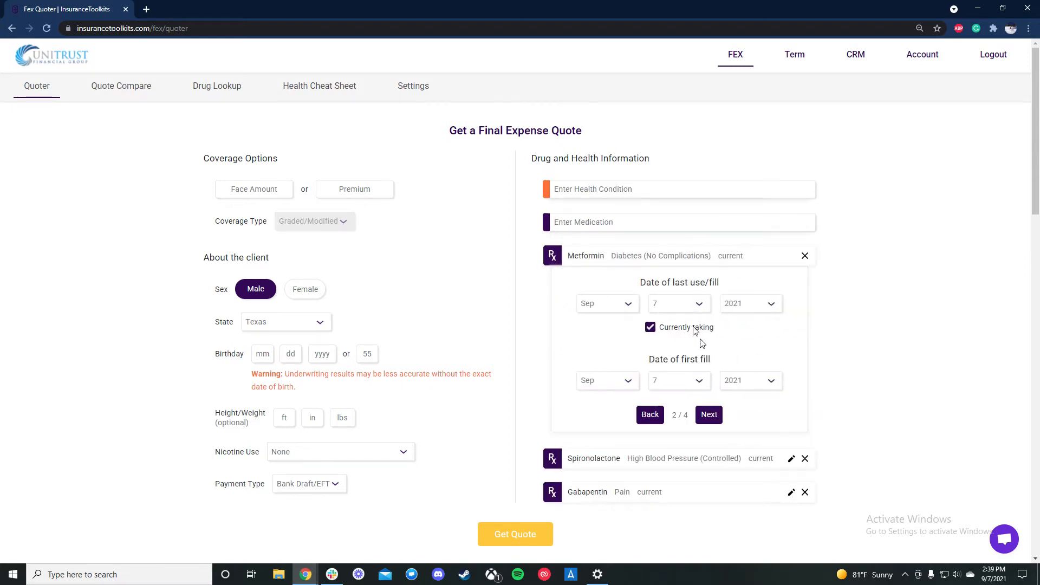
left_click(749, 380)
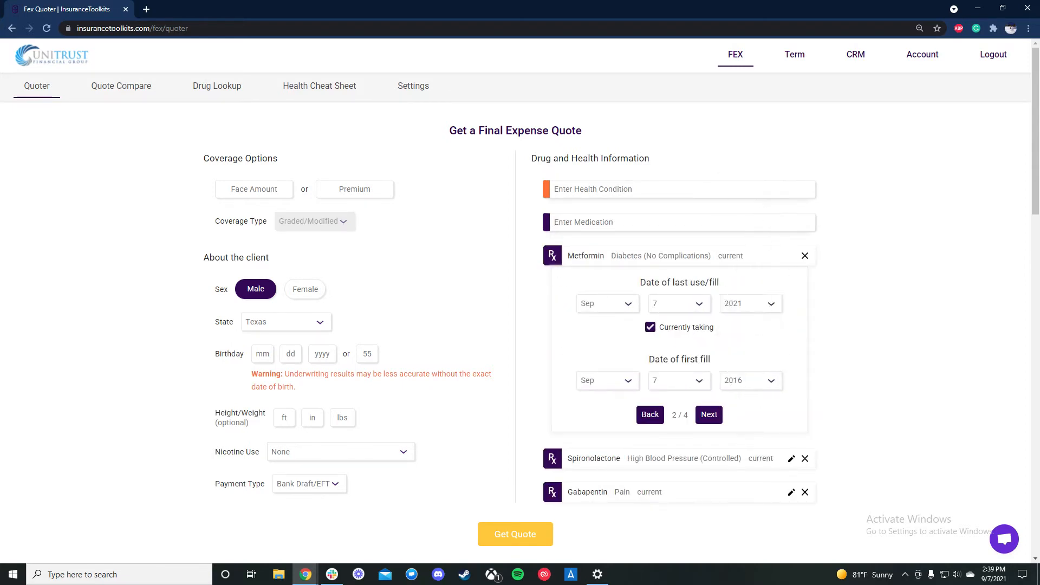
left_click(708, 413)
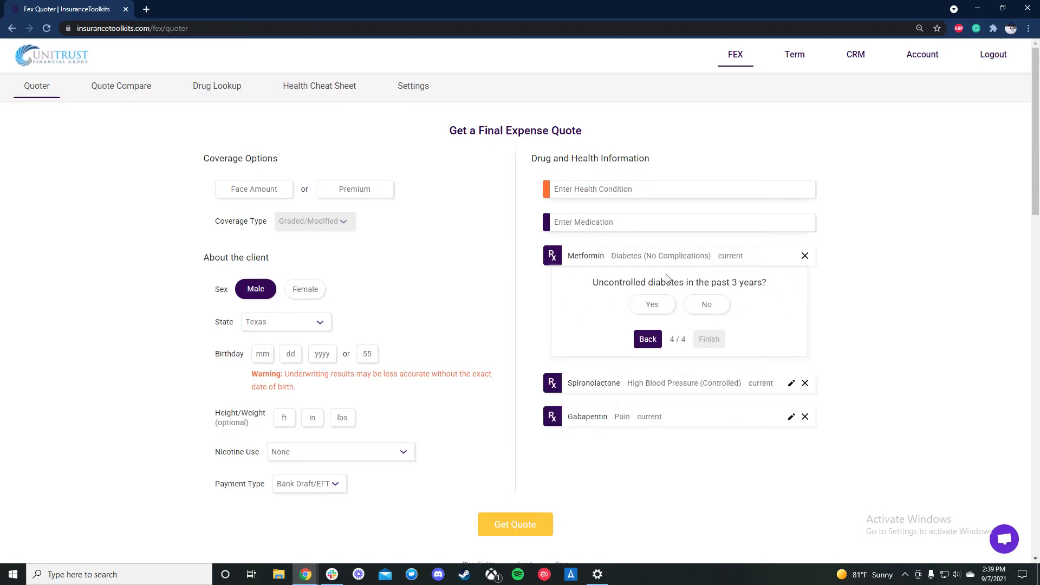
mouse_move(627, 317)
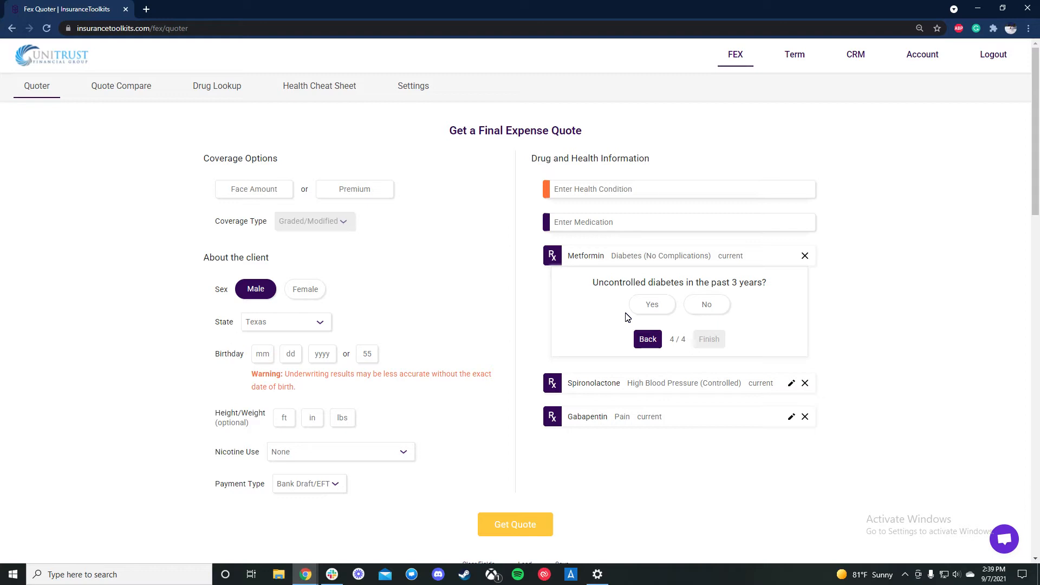
mouse_move(628, 322)
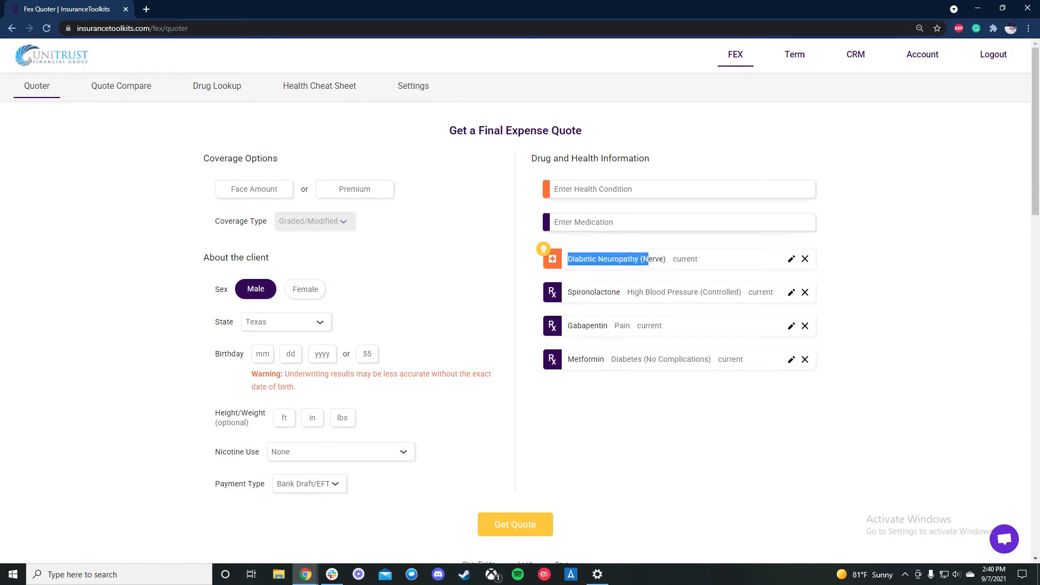
left_click(605, 259)
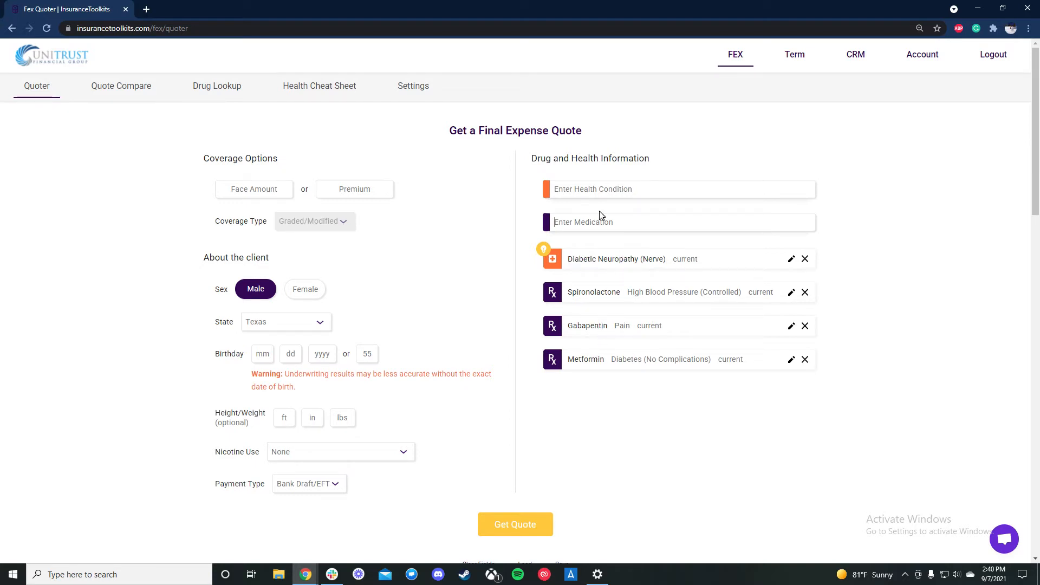
type("neur")
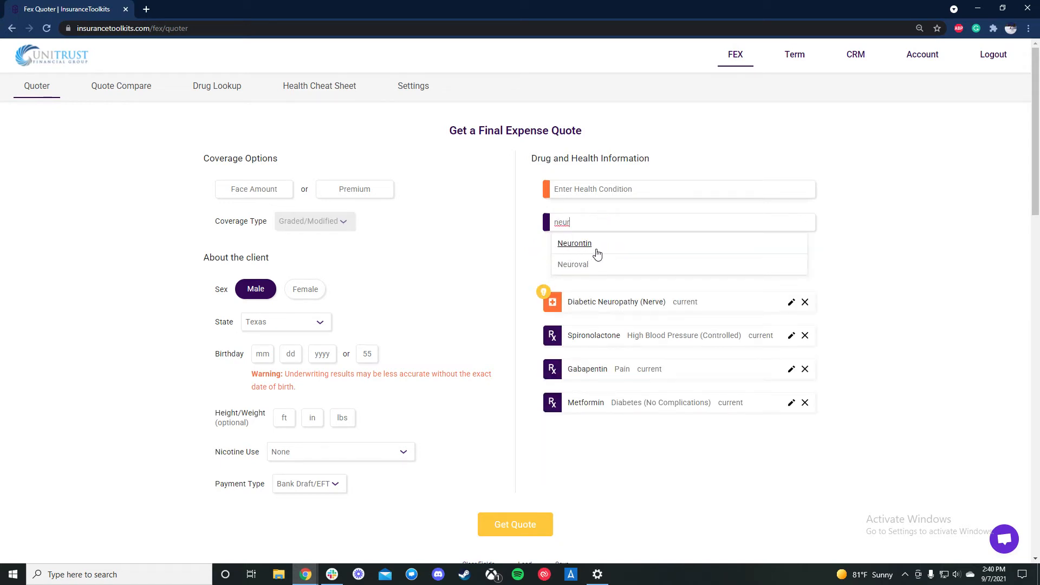
mouse_move(734, 145)
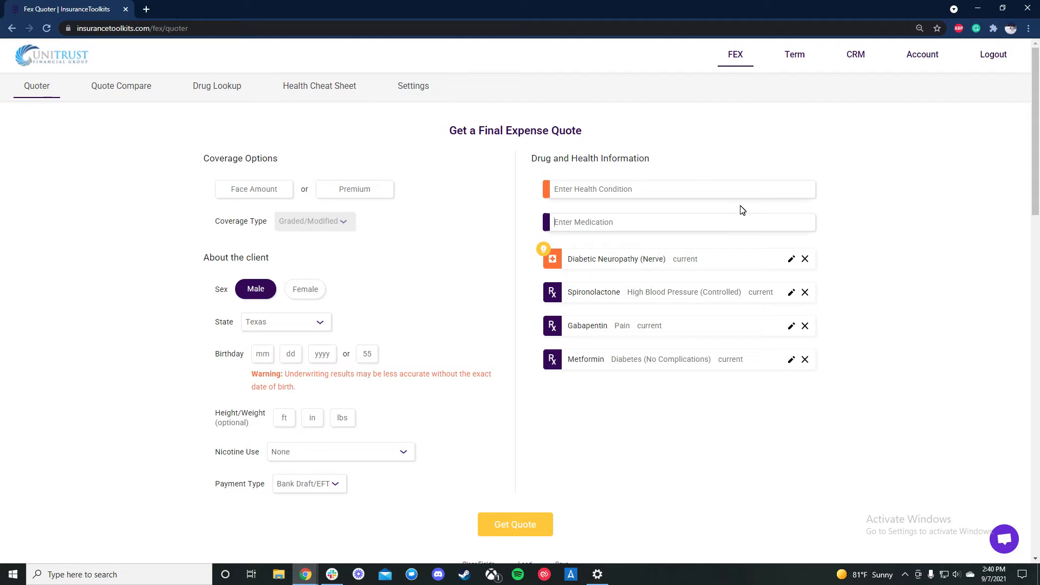
Step: Add Coreg for controlled high blood pressure and check the auto-added CHF condition
type("coreg")
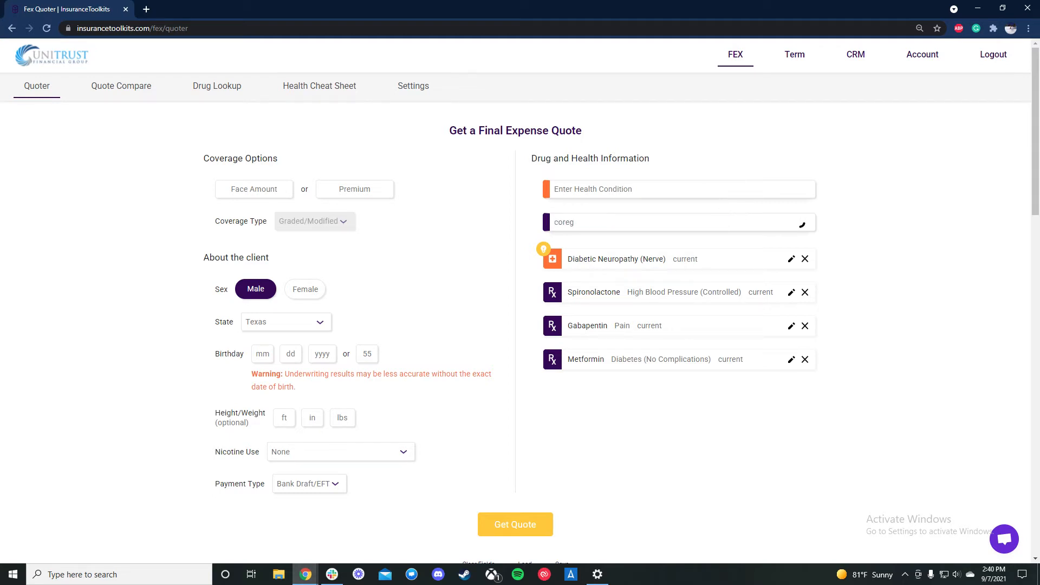
left_click(565, 337)
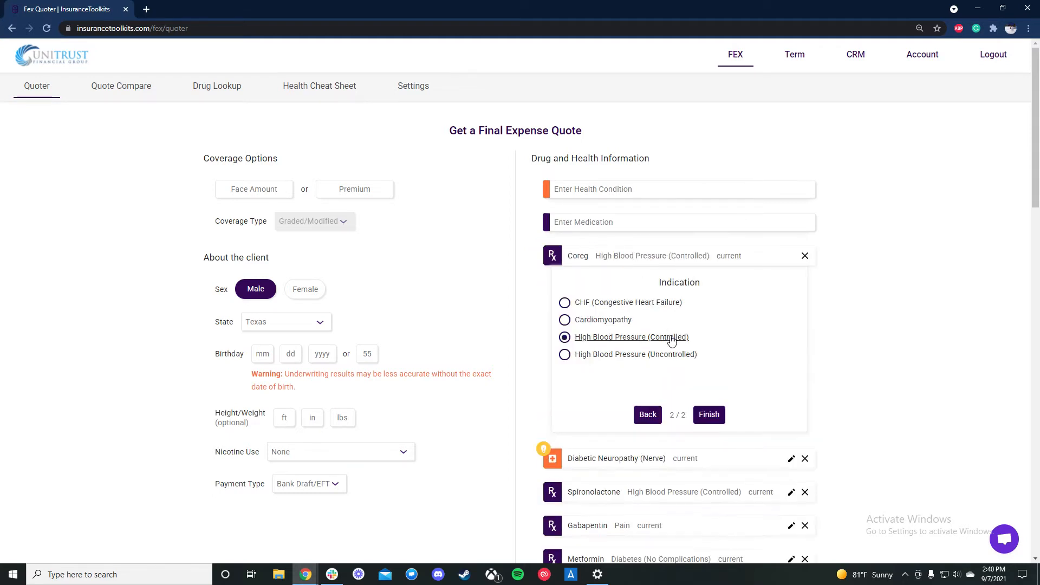
left_click(709, 414)
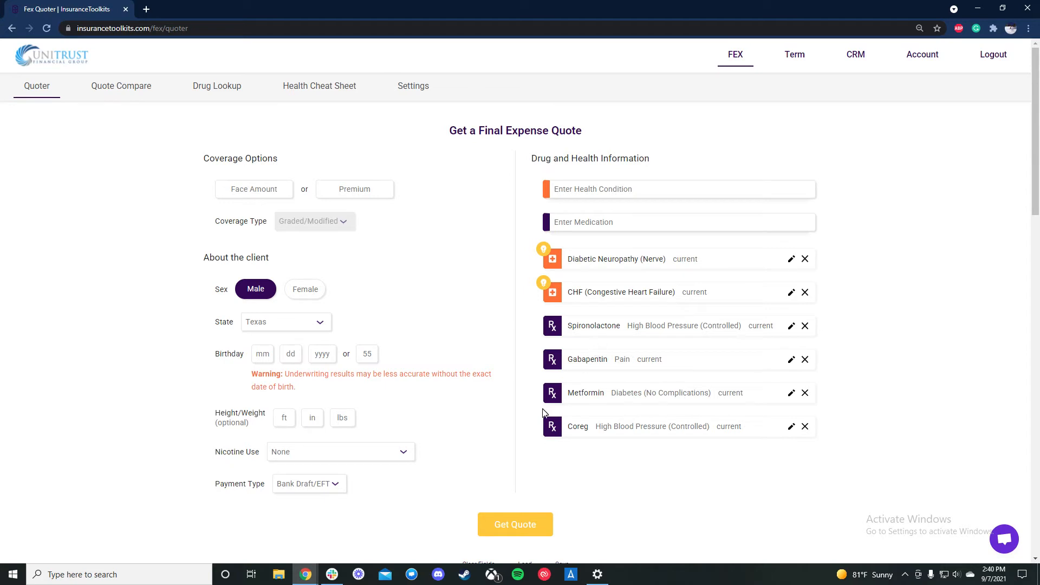
mouse_move(541, 308)
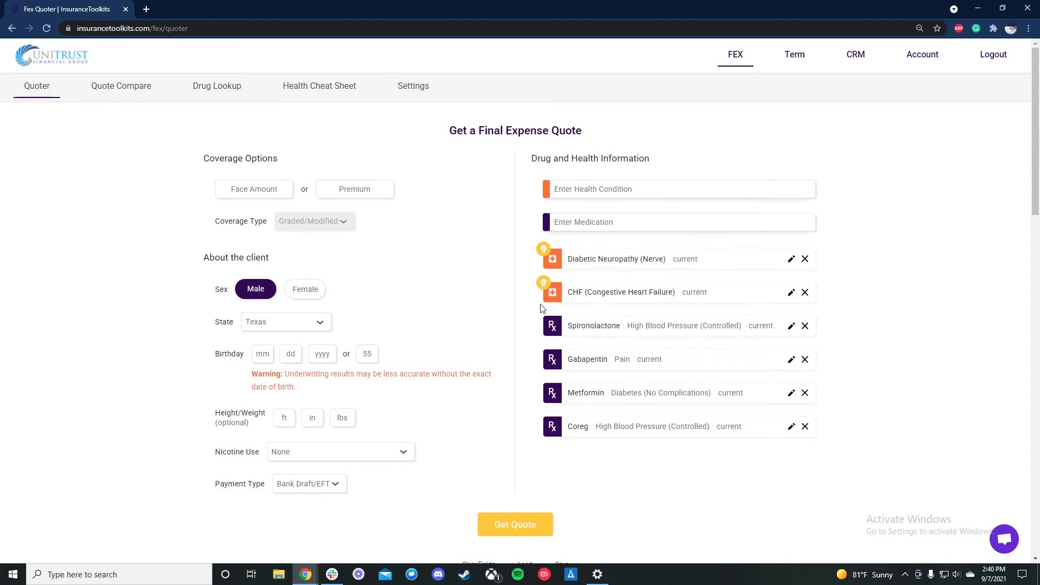
mouse_move(544, 289)
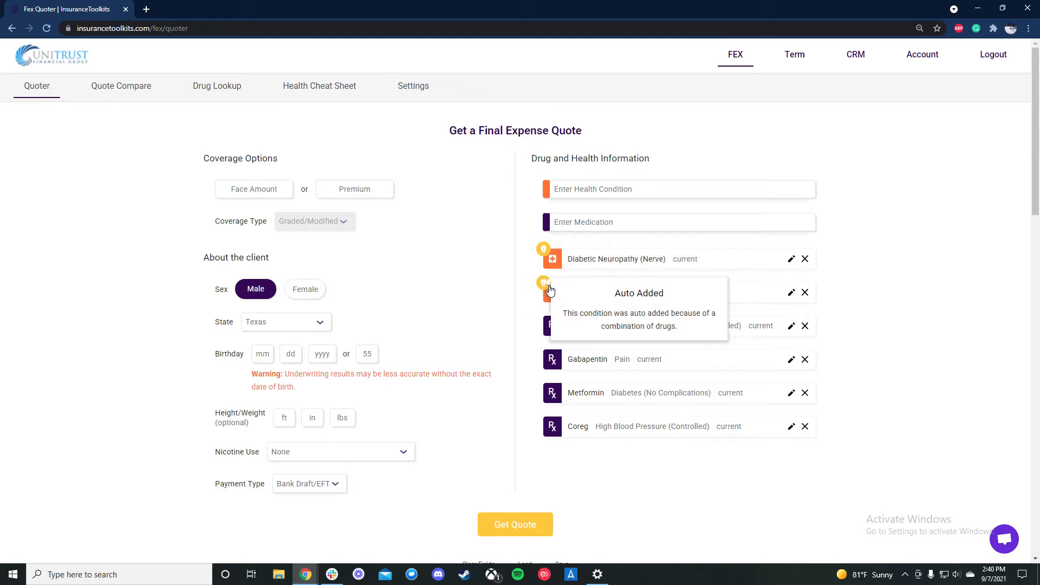
left_click(677, 221)
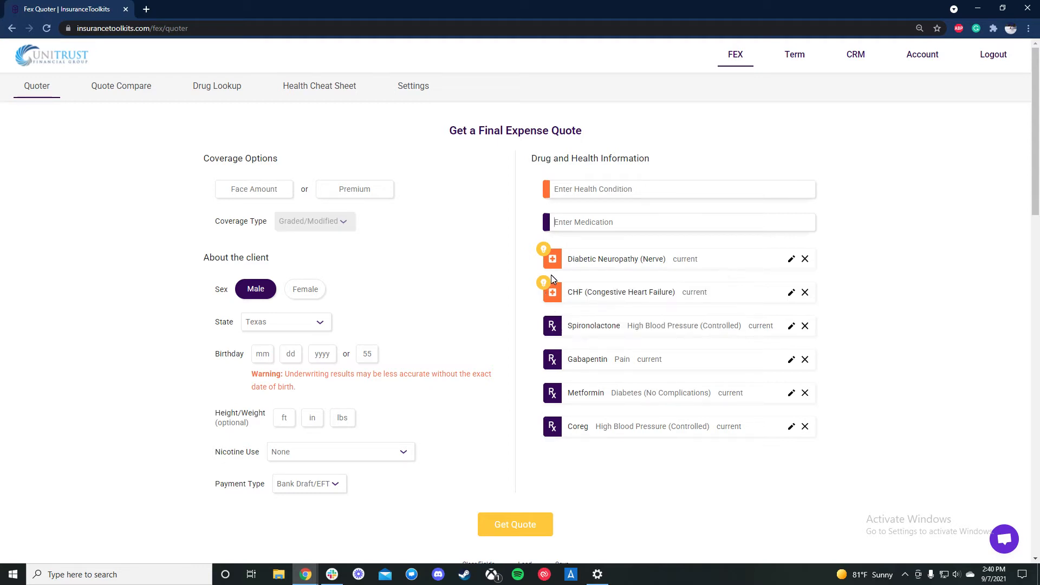
mouse_move(543, 284)
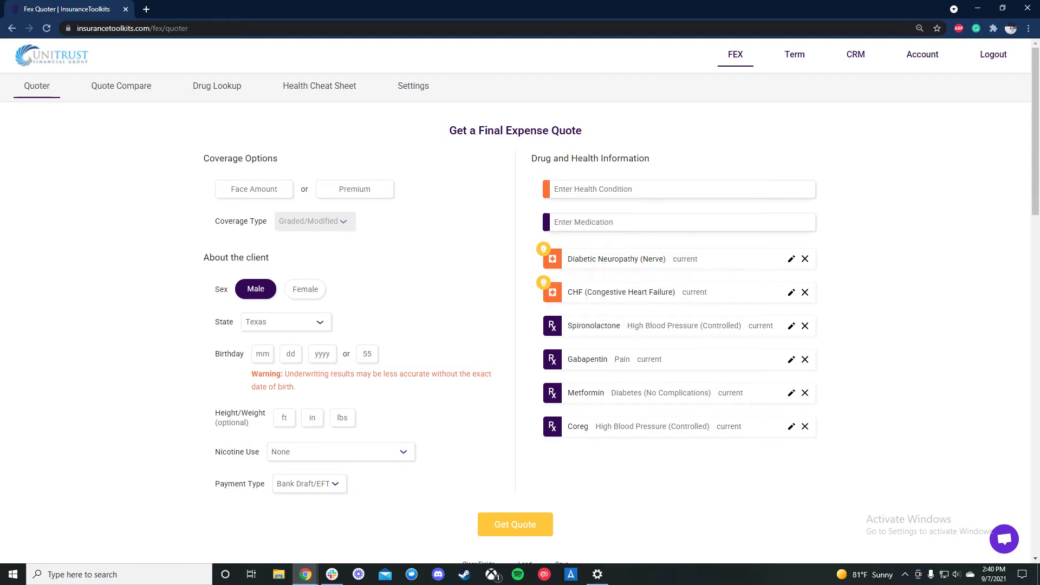
Step: Add Furosemide for controlled high blood pressure with a daily dosage of 40 mg or less
type("furosem")
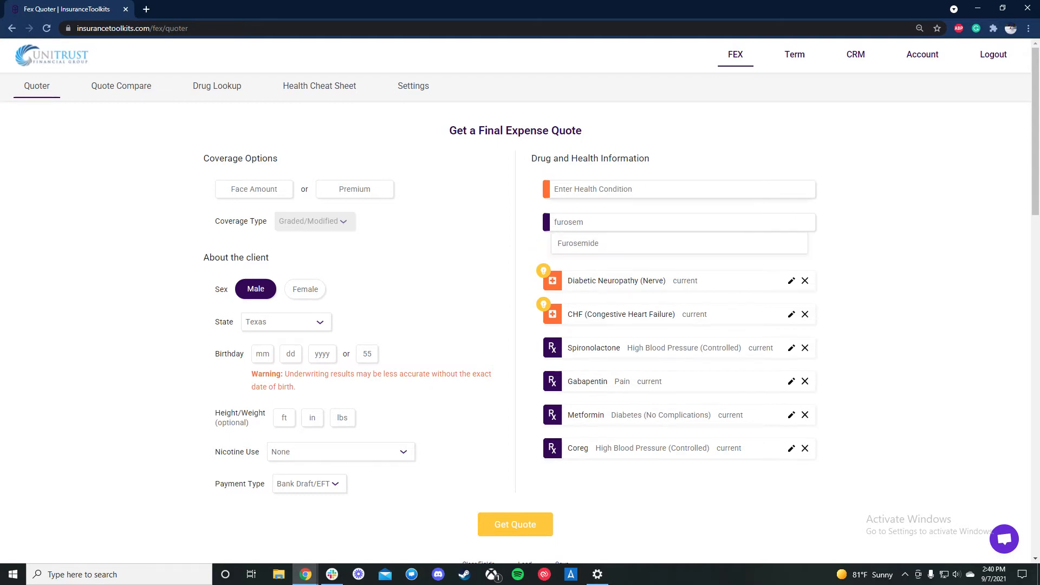
left_click(676, 242)
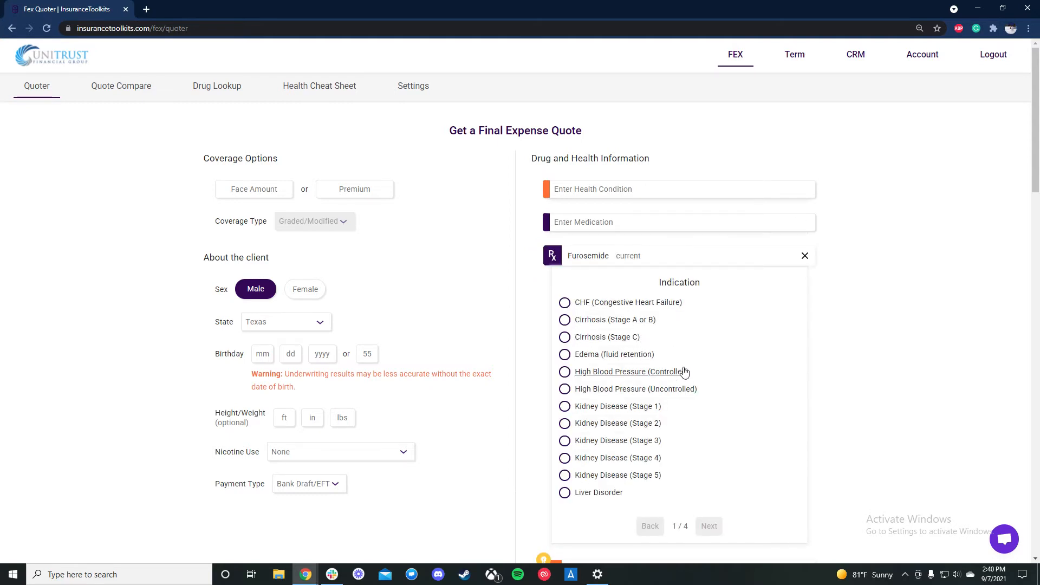
left_click(564, 372)
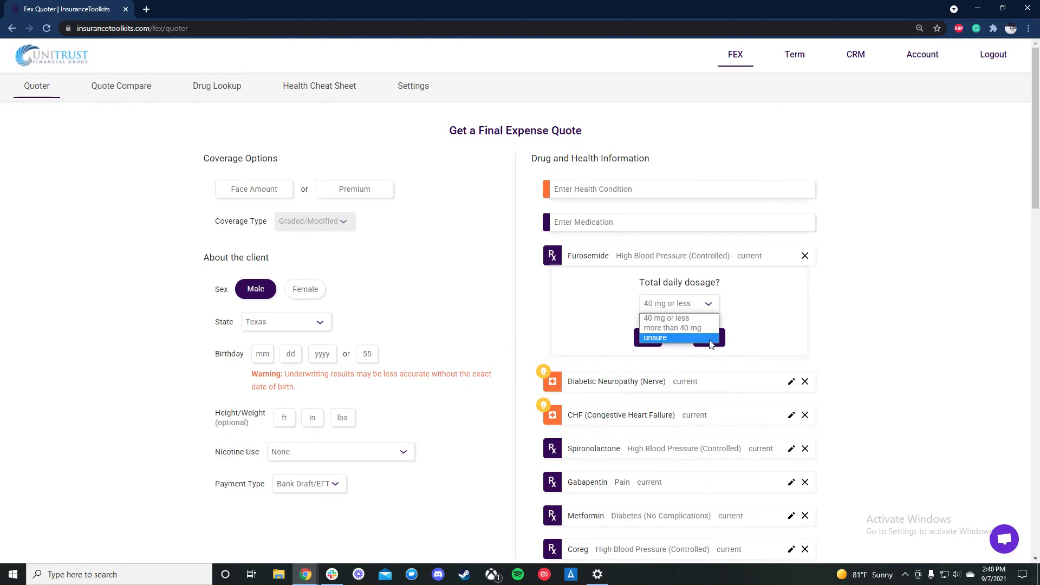
mouse_move(679, 318)
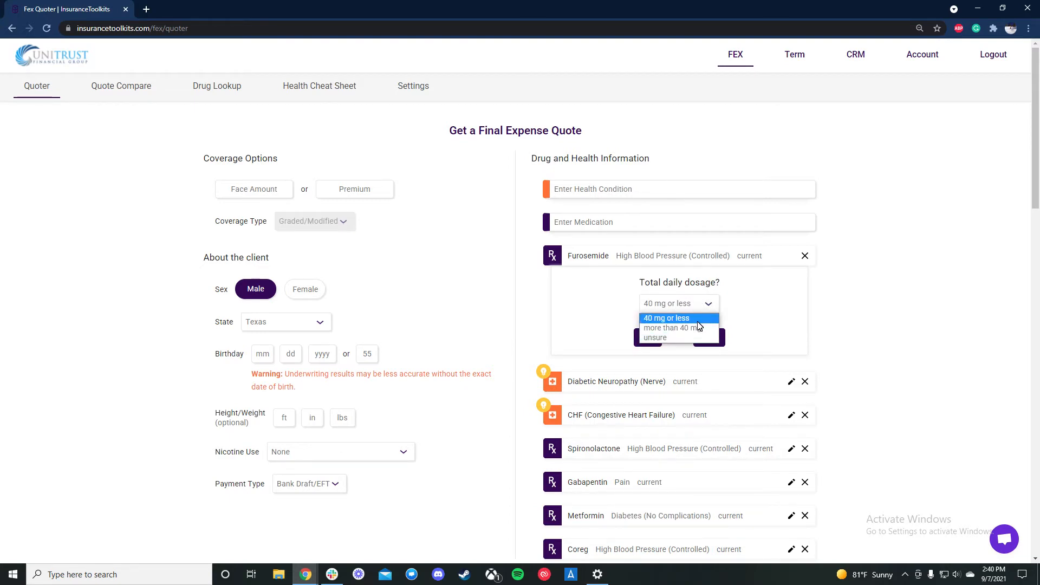
mouse_move(672, 328)
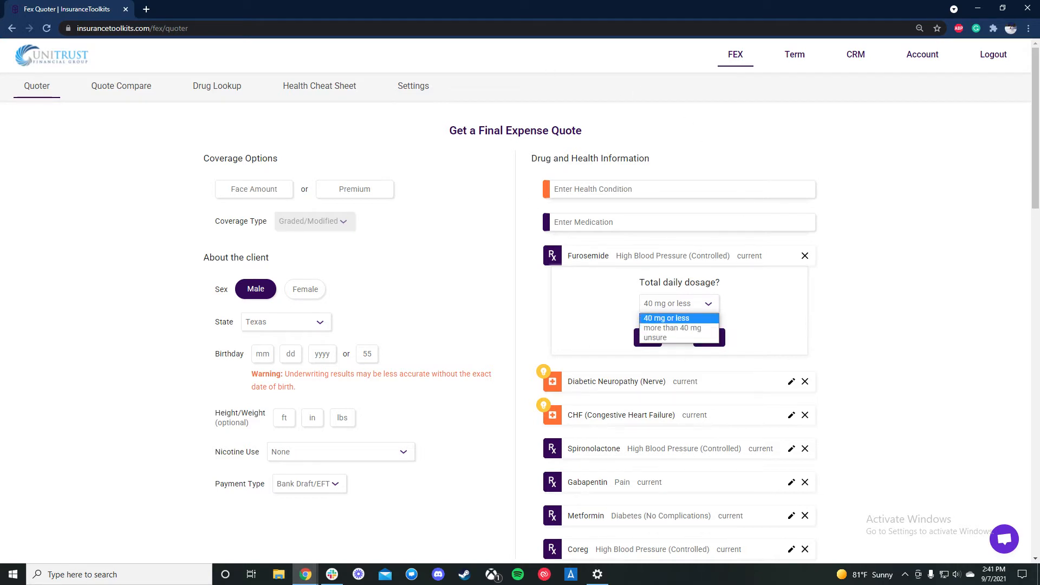
left_click(665, 318)
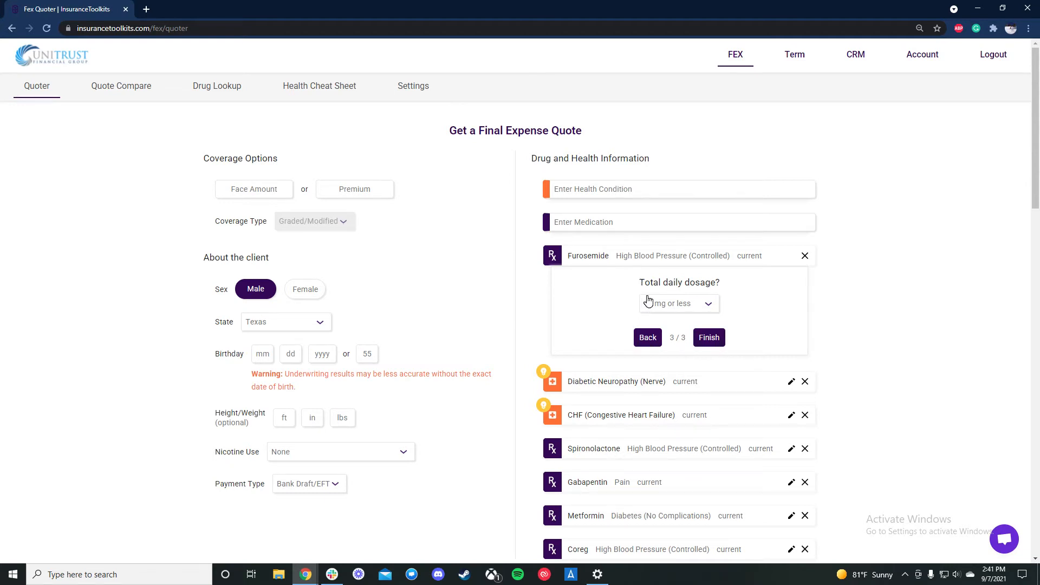
left_click(677, 303)
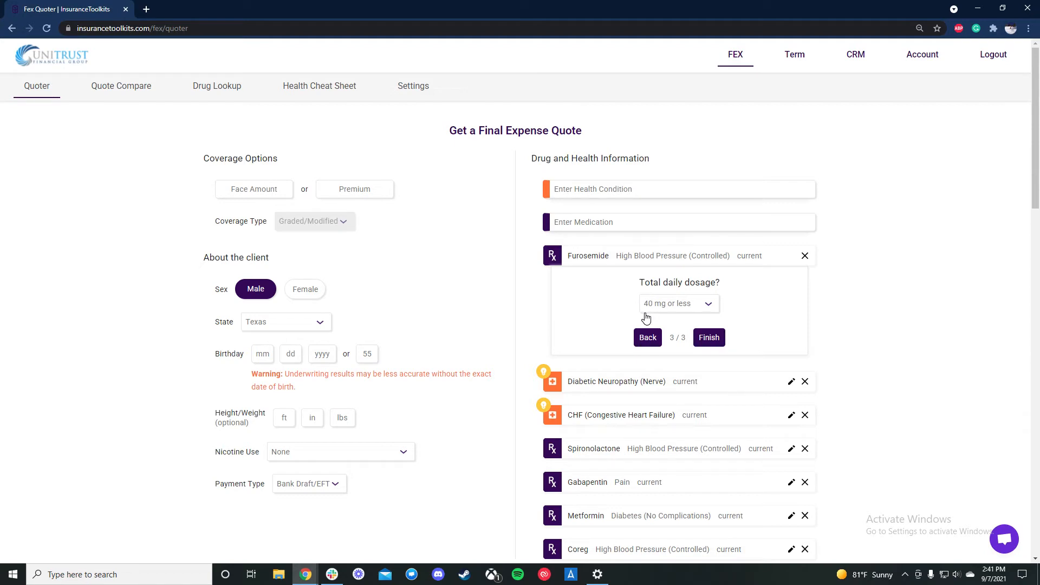
mouse_move(614, 317)
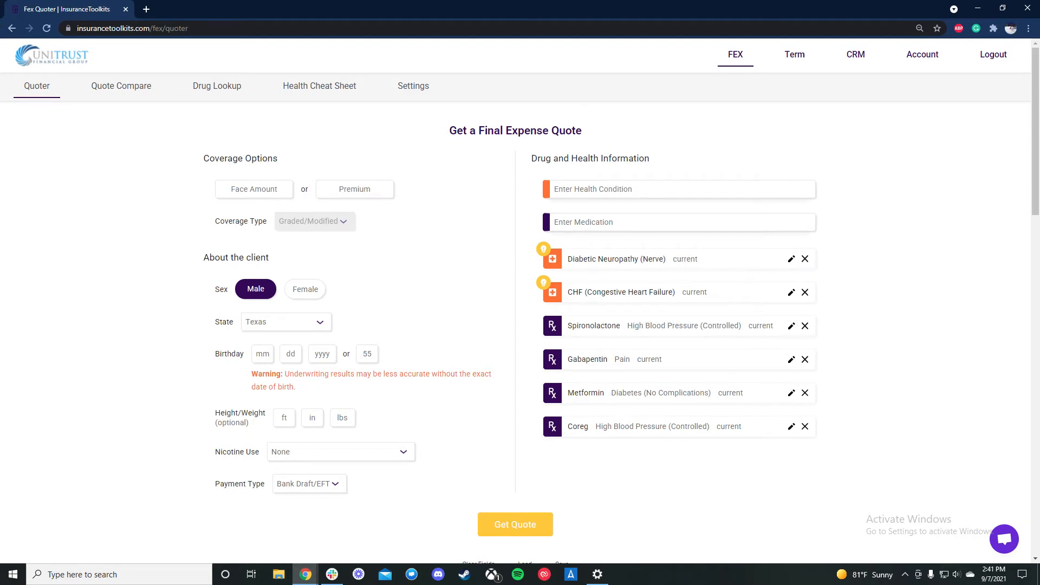
Step: Search health conditions for 'ca' to list the cancer-related options
type("cancer")
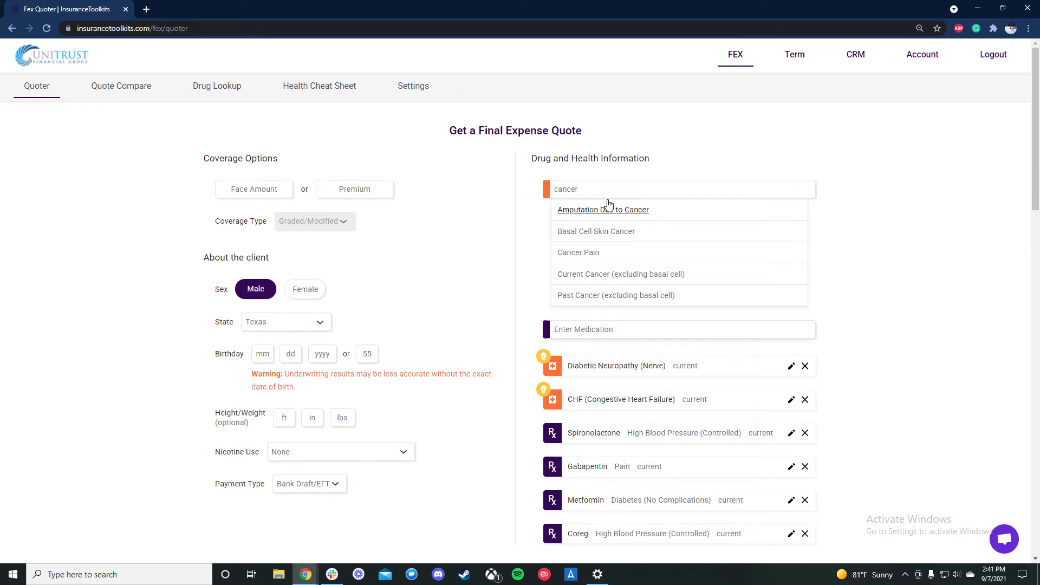
mouse_move(671, 257)
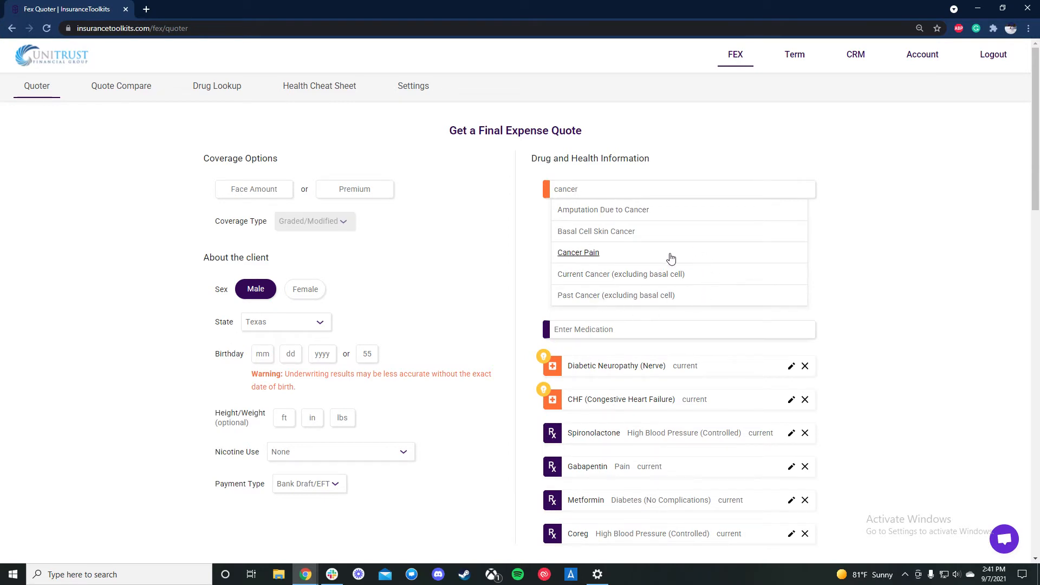
mouse_move(698, 311)
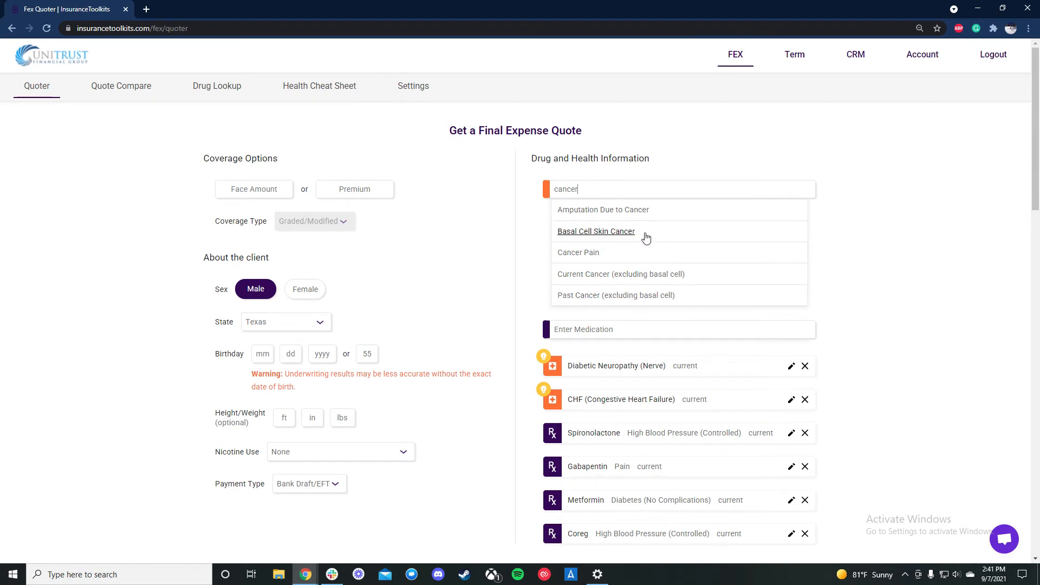
mouse_move(677, 277)
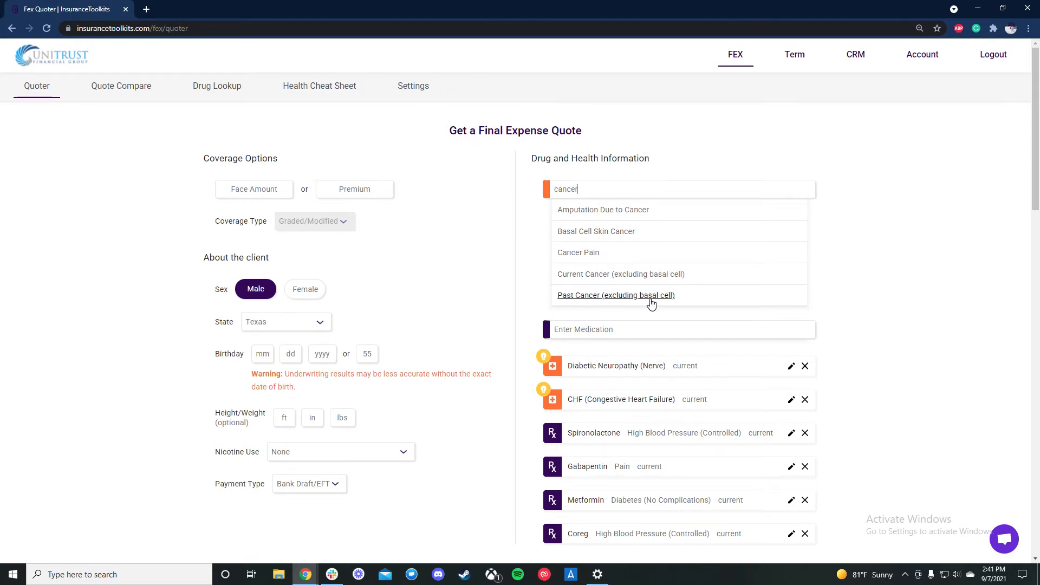
Step: Add Past Cancer (excluding basal cell), type Other, diagnosed 2016, with no recurrence
left_click(615, 295)
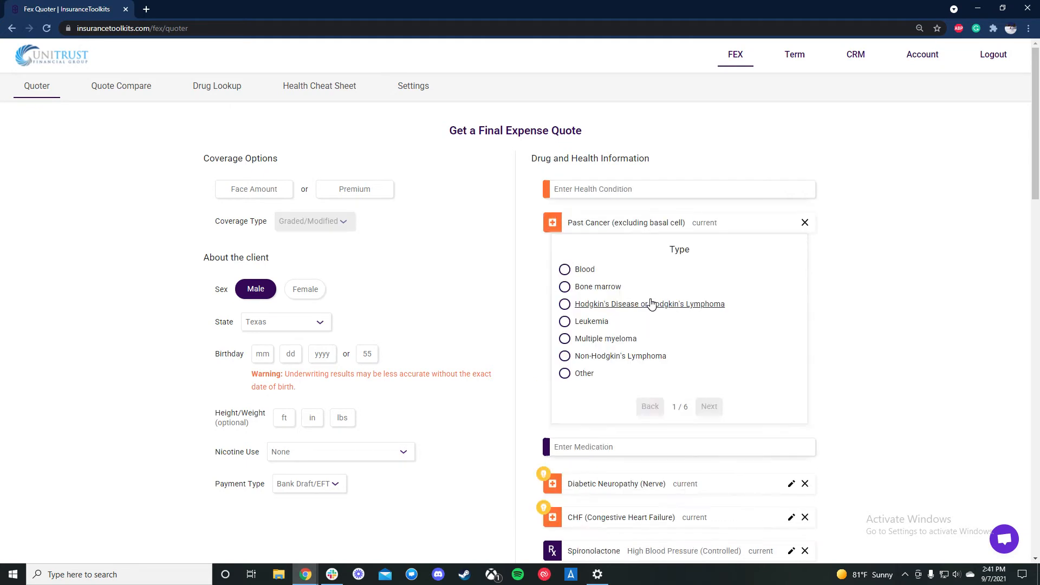
mouse_move(664, 392)
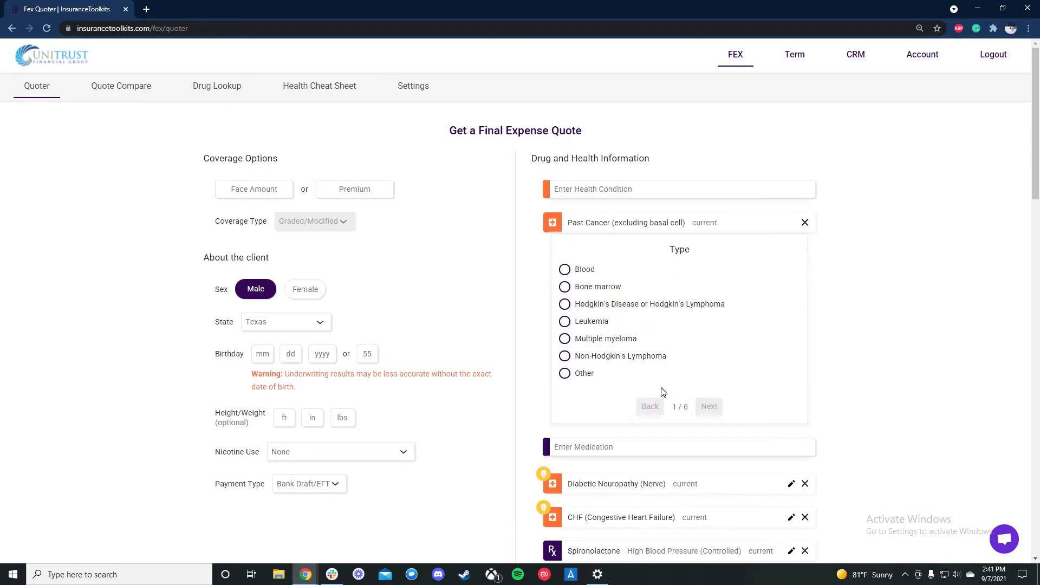
mouse_move(589, 384)
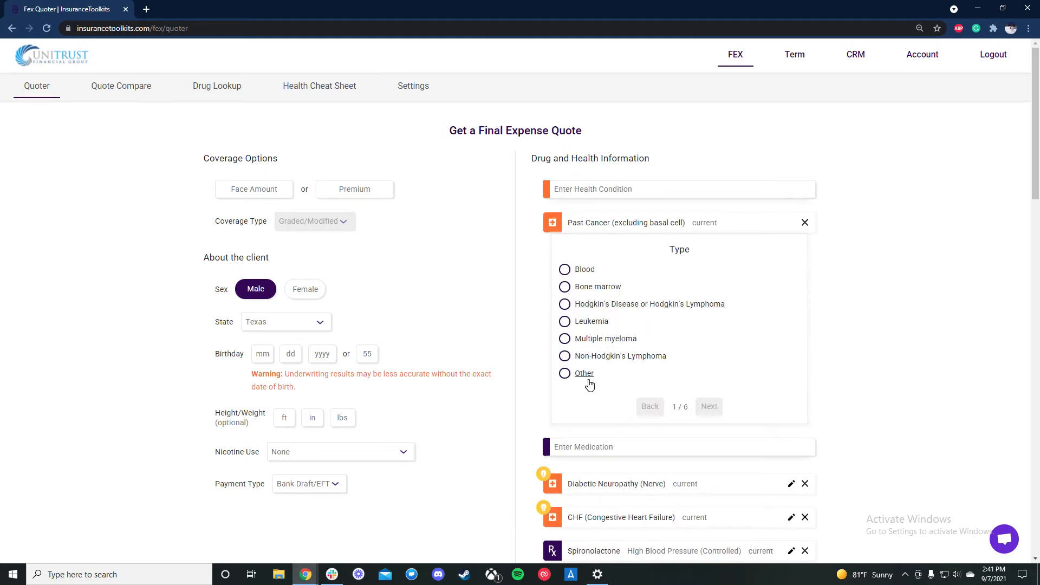
left_click(565, 373)
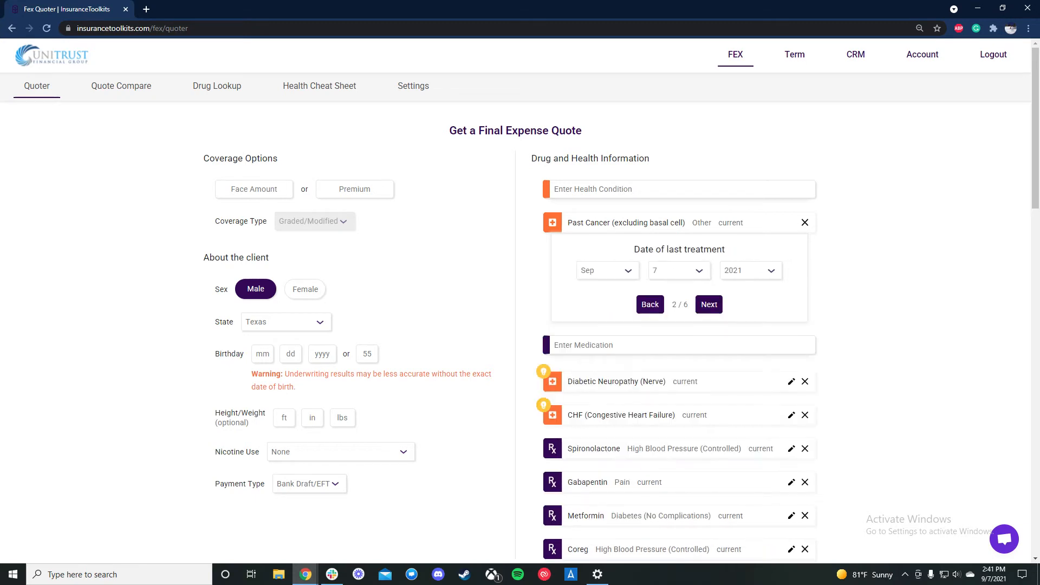
left_click(750, 270)
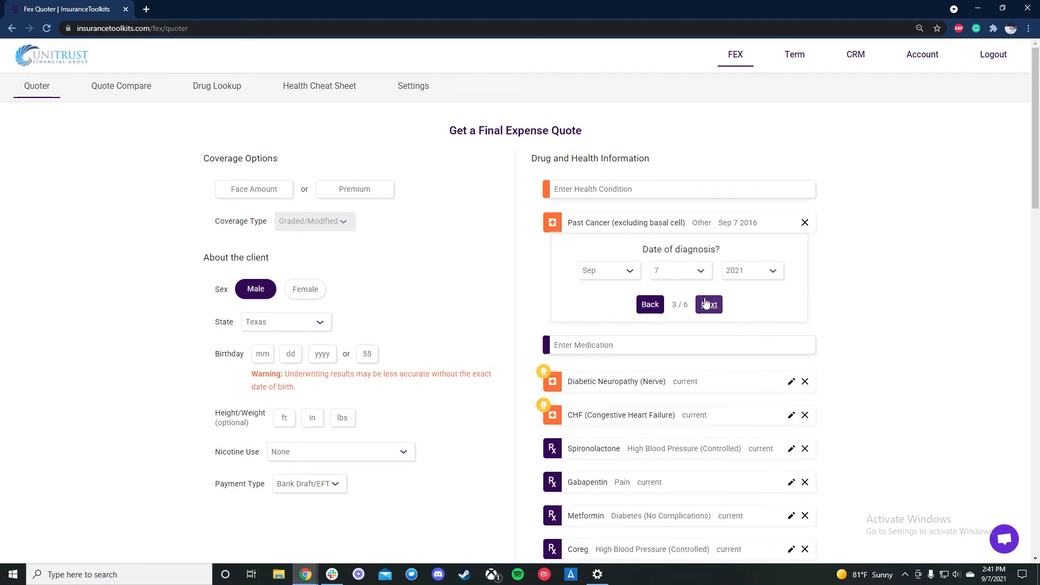
left_click(750, 270)
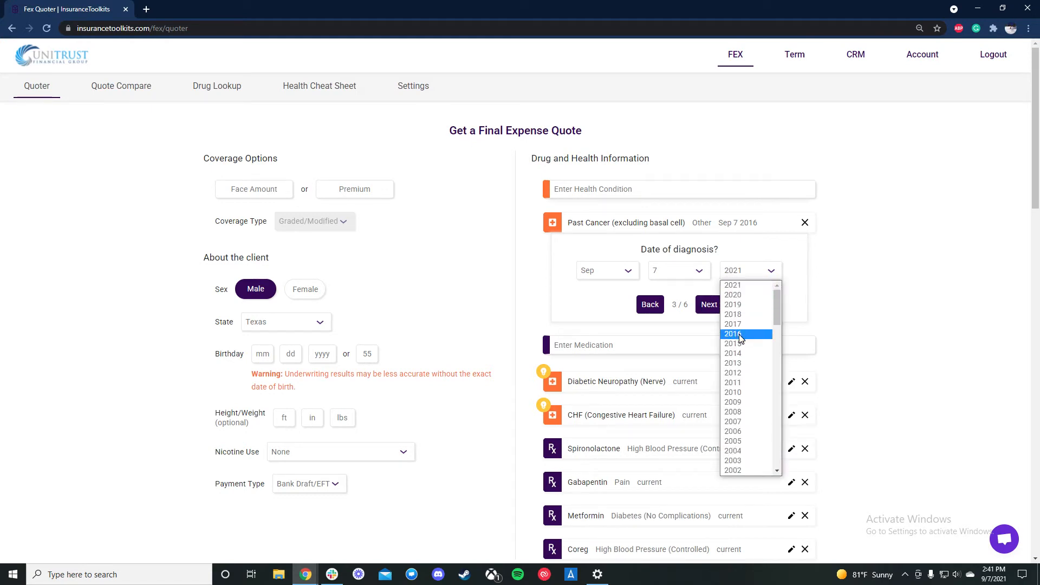
left_click(733, 334)
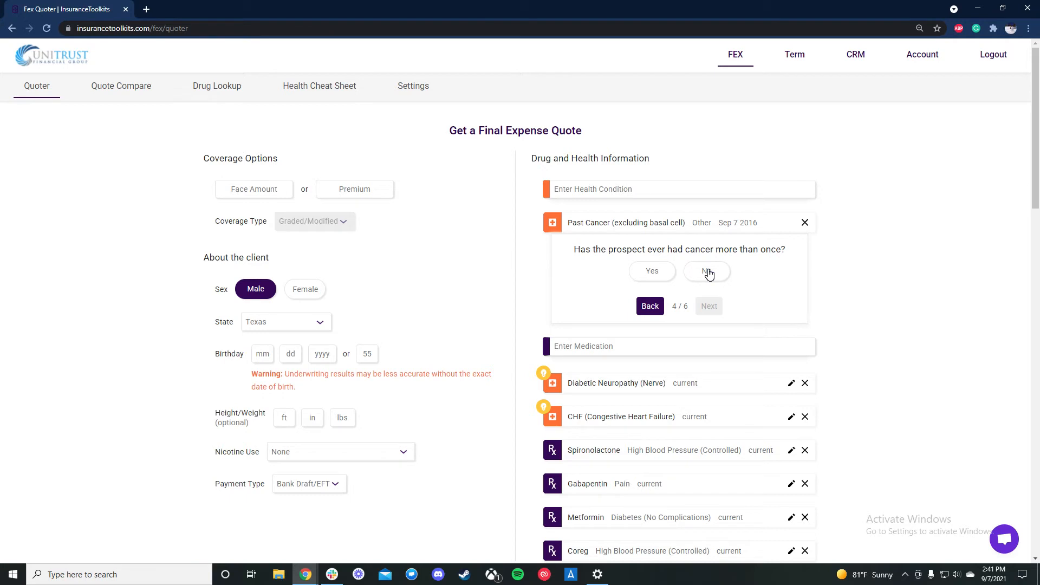
left_click(706, 271)
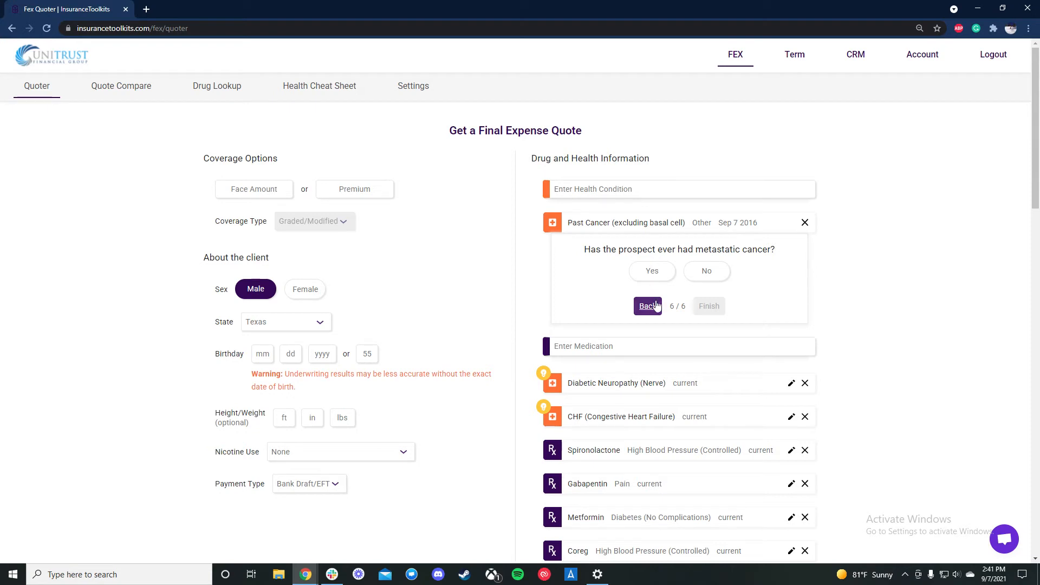
left_click(647, 306)
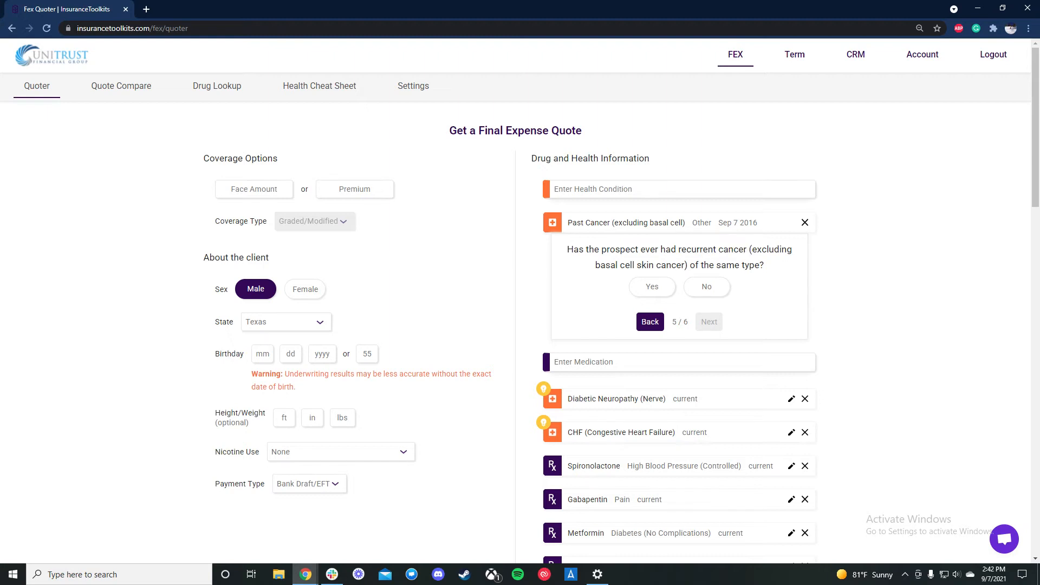
mouse_move(763, 147)
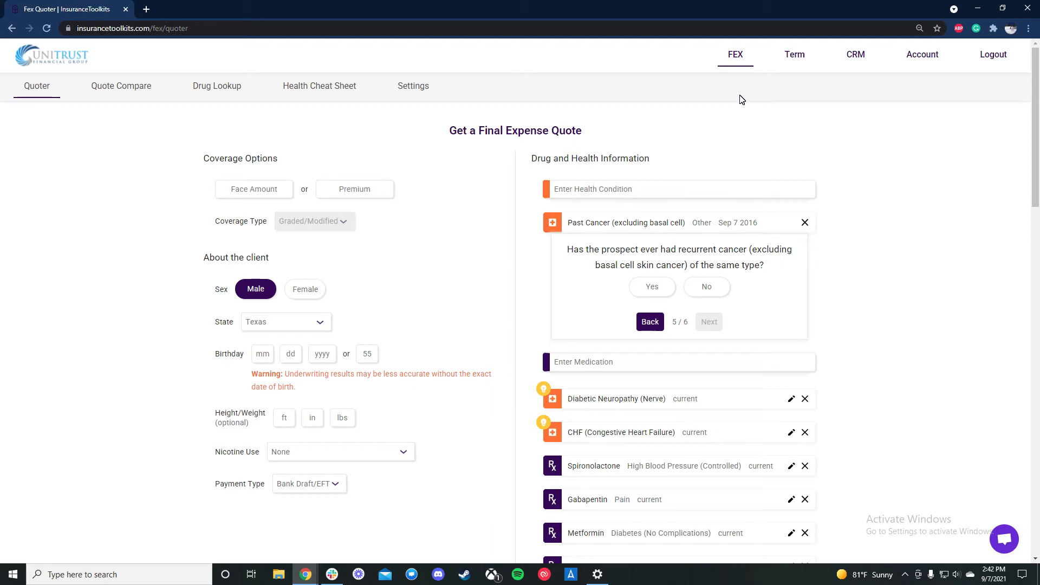
mouse_move(759, 65)
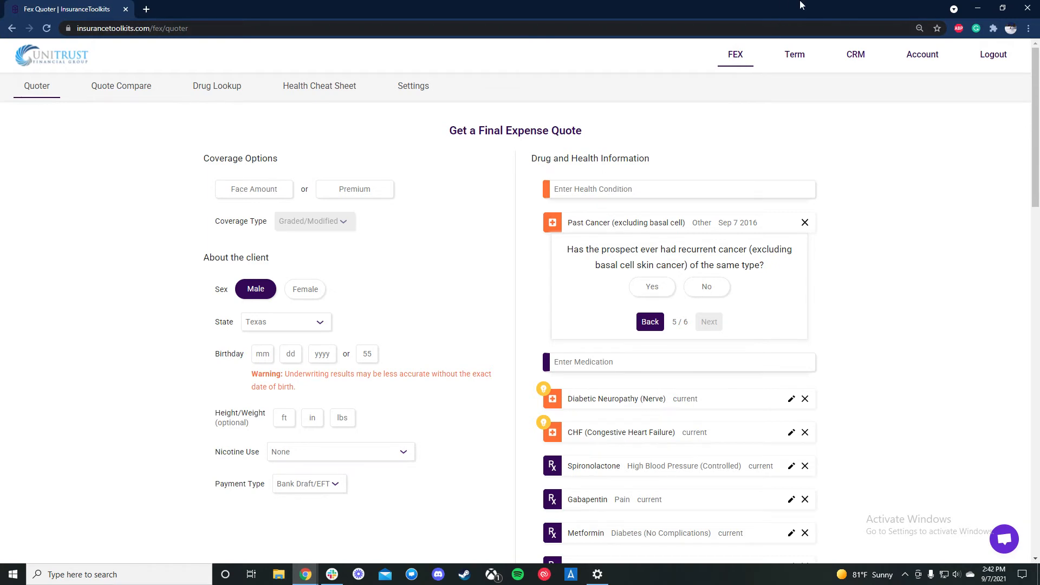
mouse_move(773, 118)
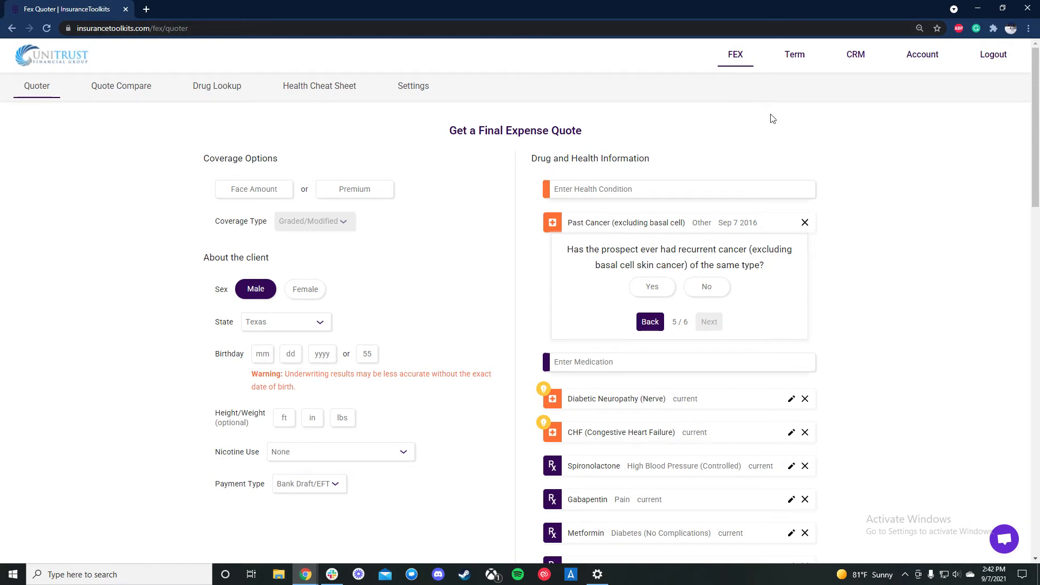
left_click(706, 287)
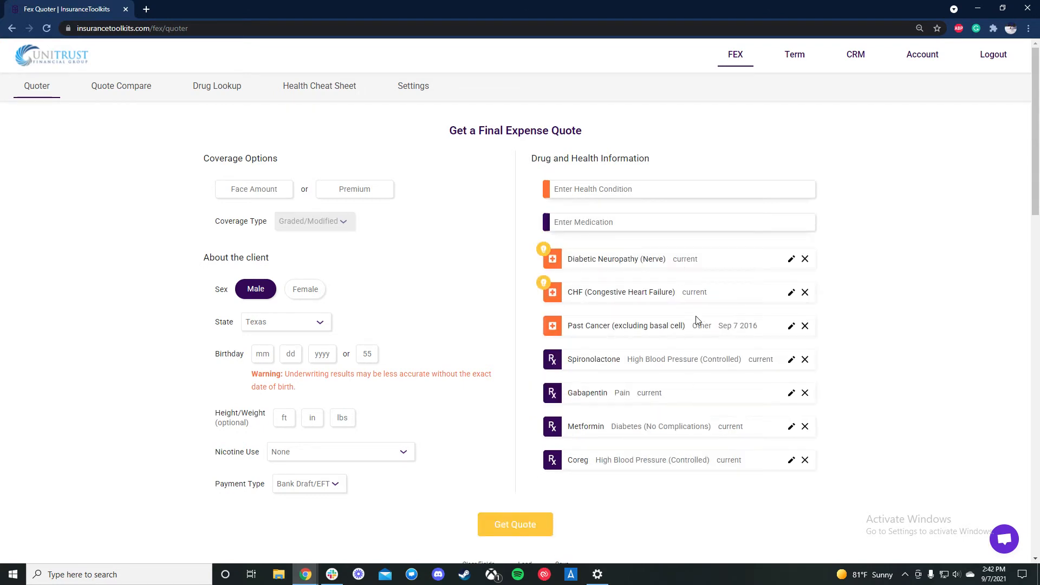
mouse_move(804, 292)
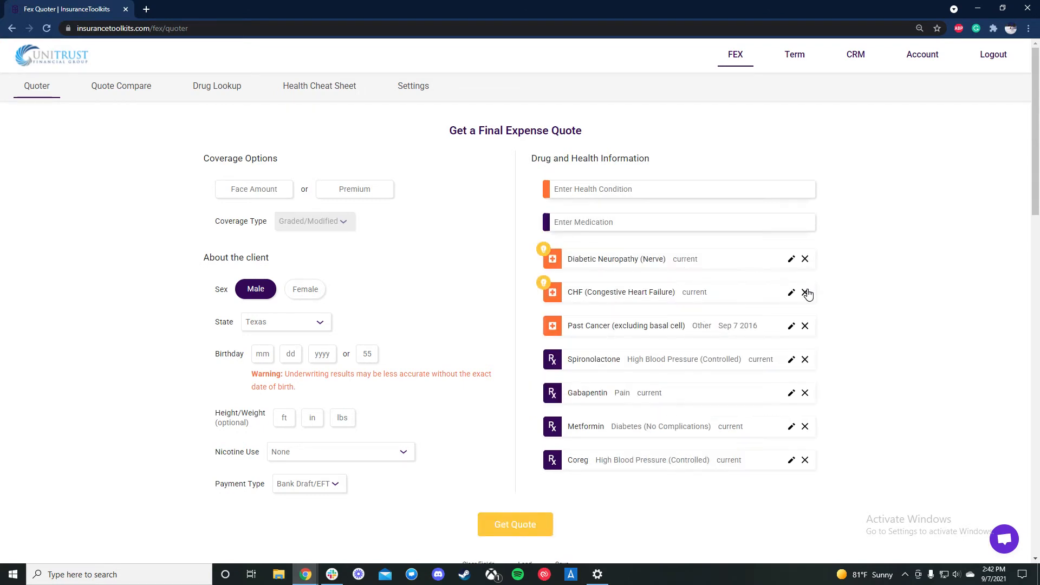
Step: Delete CHF, Coreg and Spironolactone from the client's conditions and medications
left_click(805, 292)
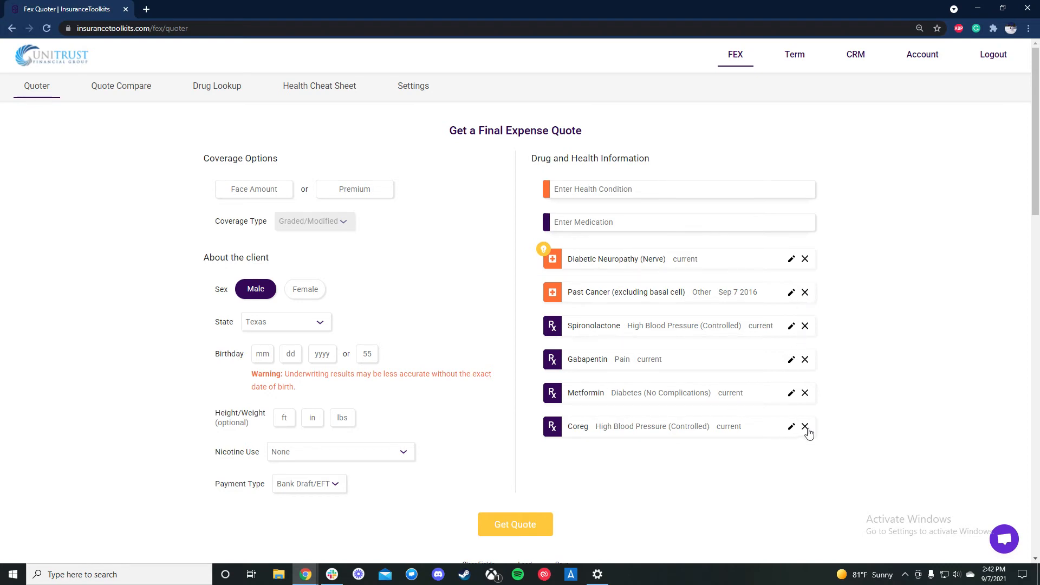
left_click(804, 427)
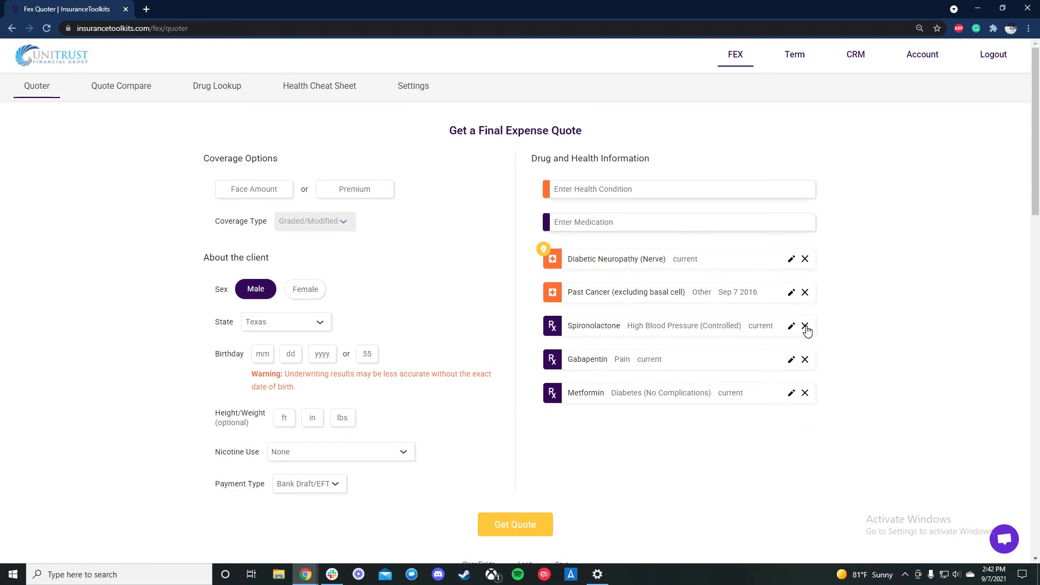
left_click(805, 325)
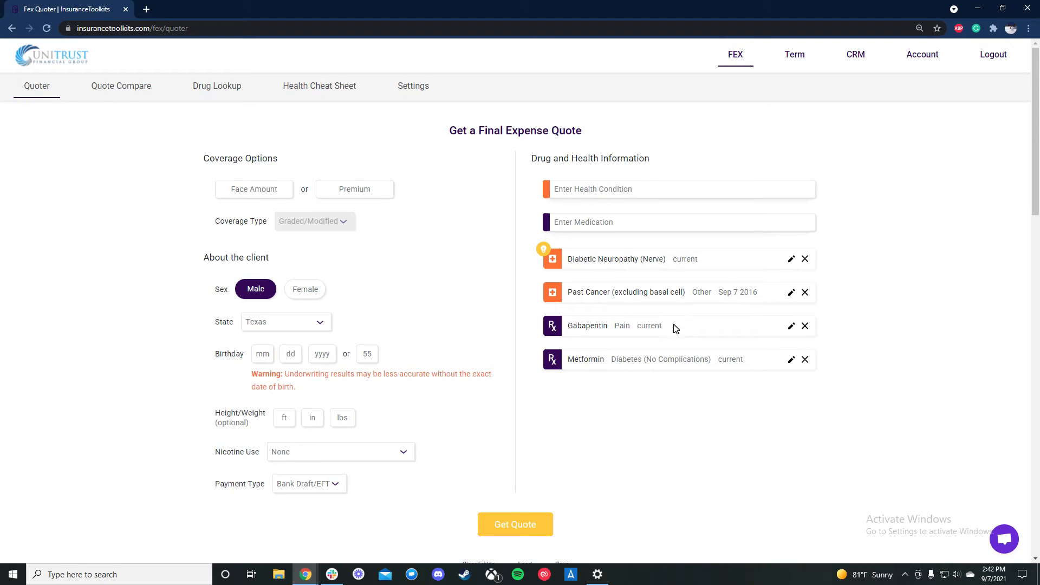
mouse_move(568, 312)
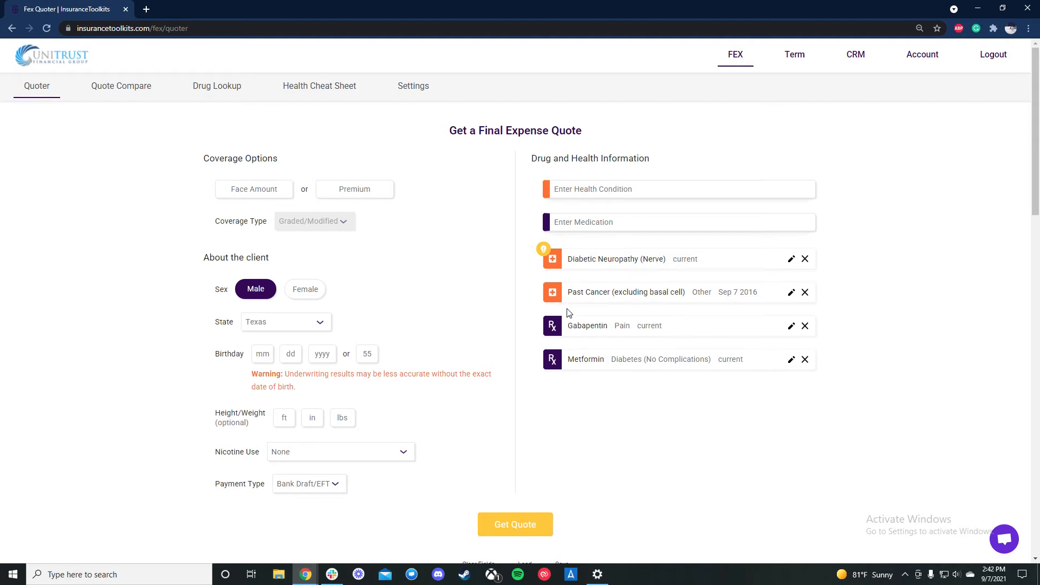
mouse_move(564, 273)
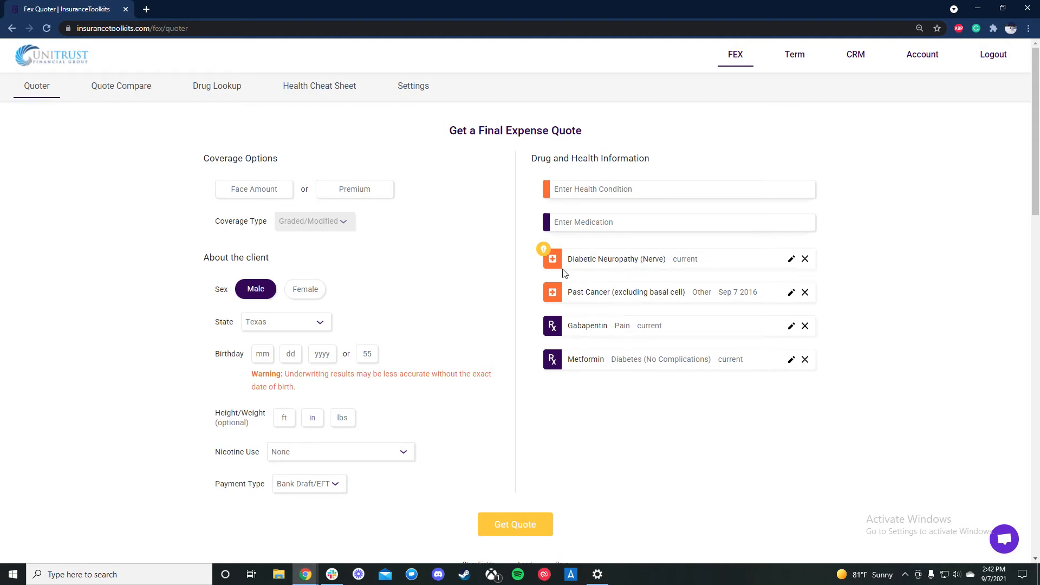
scroll("down", 3)
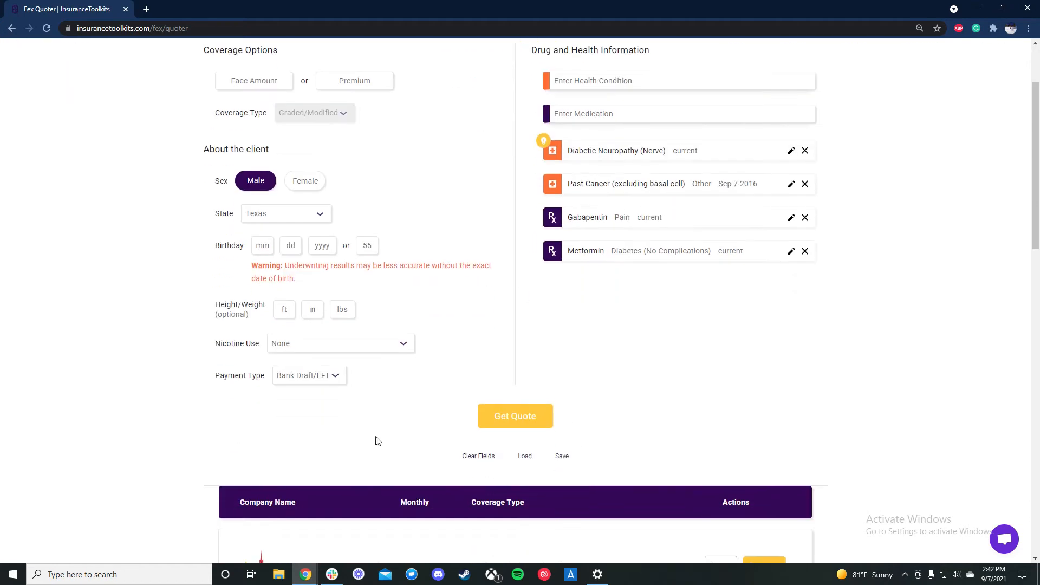
left_click(308, 375)
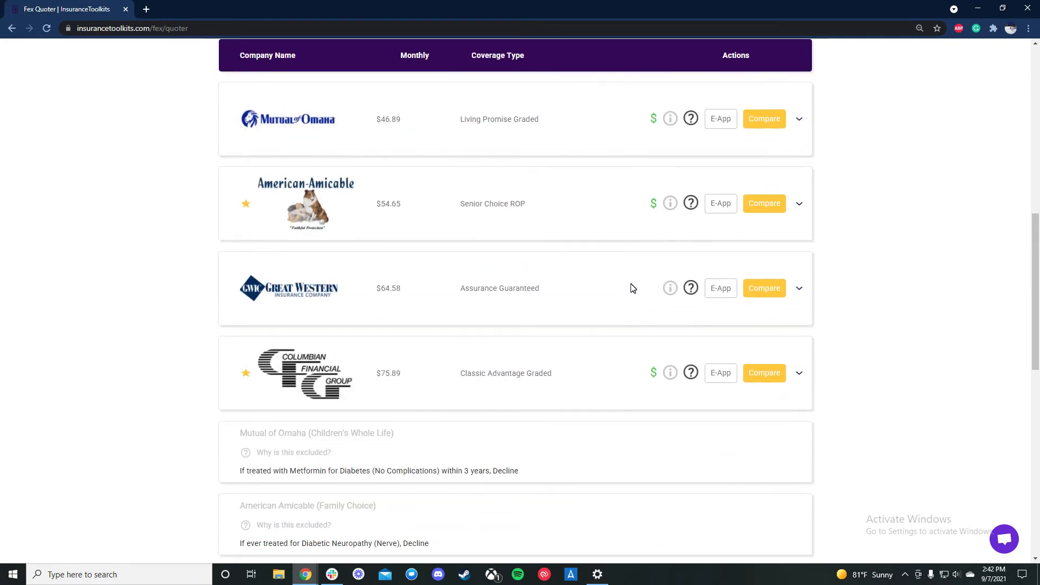
scroll("up", 3)
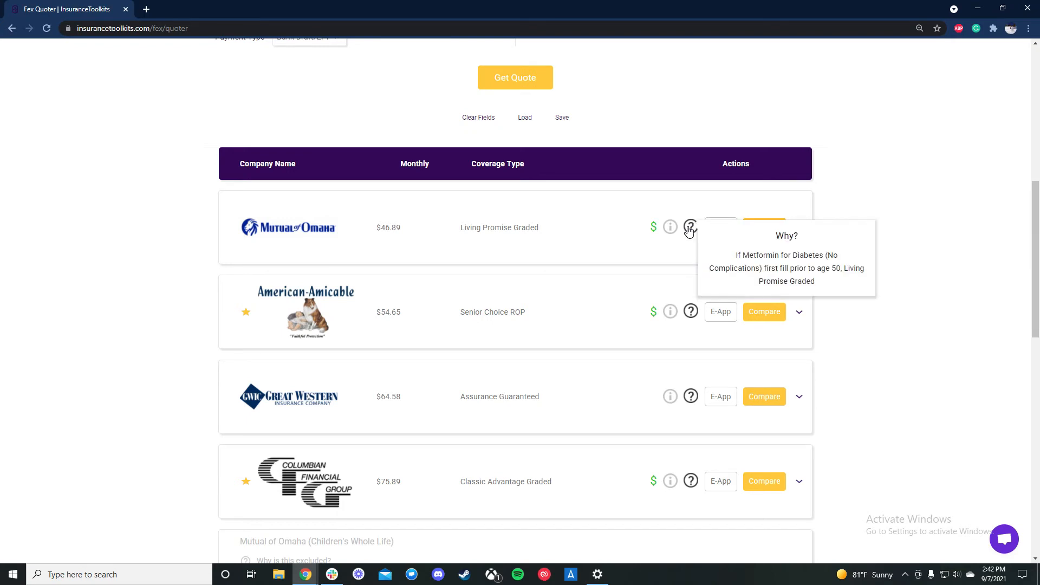
mouse_move(698, 215)
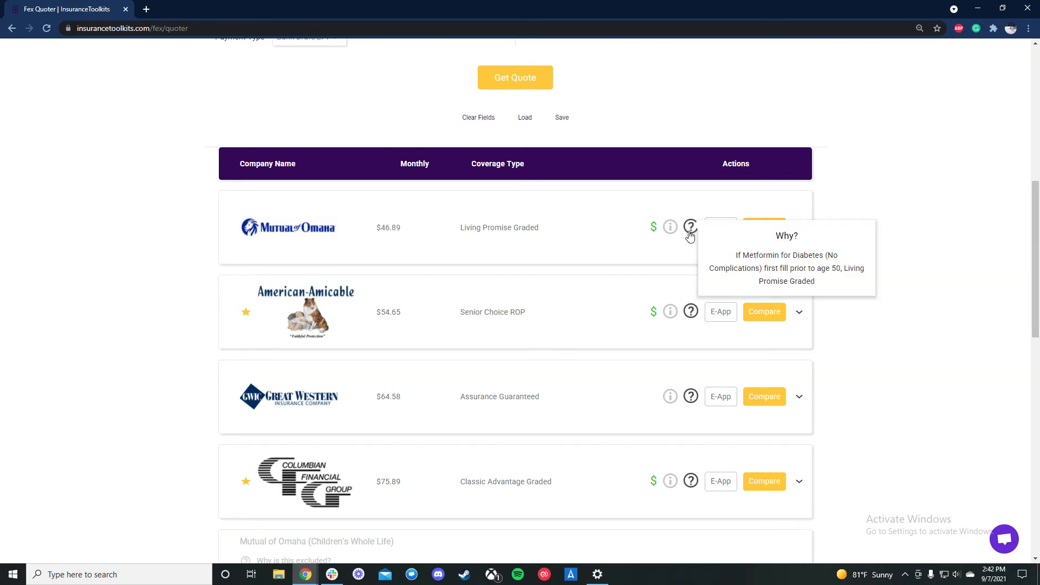
mouse_move(690, 312)
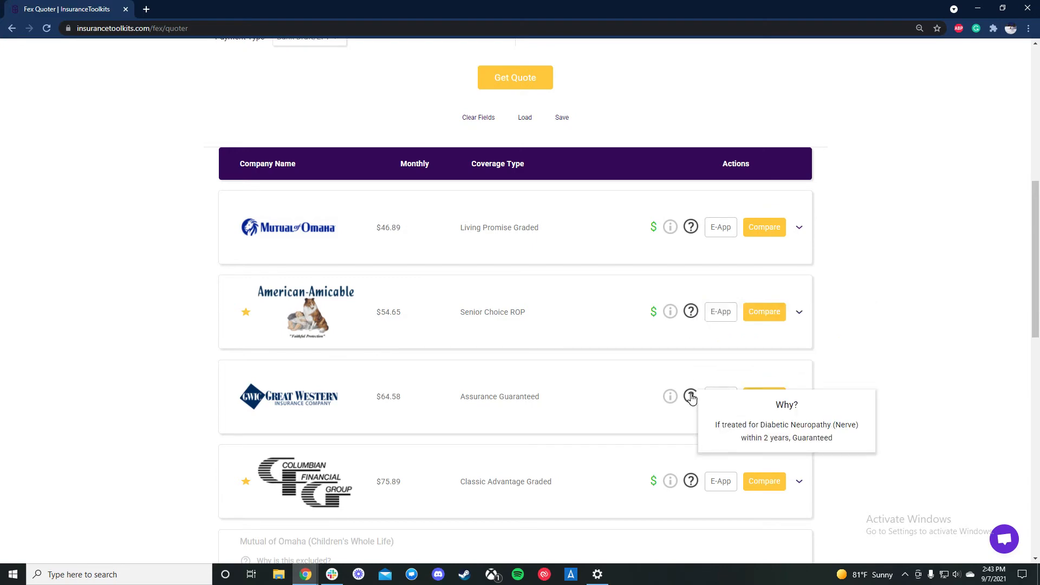
scroll("down", 3)
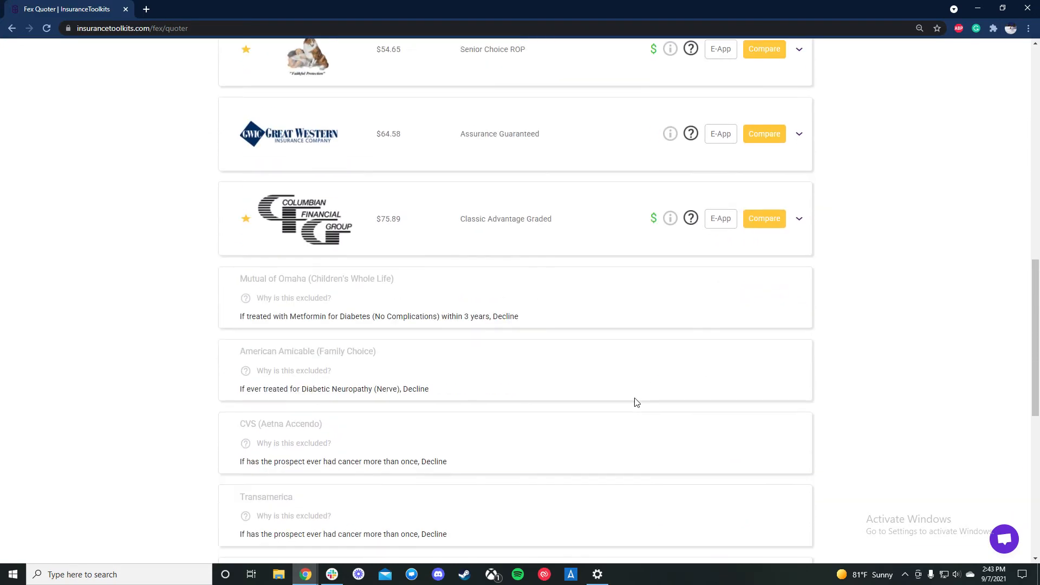
scroll("down", 3)
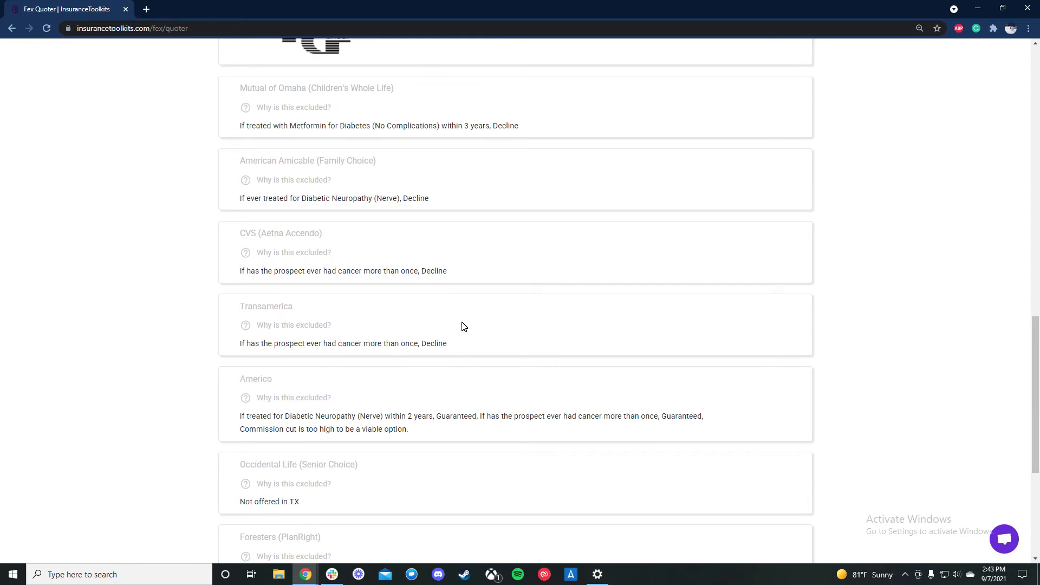
mouse_move(267, 411)
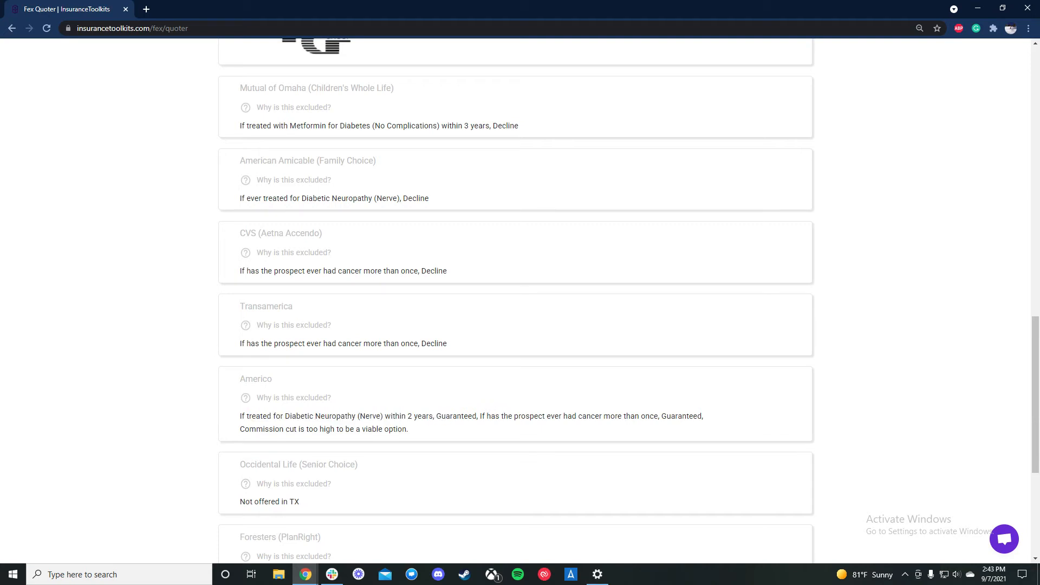
mouse_move(231, 432)
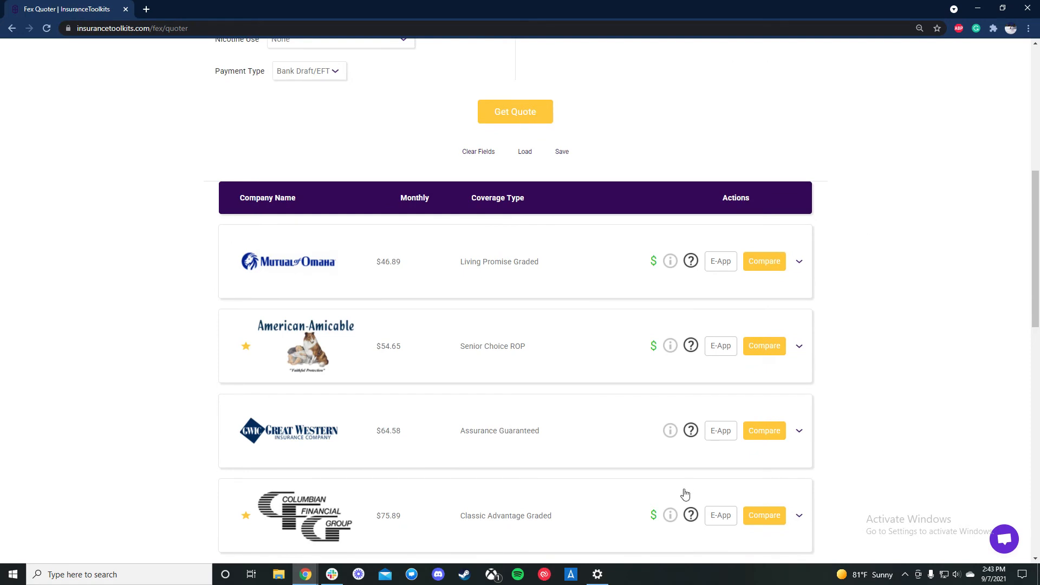
mouse_move(638, 277)
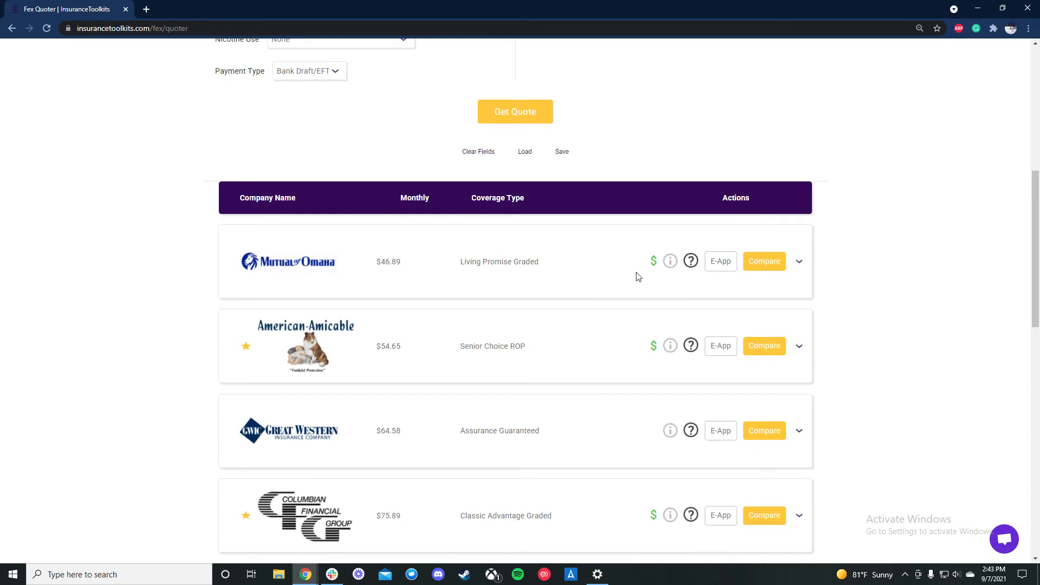
mouse_move(650, 357)
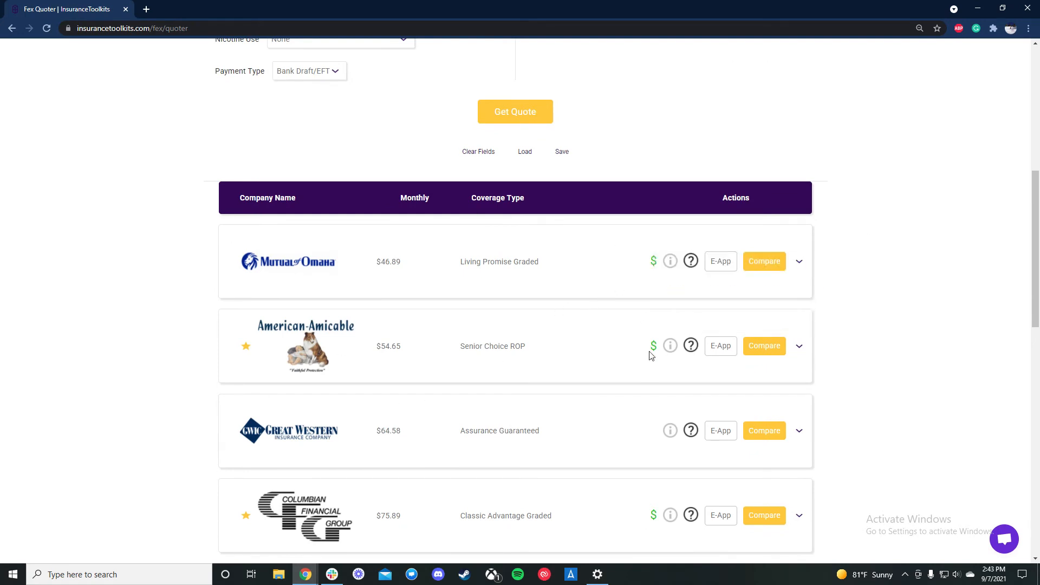
scroll("down", 3)
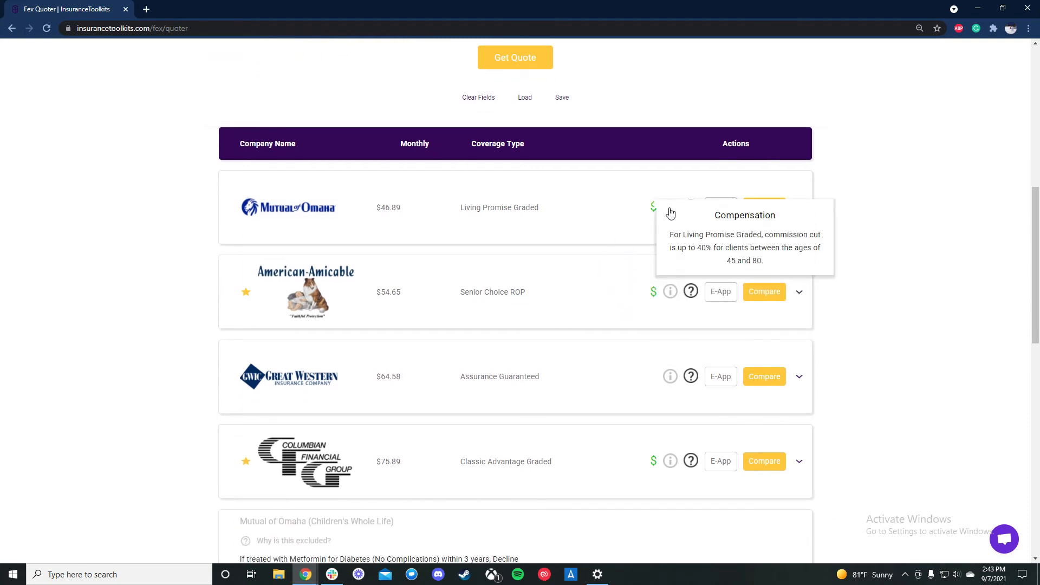
mouse_move(670, 292)
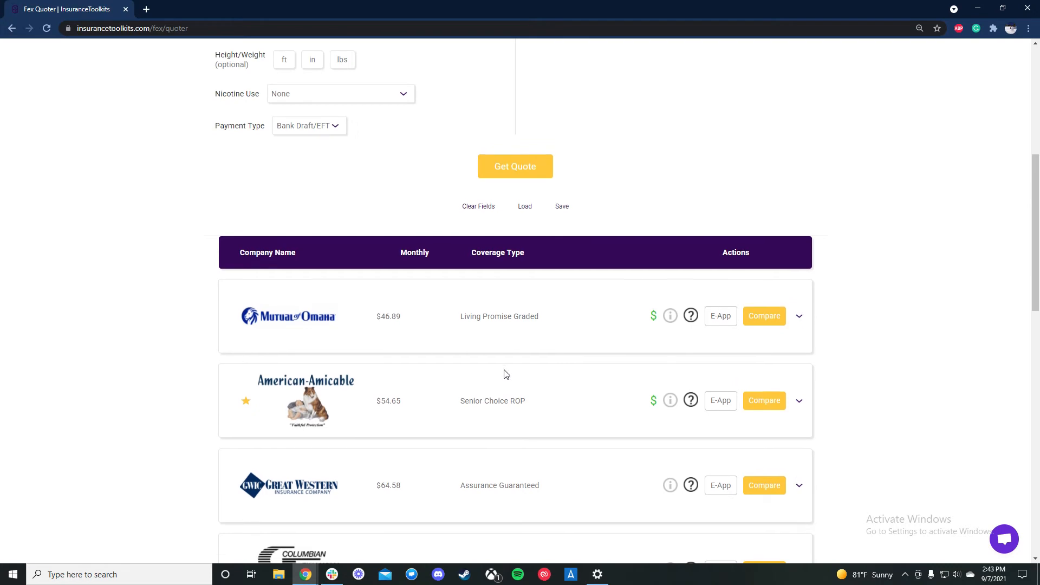
scroll("down", 3)
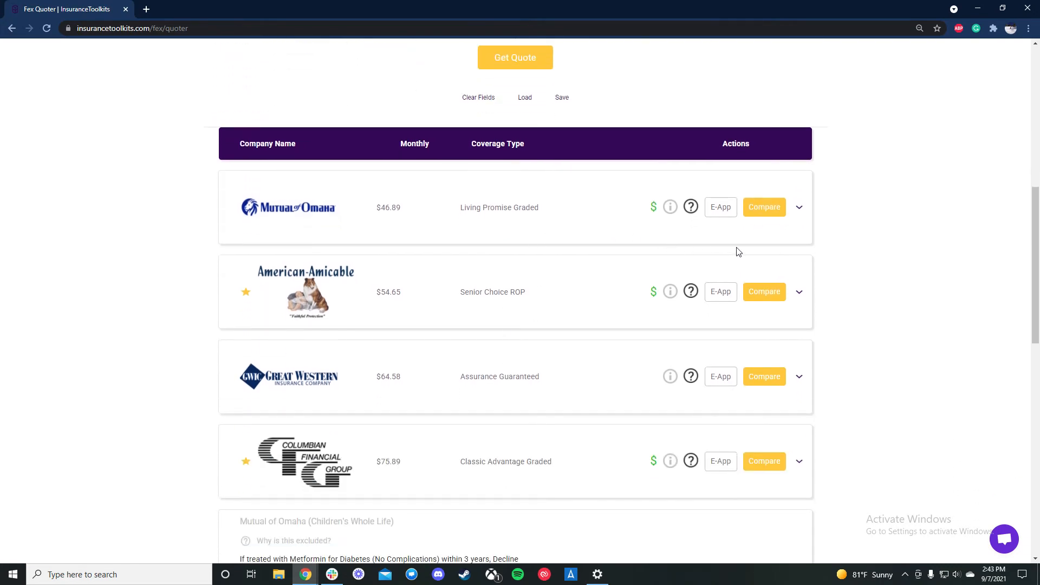
Step: Quote Mutual of Omaha Living Promise Graded at $10,000, $15,000 and $20,000 face amounts
left_click(763, 206)
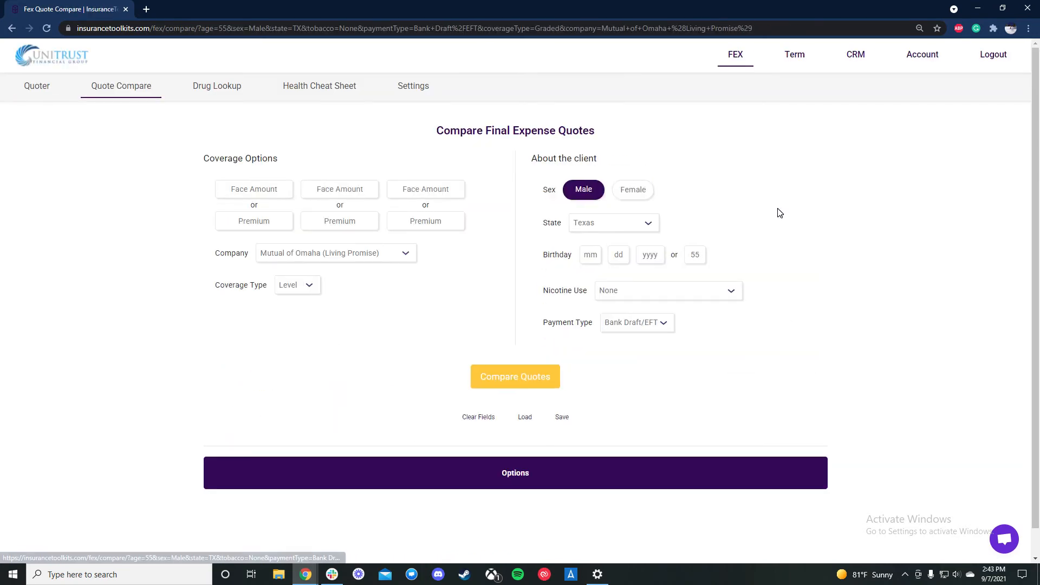
left_click(294, 284)
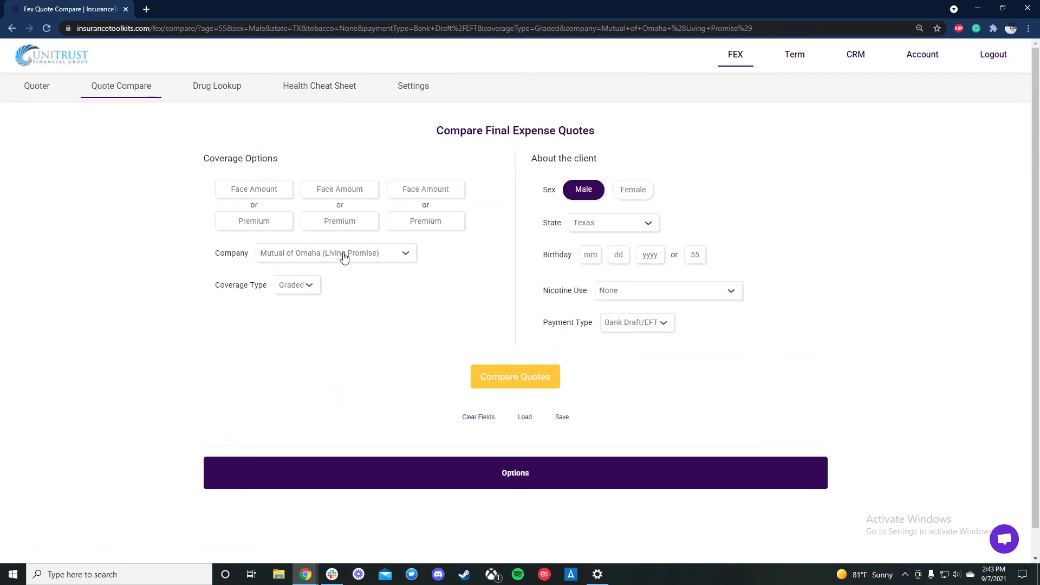
mouse_move(544, 91)
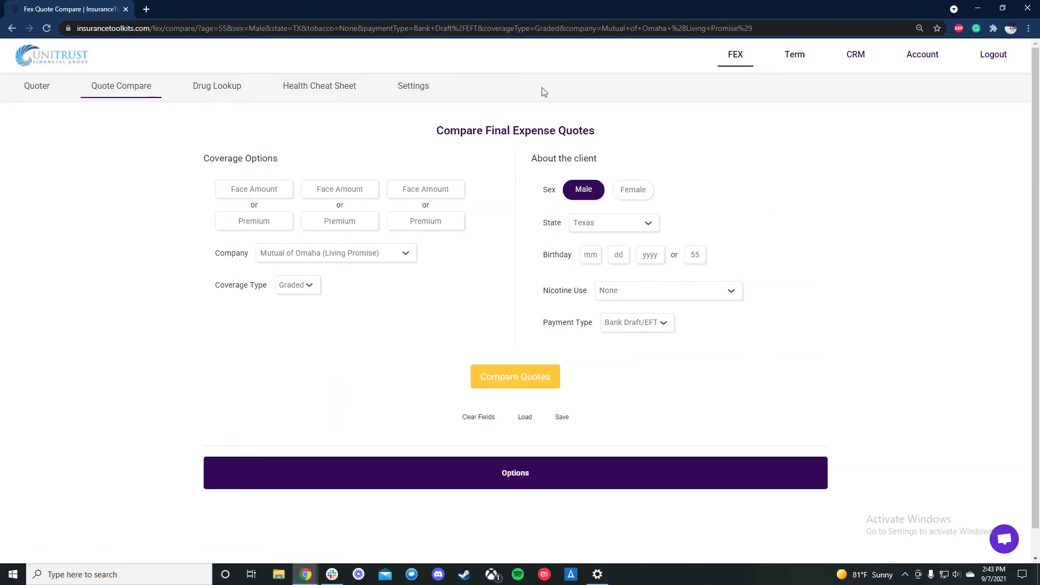
type("10")
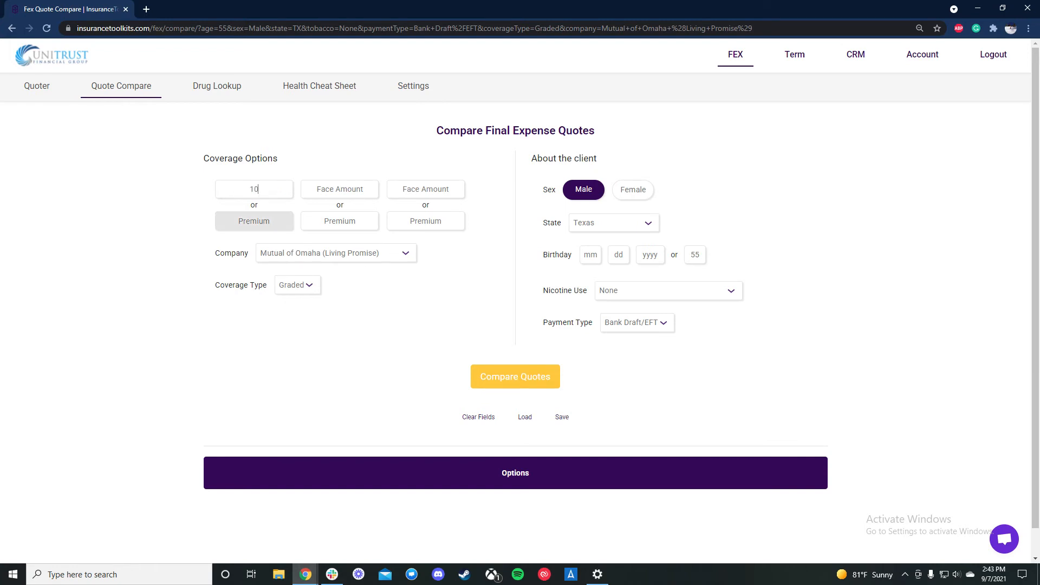
type("150000")
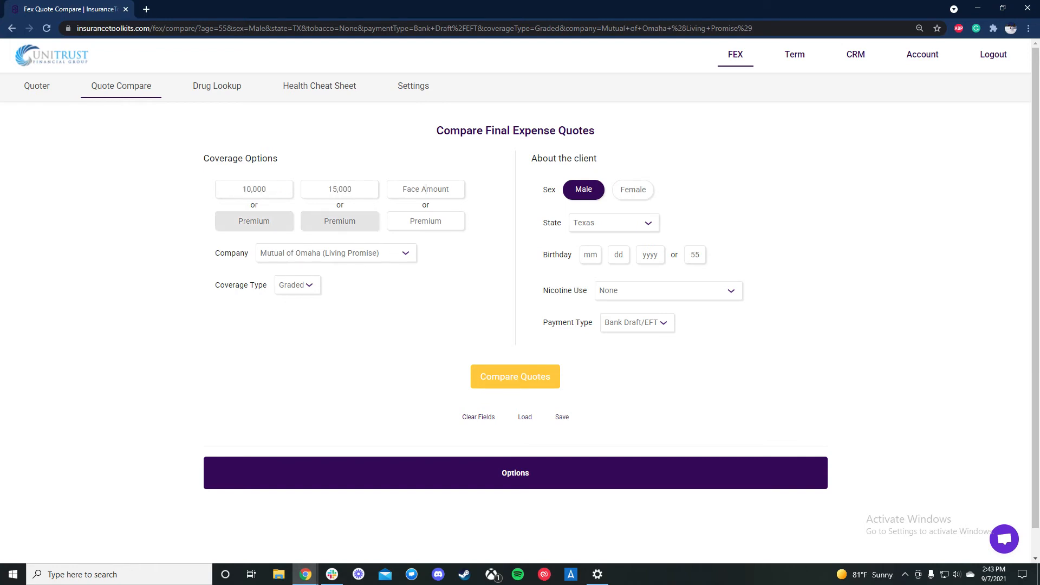
type("20,000")
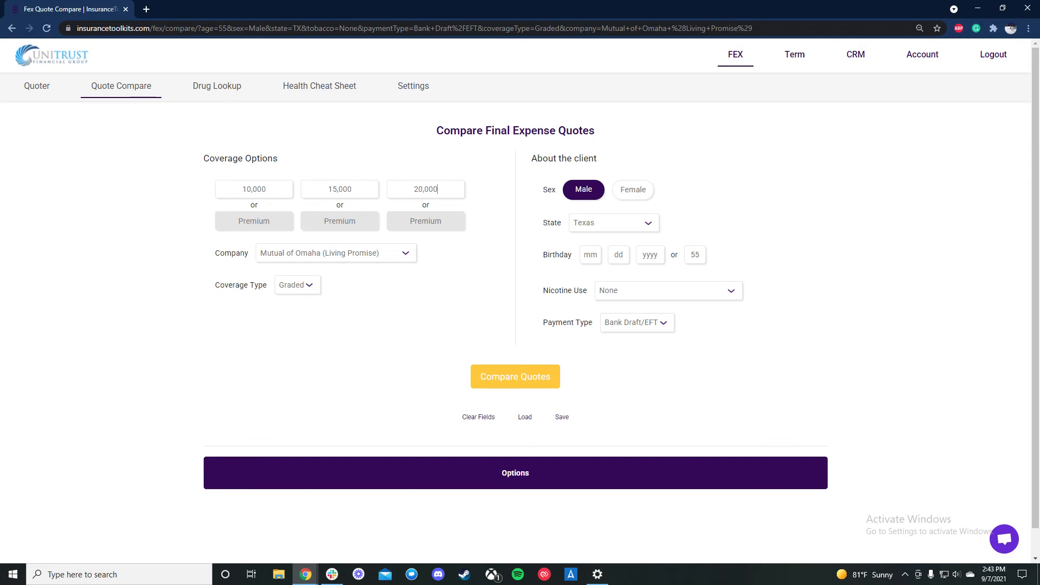
left_click(515, 376)
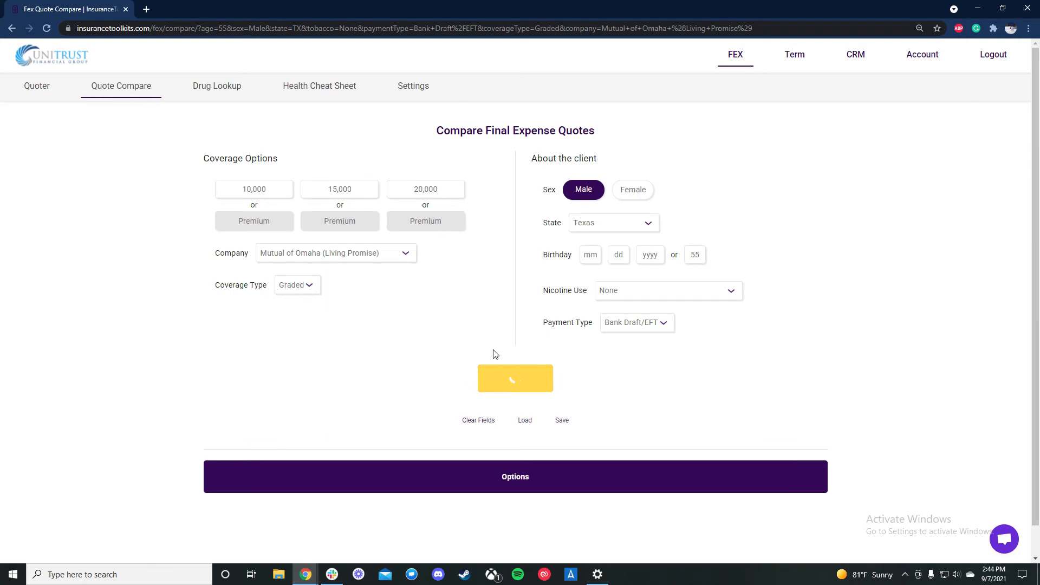
left_click(515, 379)
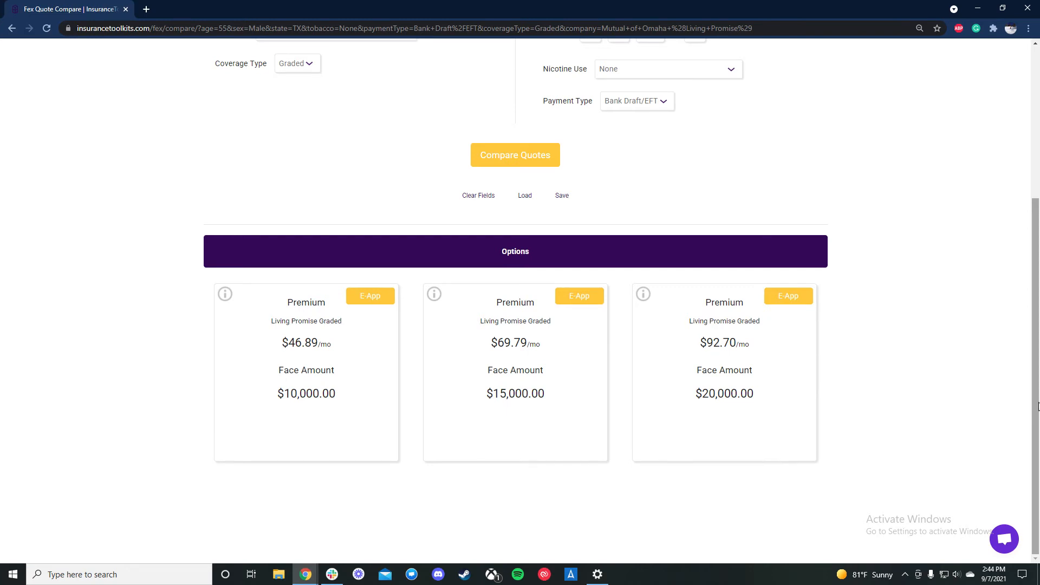
mouse_move(494, 358)
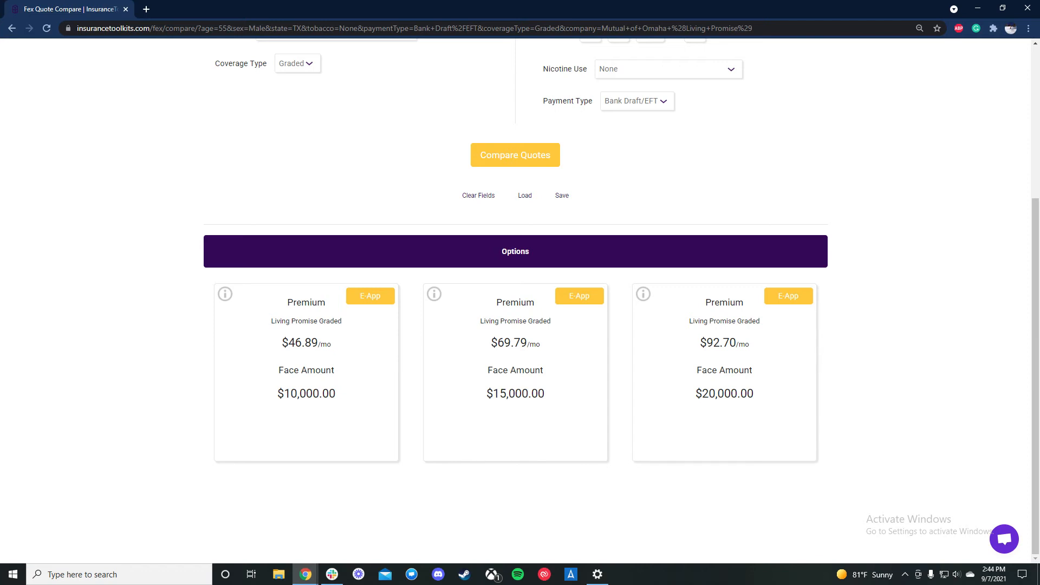
scroll("up", 3)
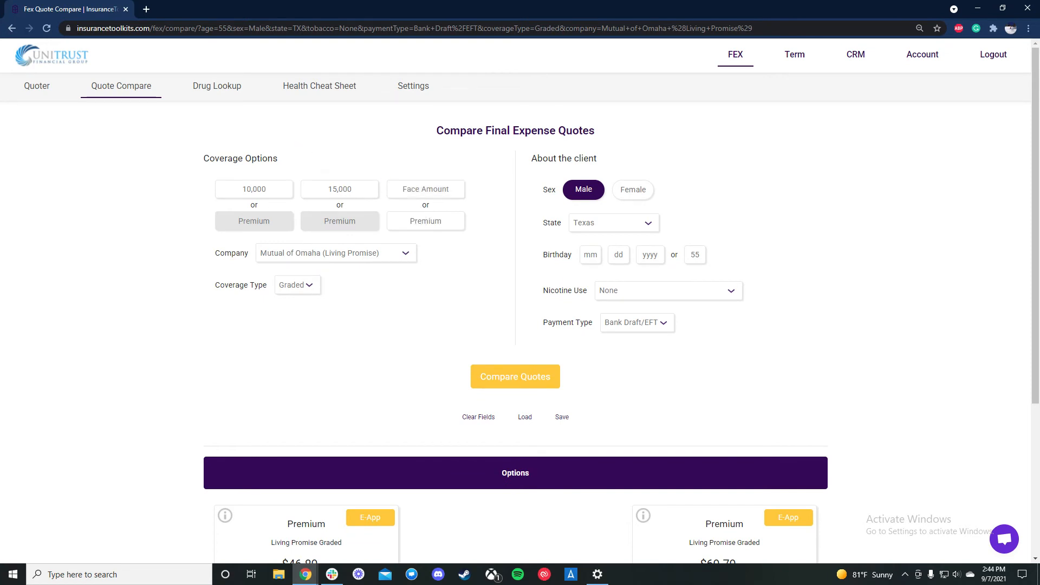
Step: Re-enter the comparison amounts and add a $90 monthly premium option, buying $19,410 coverage
type("2,000")
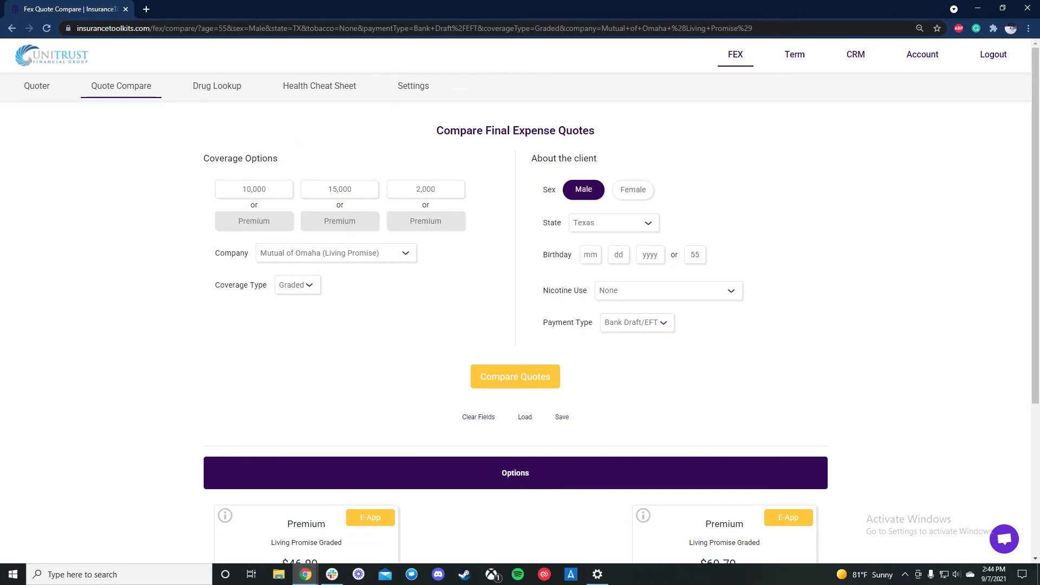
type("187")
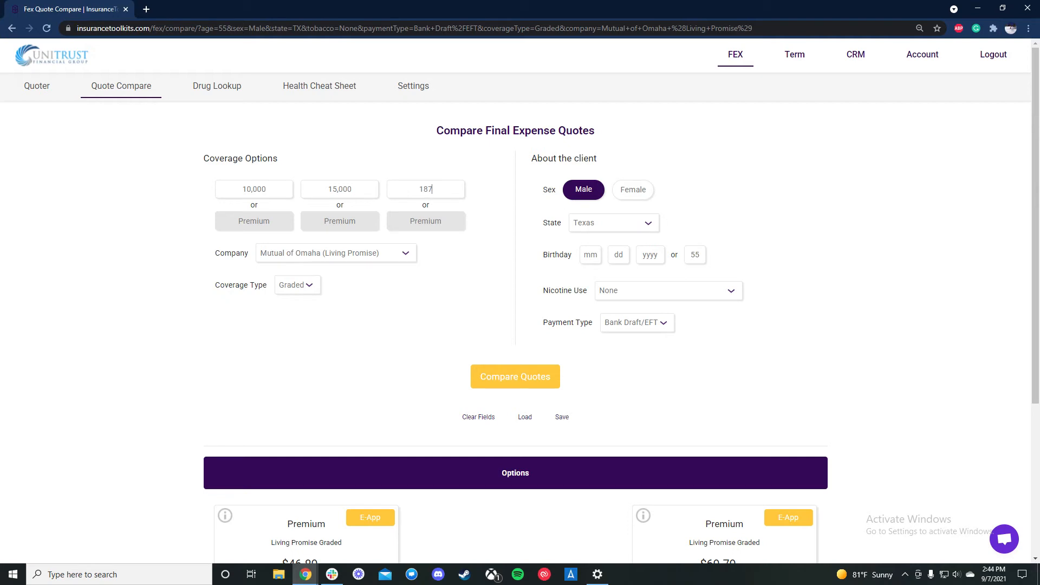
type("170000")
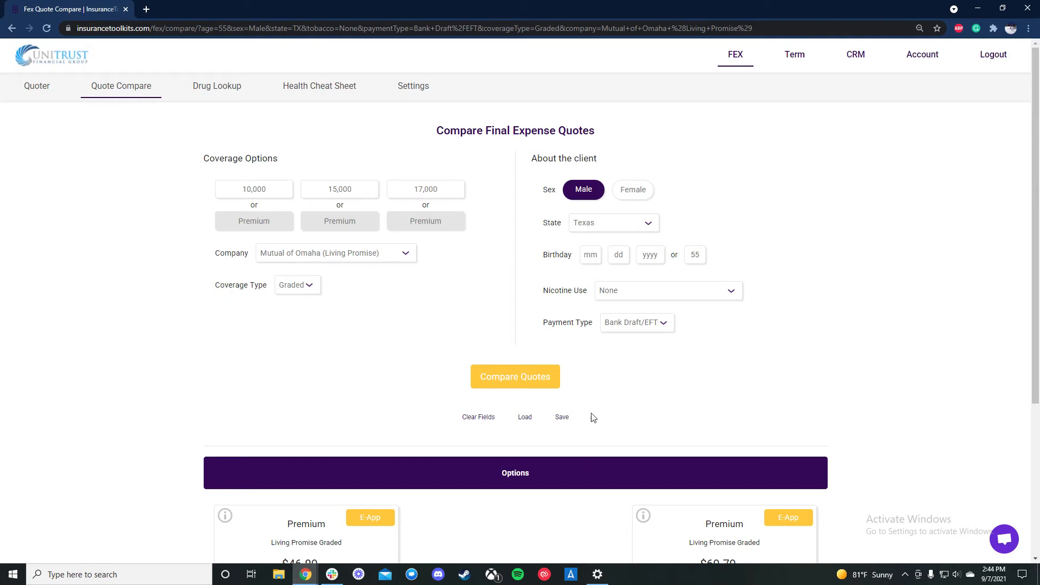
scroll("down", 3)
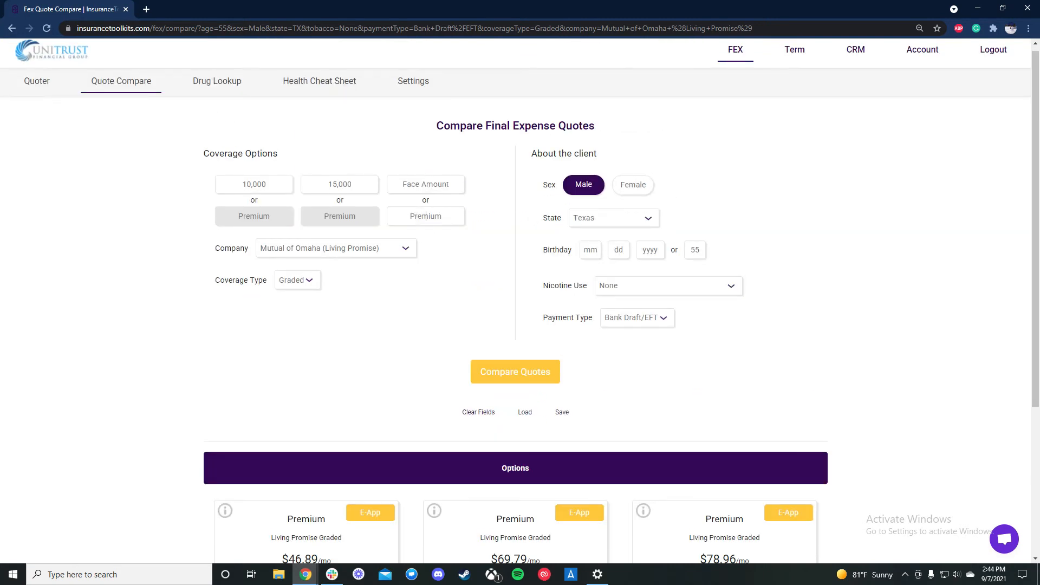
type("90")
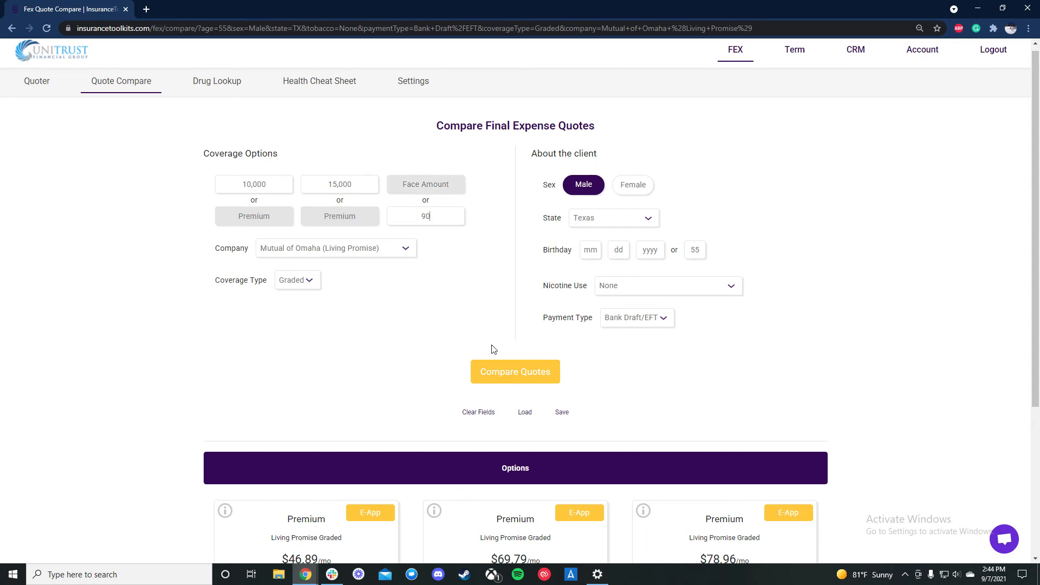
left_click(515, 372)
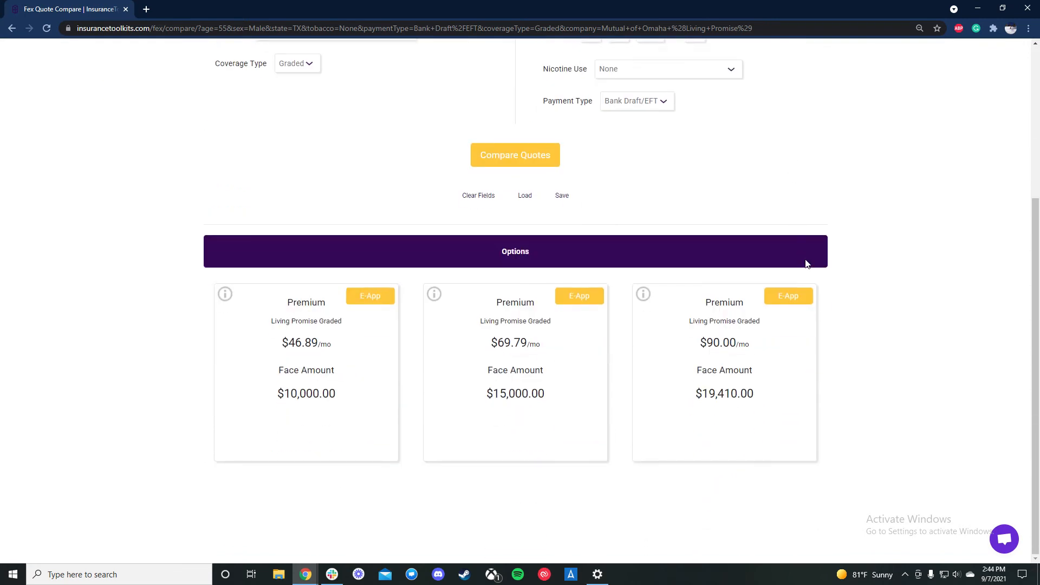
mouse_move(881, 193)
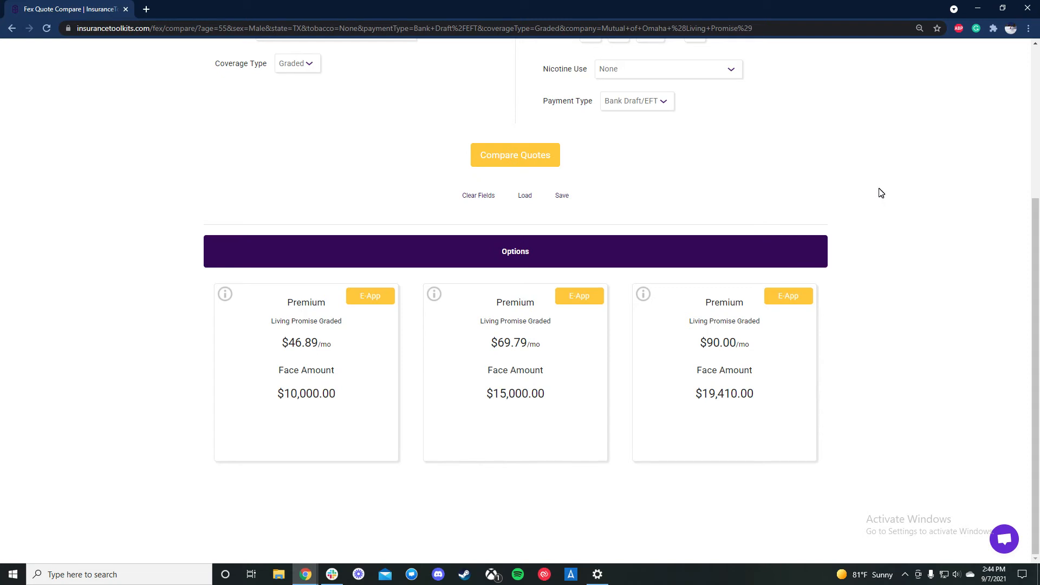
mouse_move(633, 325)
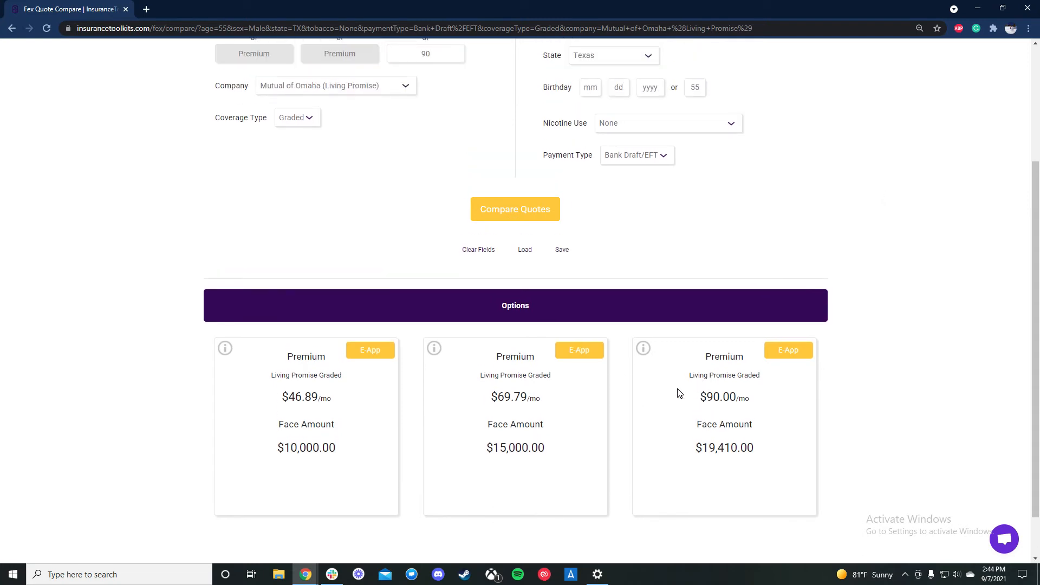
mouse_move(683, 387)
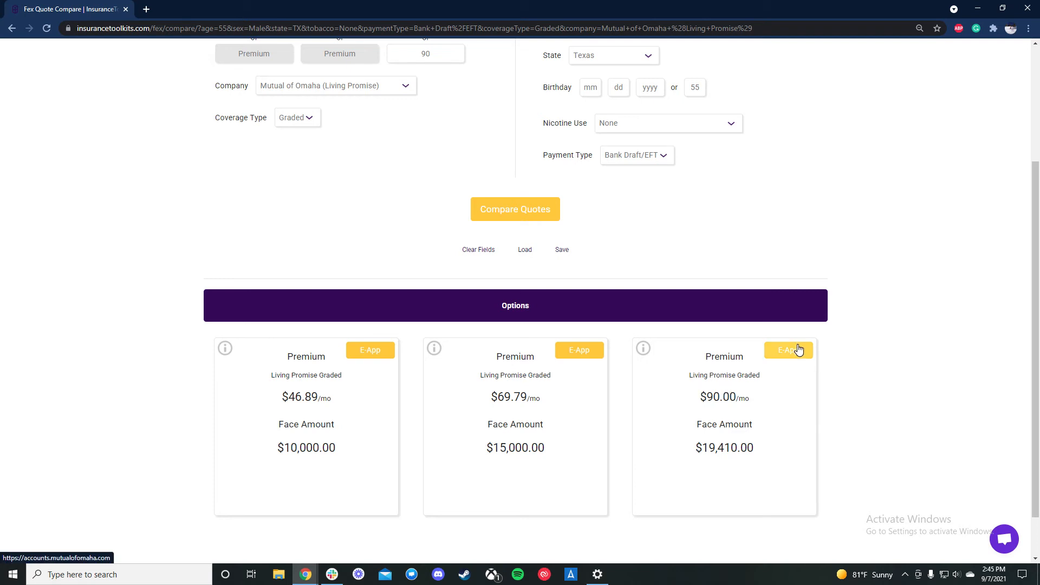
Step: Start the Mutual of Omaha e-app for the $90.00 plan, then return to InsuranceToolkits
left_click(789, 350)
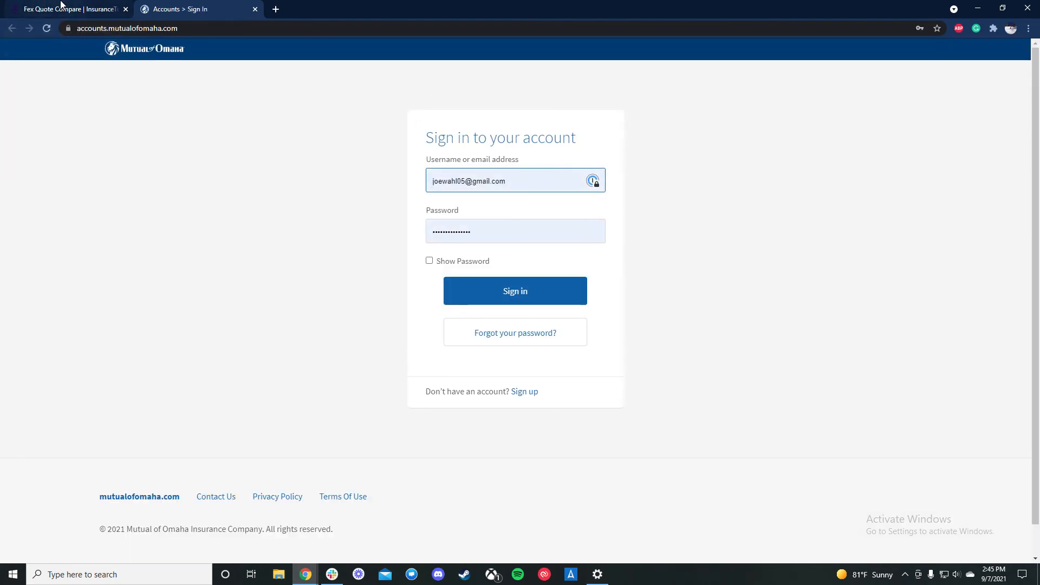
left_click(66, 8)
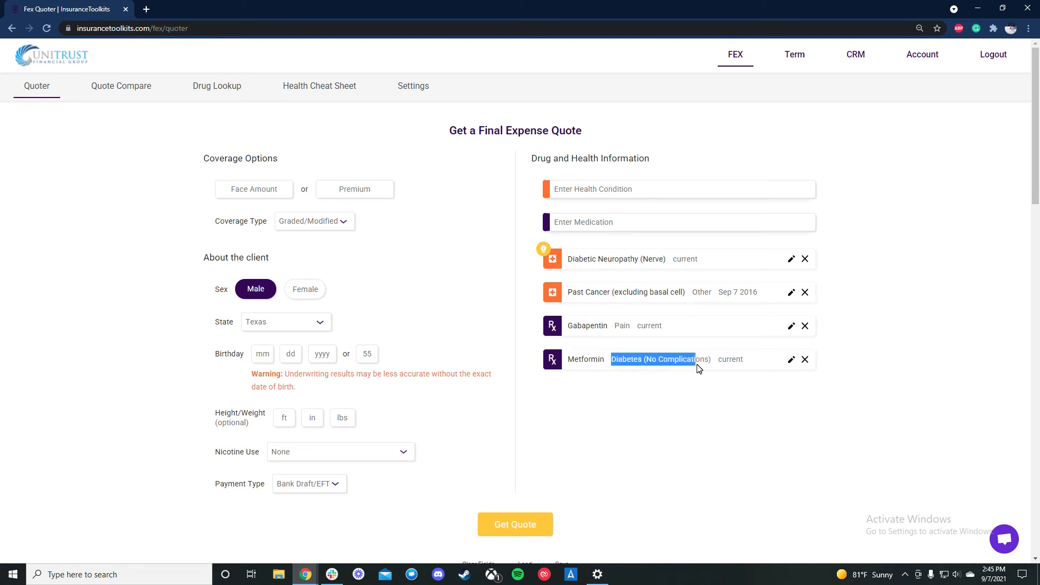
type("dia")
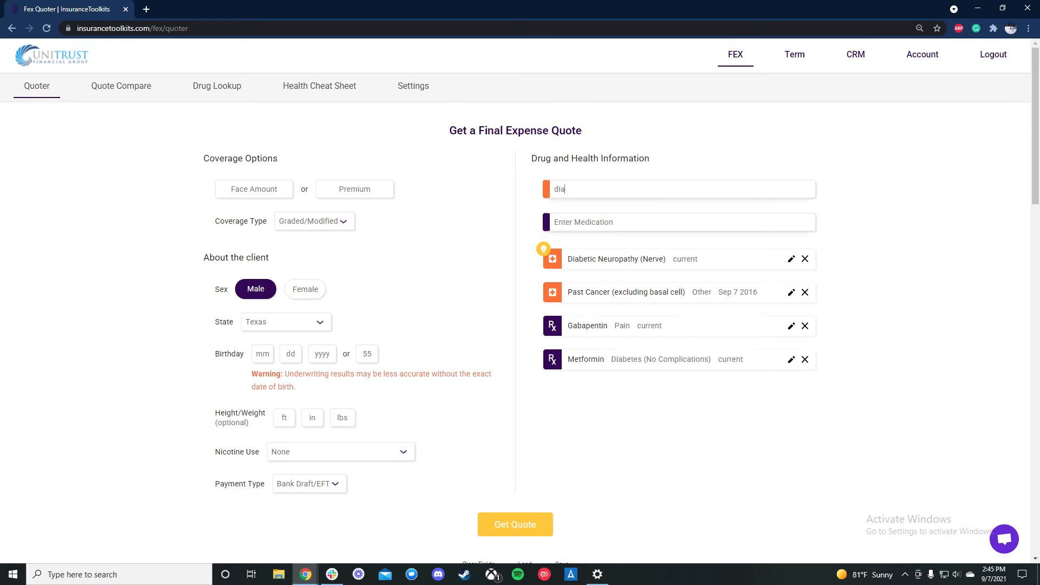
type("b")
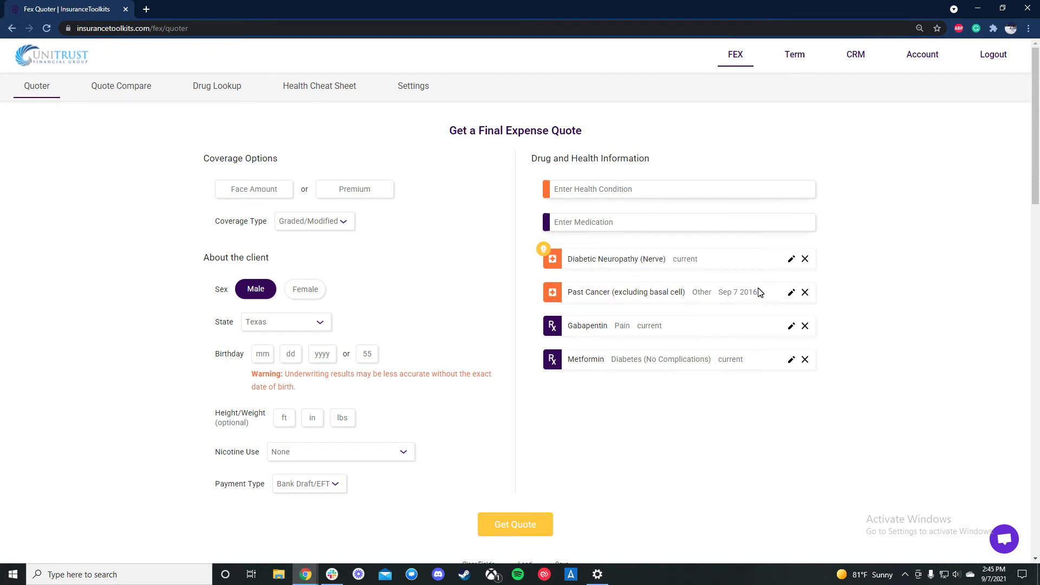
left_click_drag(574, 292, 739, 292)
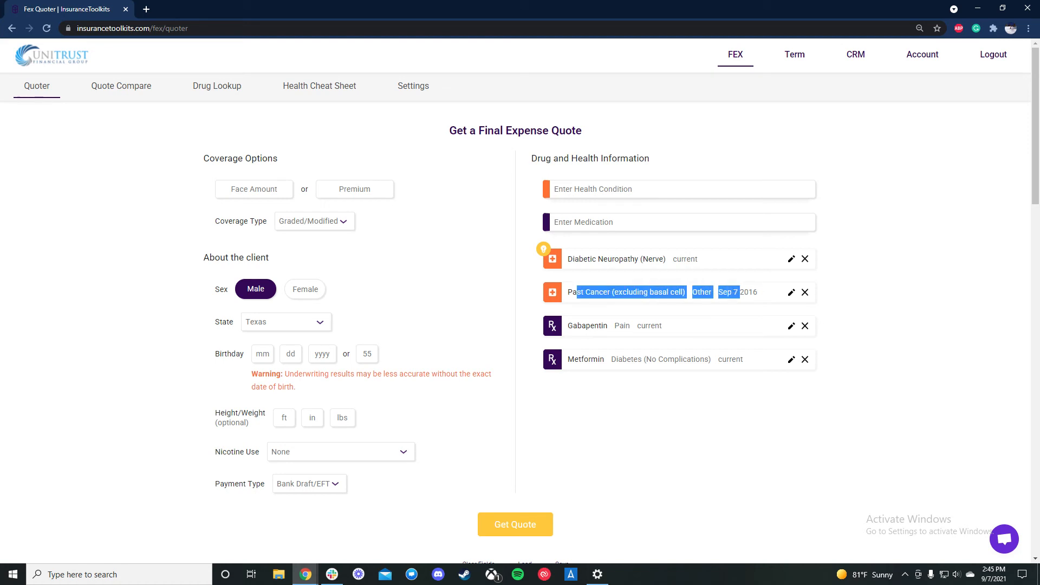
left_click(590, 357)
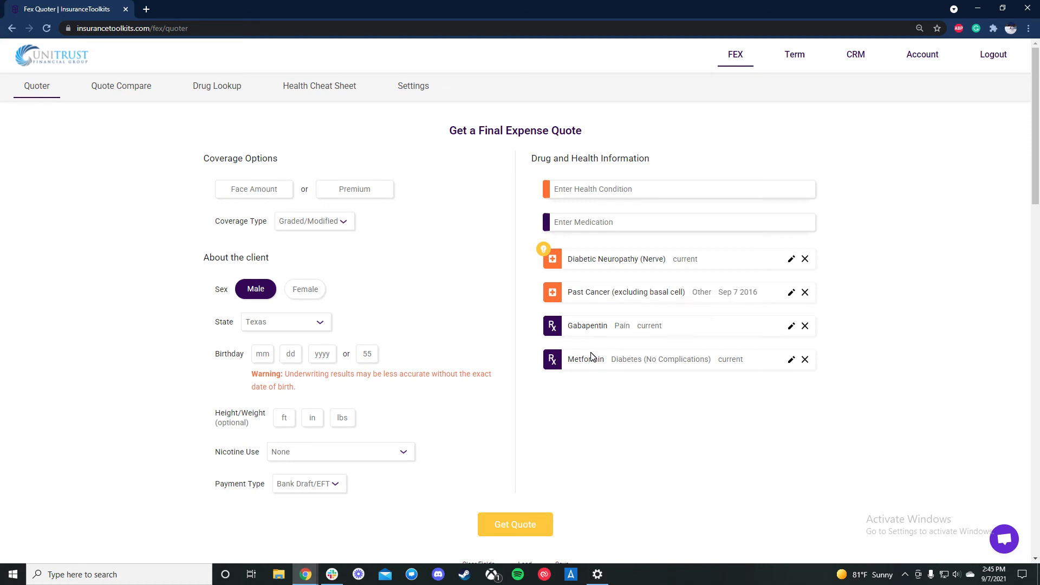
mouse_move(589, 348)
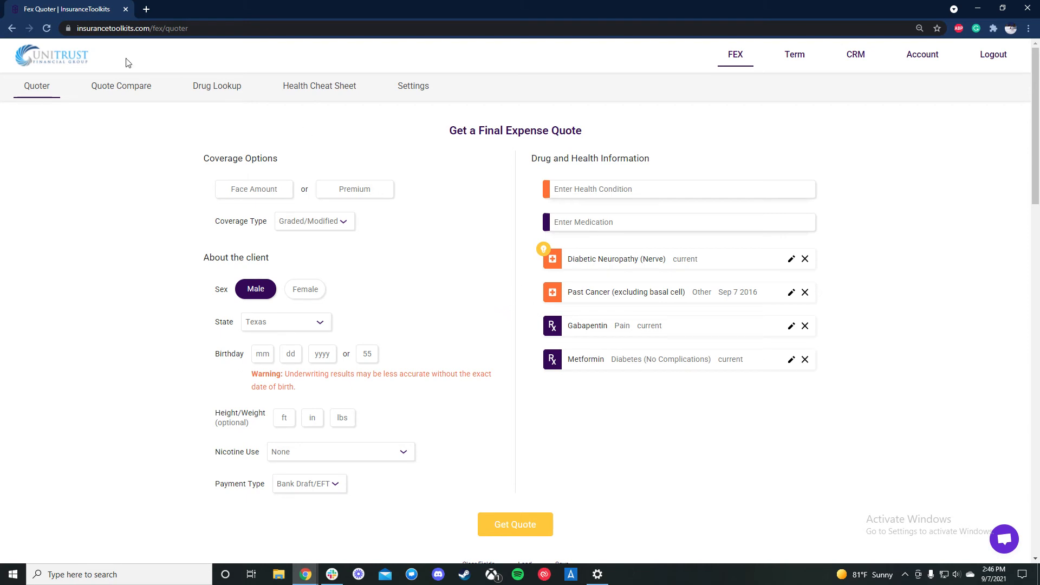
mouse_move(120, 96)
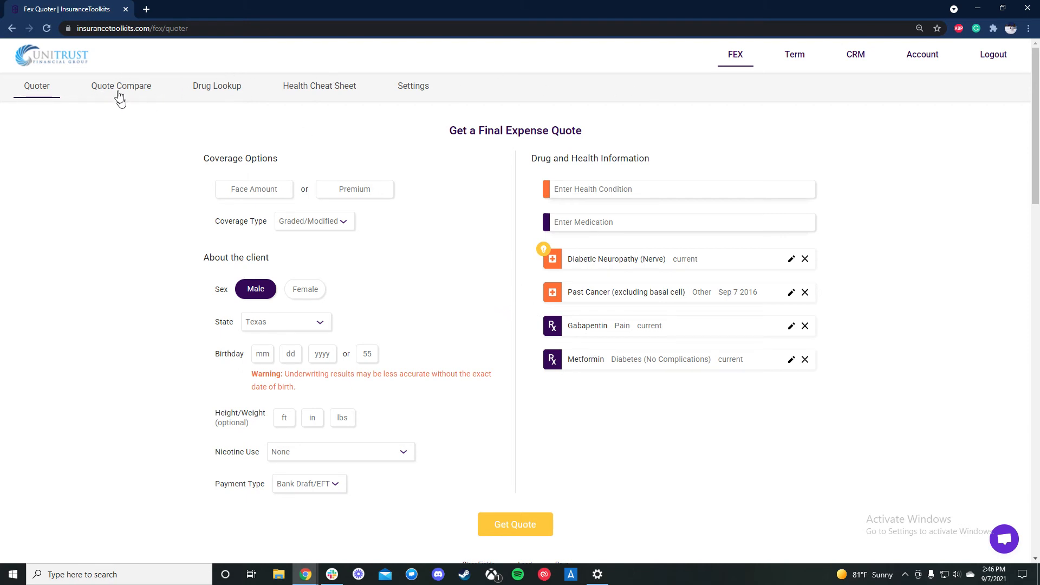
Step: Run a final expense drug lookup for Spiriva (COPD) to list carrier outcomes
left_click(216, 86)
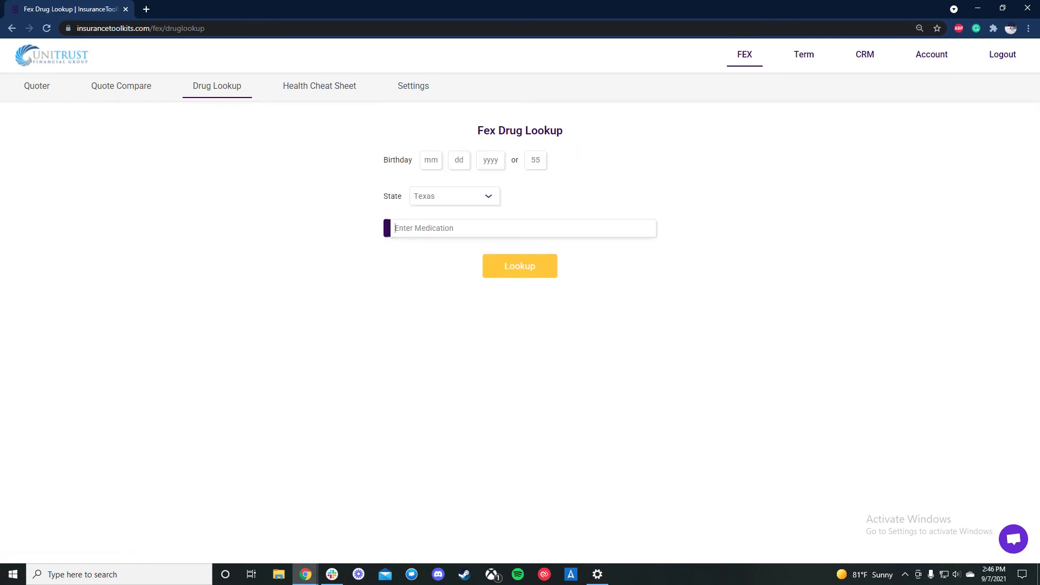
type("spiriv")
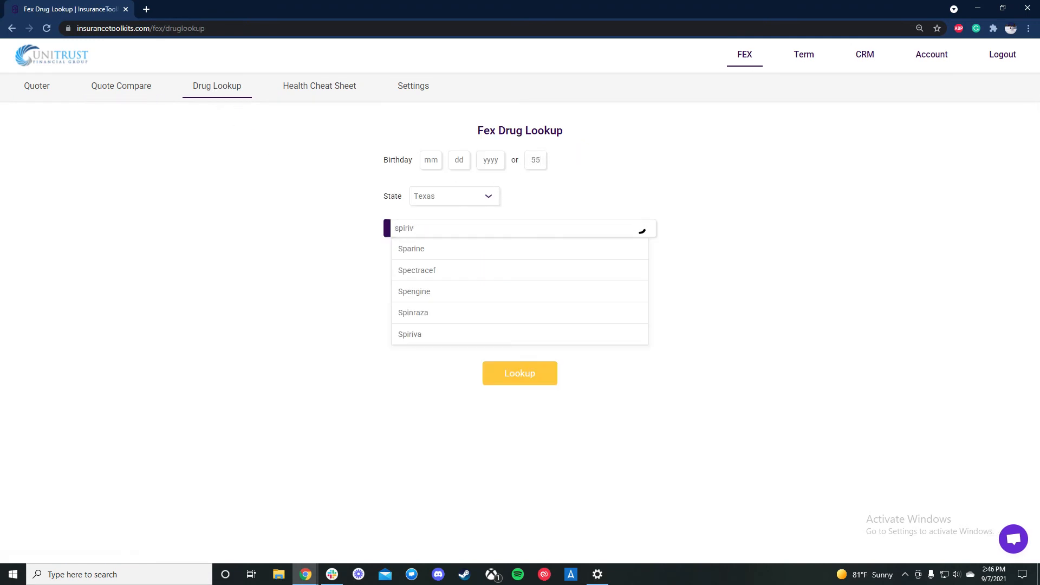
left_click(410, 333)
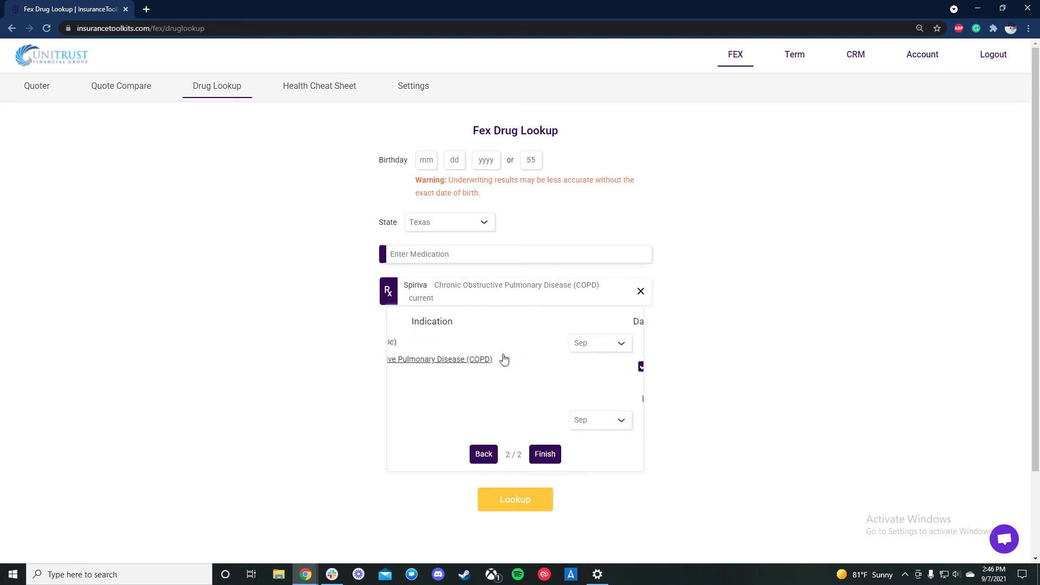
left_click(544, 454)
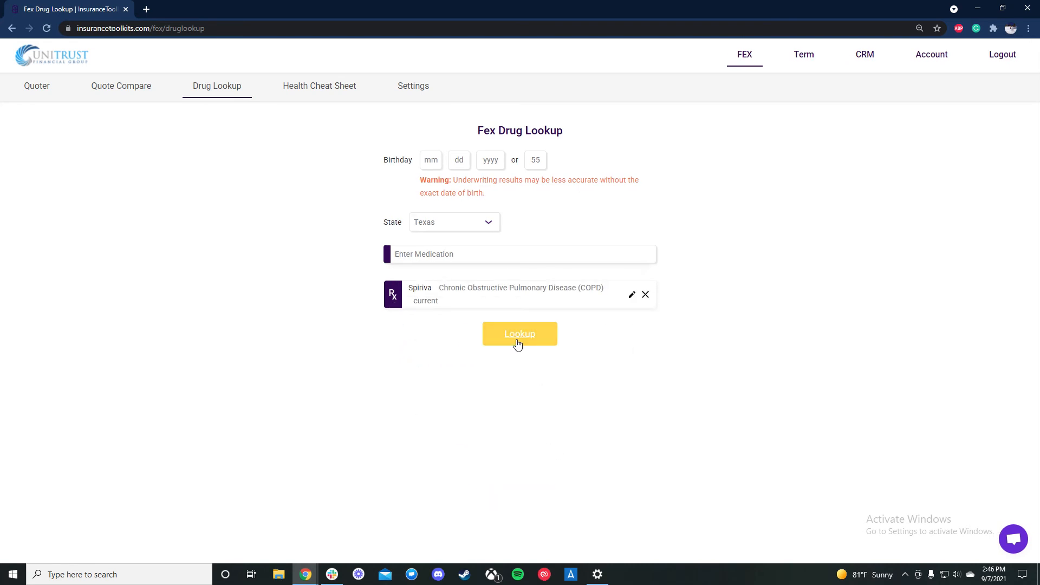
left_click(519, 334)
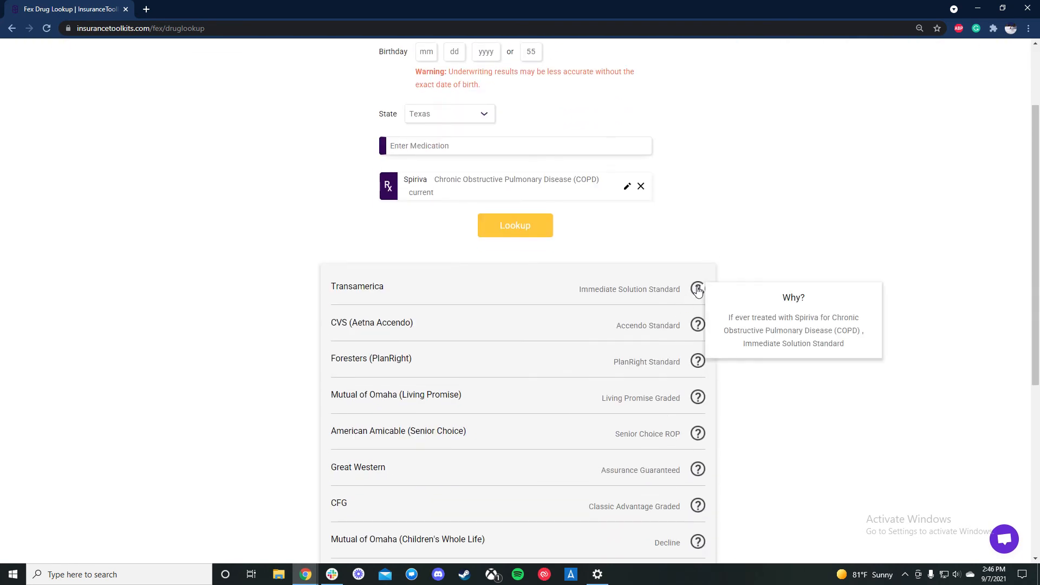
mouse_move(381, 100)
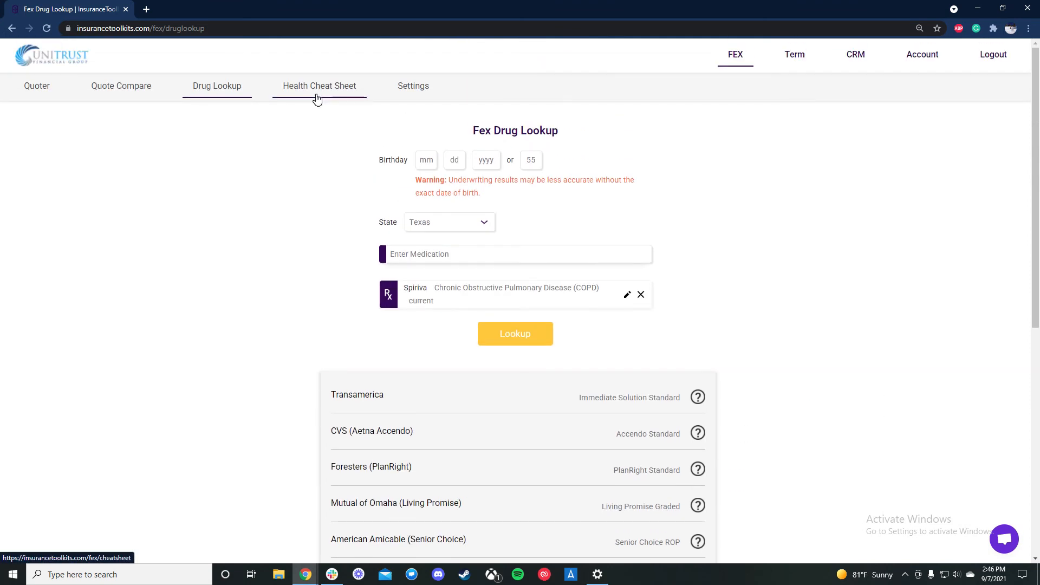
left_click(319, 86)
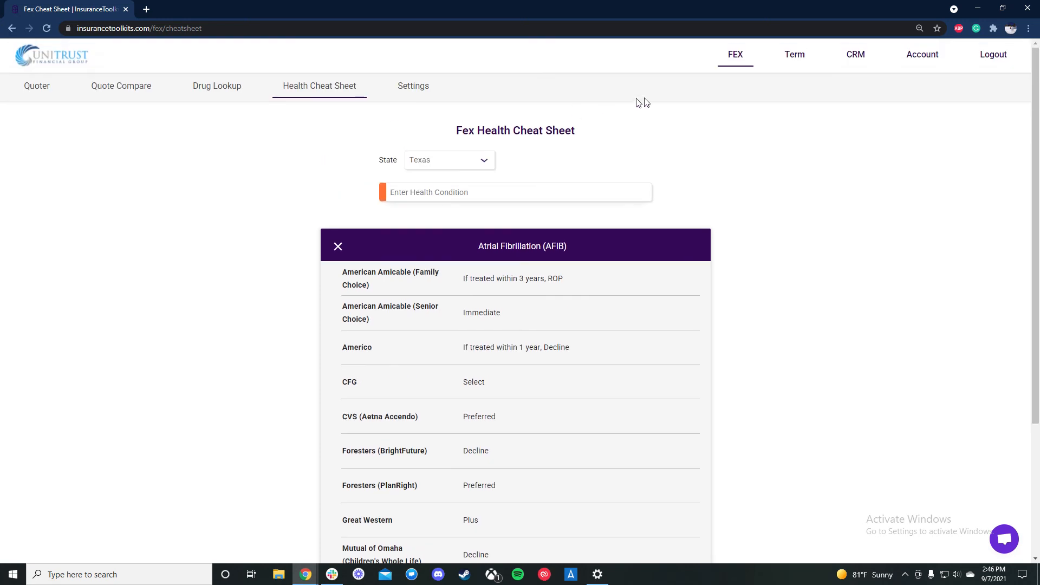
mouse_move(666, 97)
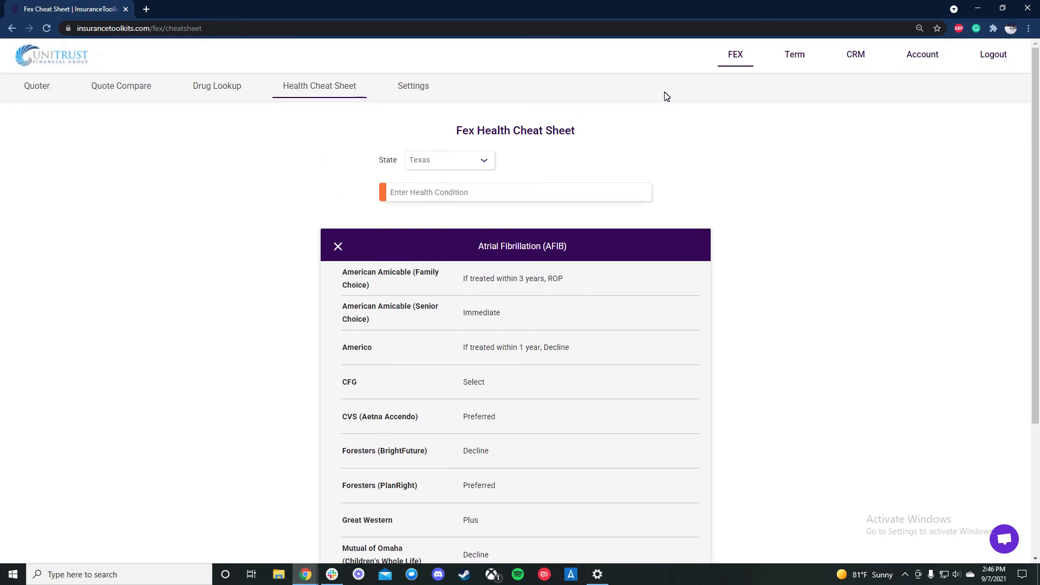
Step: Look up Atrial Fibrillation, then Past Cancer (excluding basal cell), on the Health Cheat Sheet
type("afib")
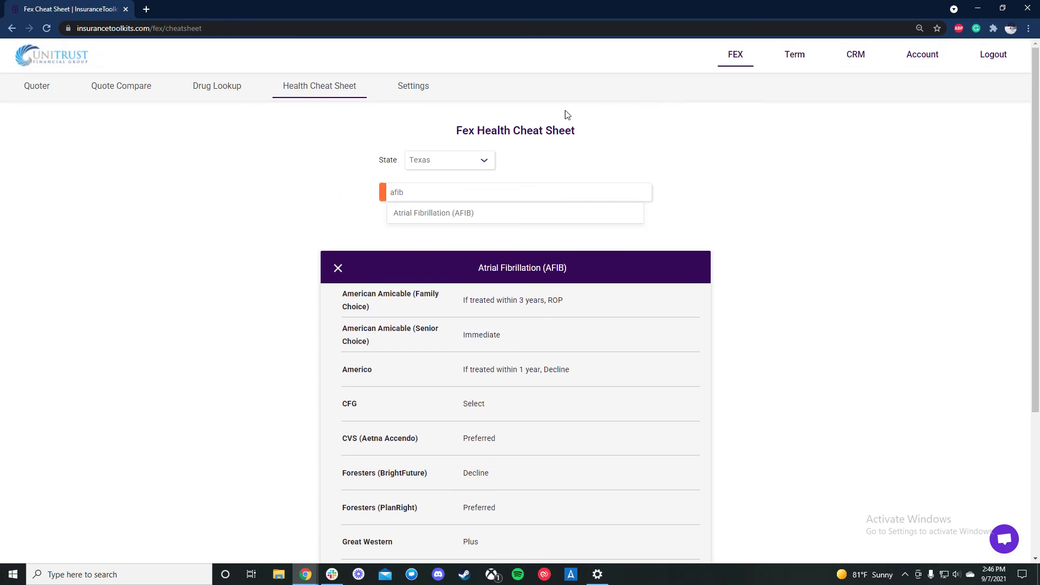
scroll("down", 3)
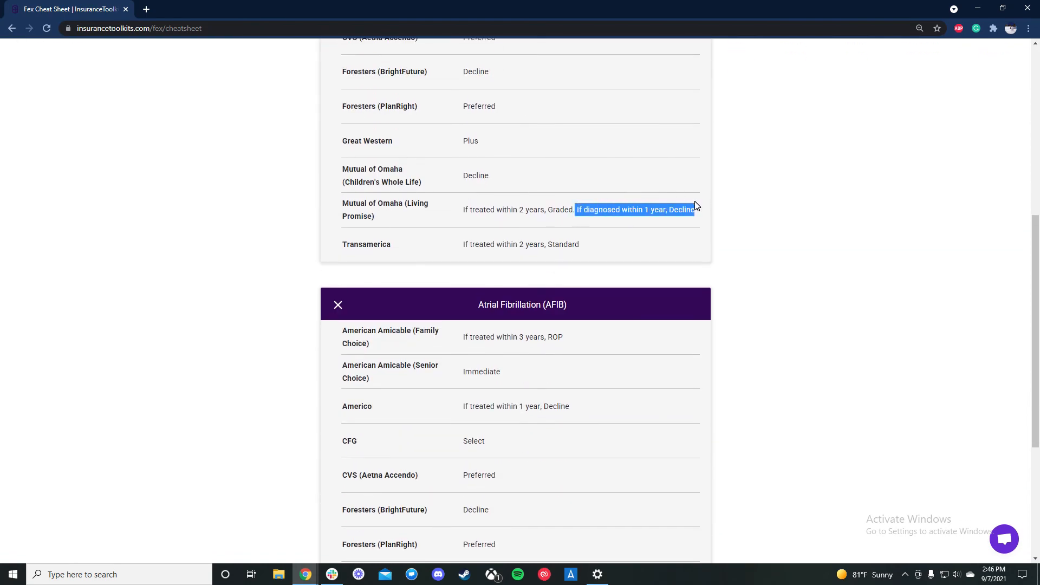
type("ca")
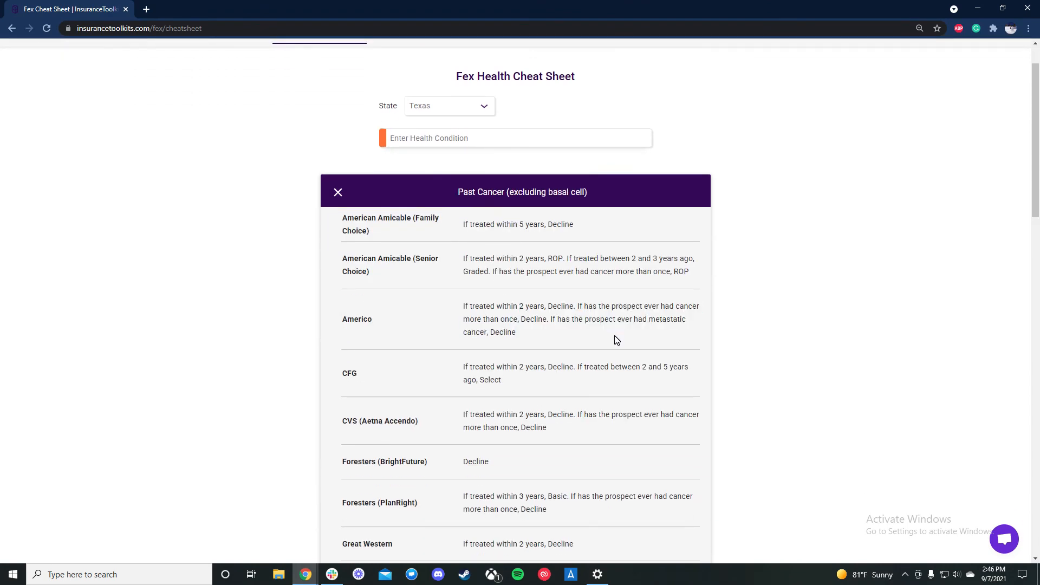
scroll("down", 3)
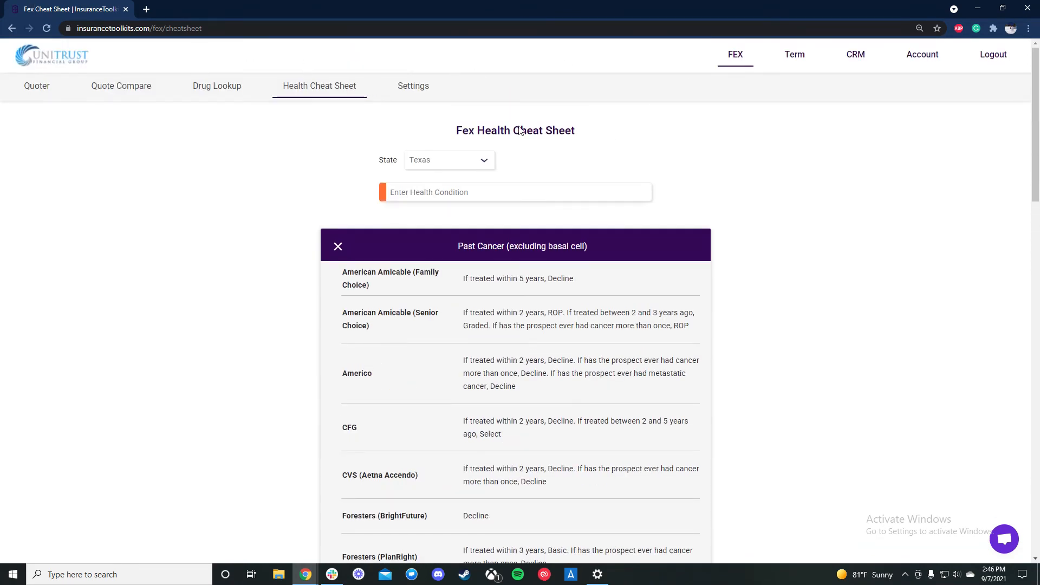
Step: Review the 20-year term quotes for a $300,000 return-of-premium policy for a 40-year-old
left_click(794, 54)
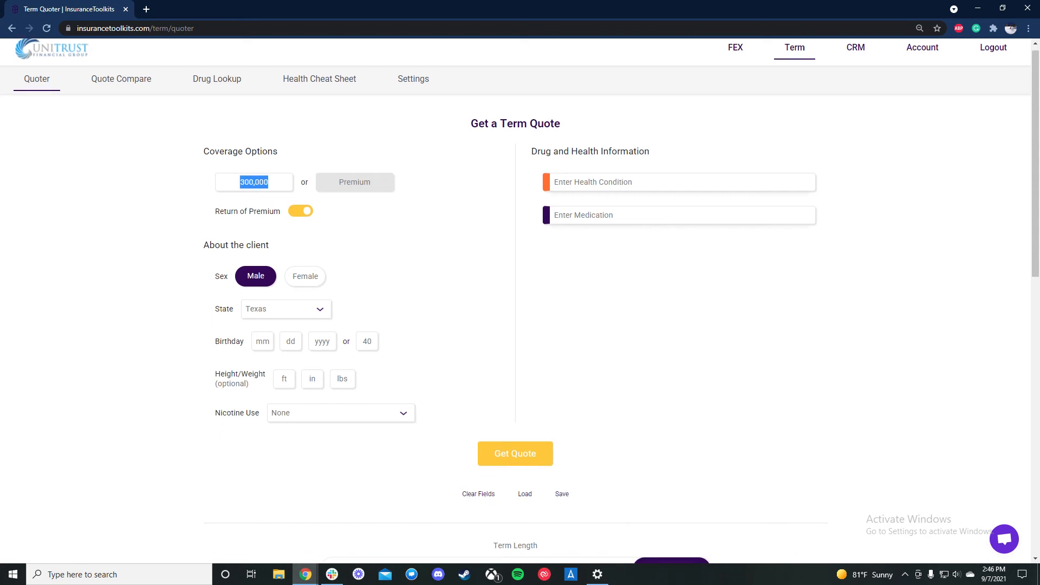
scroll("down", 3)
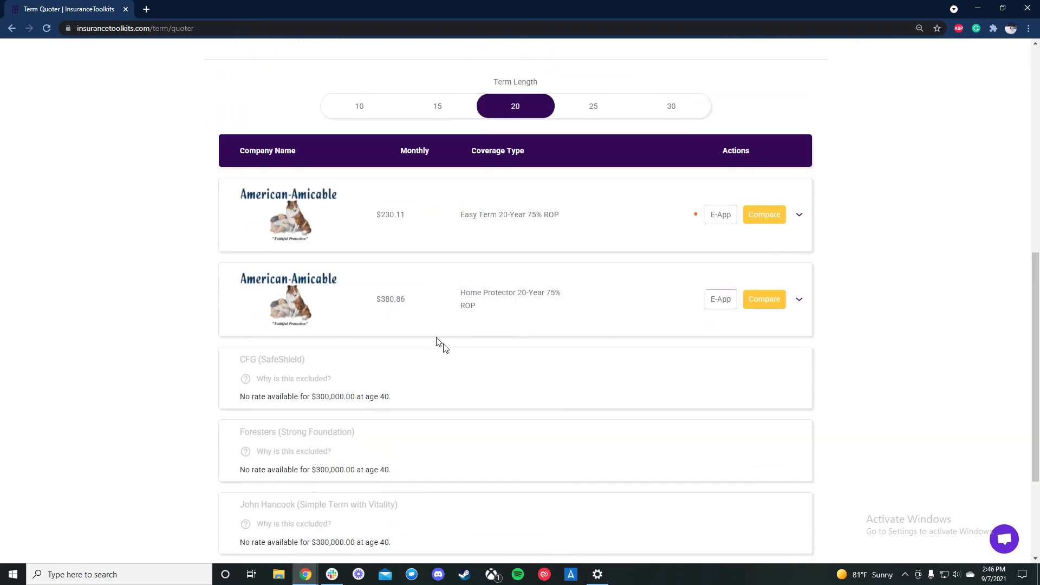
mouse_move(695, 194)
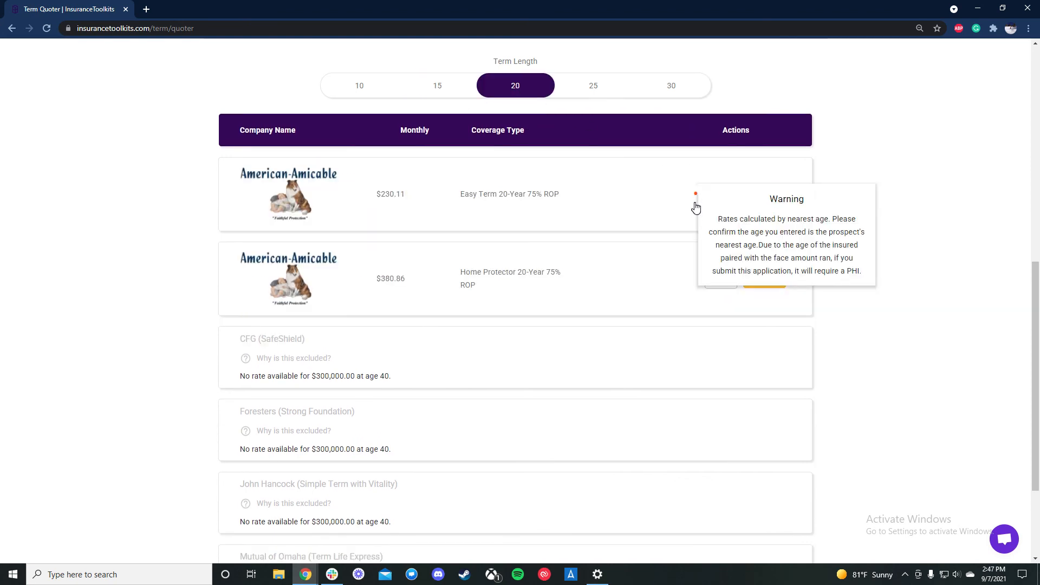
mouse_move(696, 209)
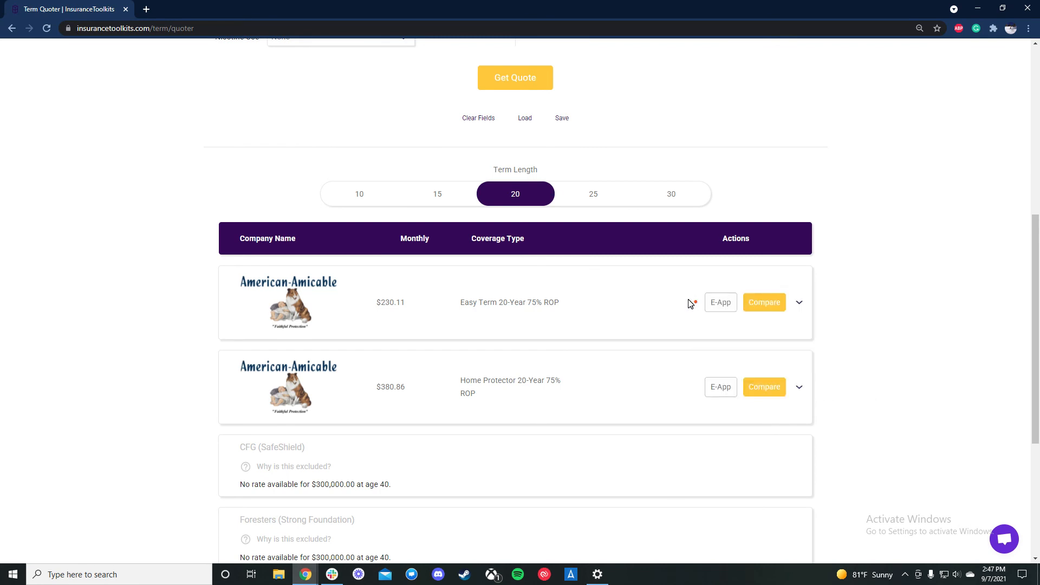
mouse_move(690, 277)
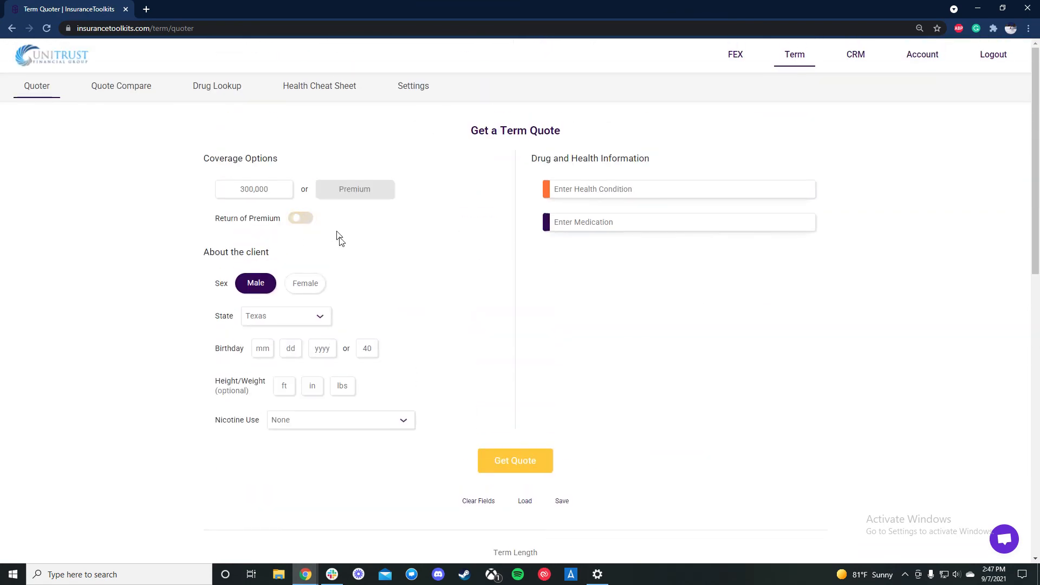
left_click(514, 461)
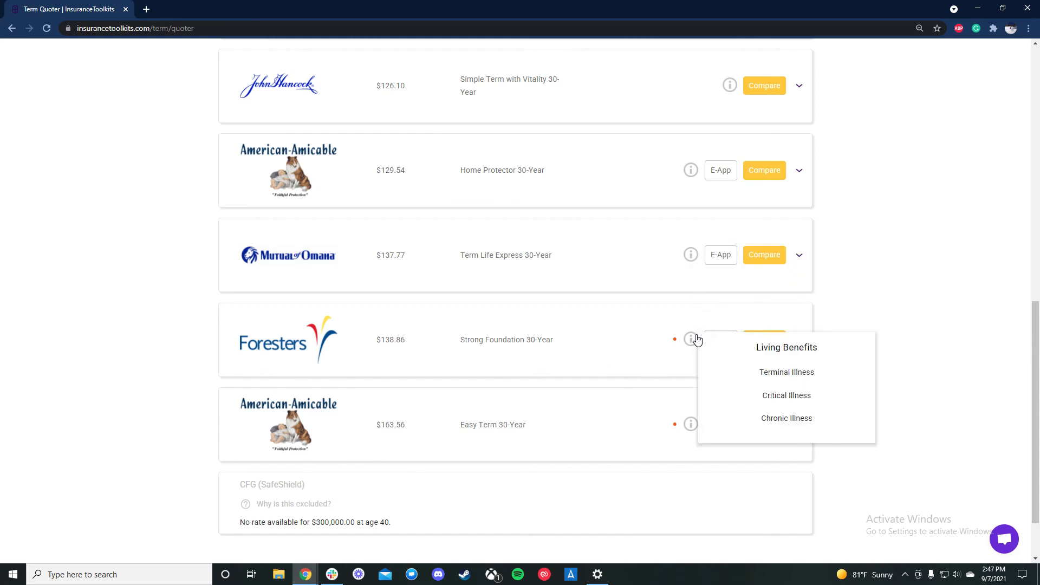
mouse_move(689, 425)
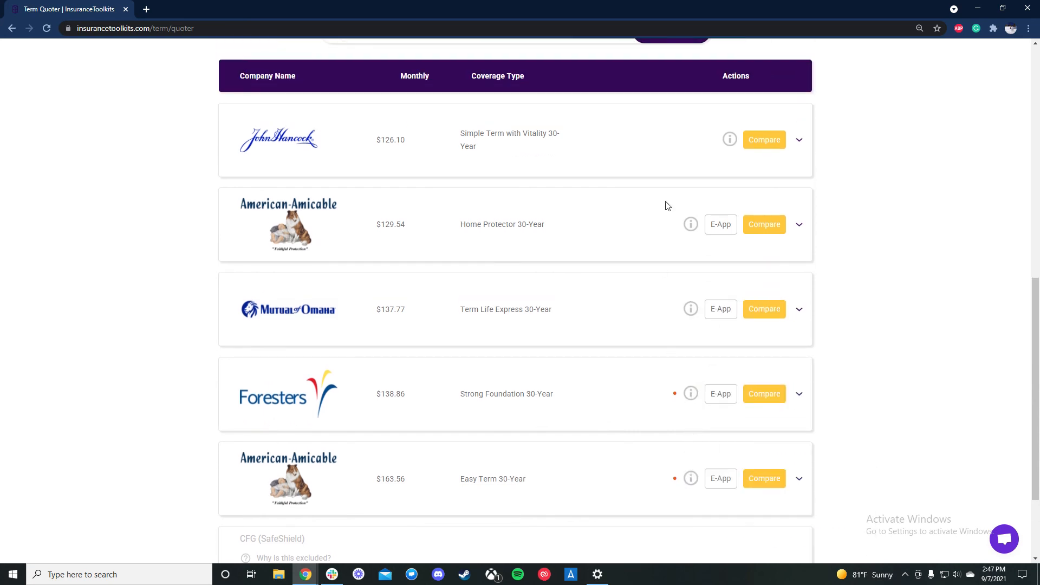
left_click(729, 139)
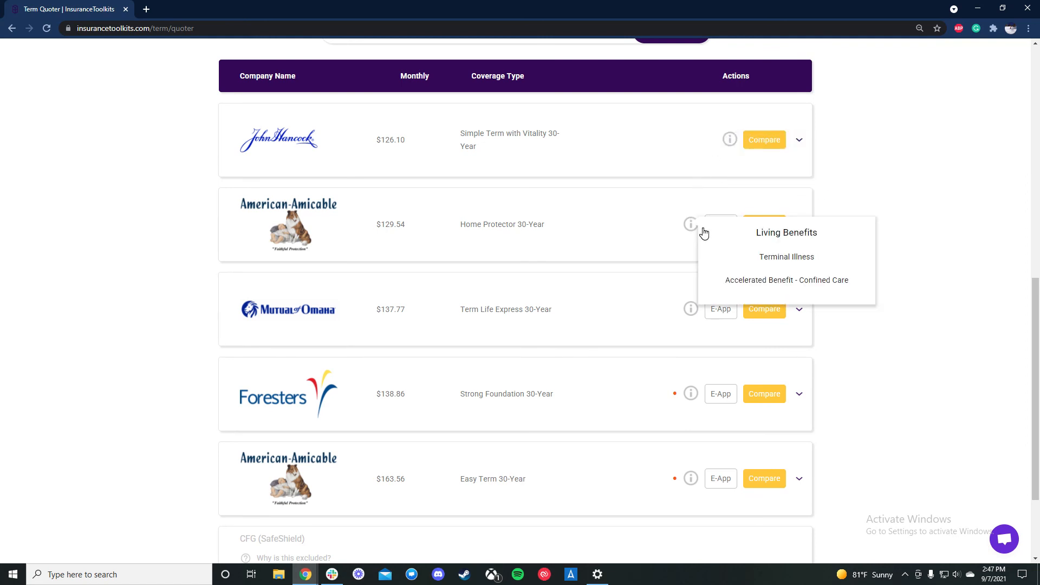
scroll("down", 3)
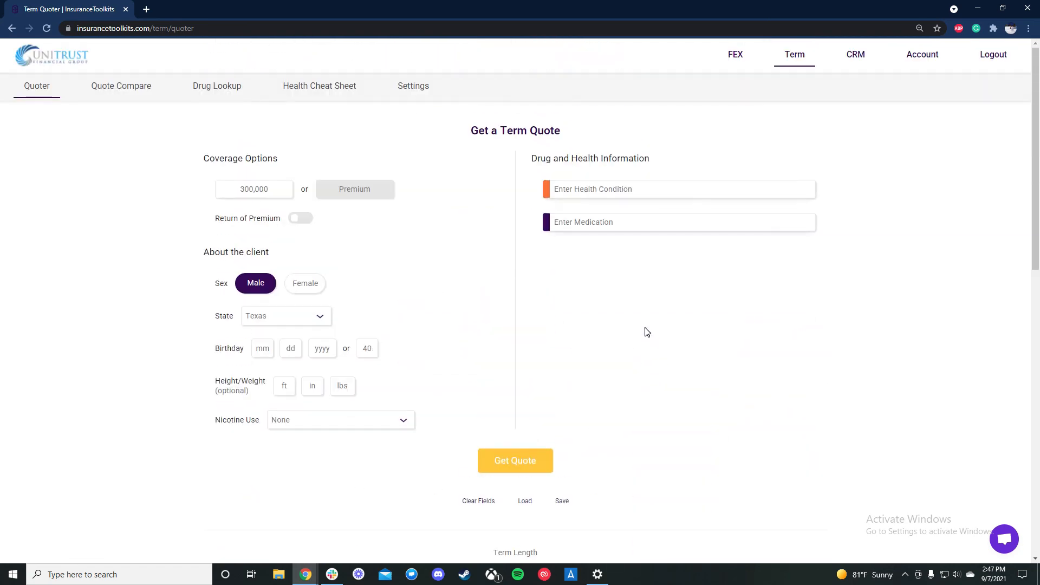
mouse_move(8, 89)
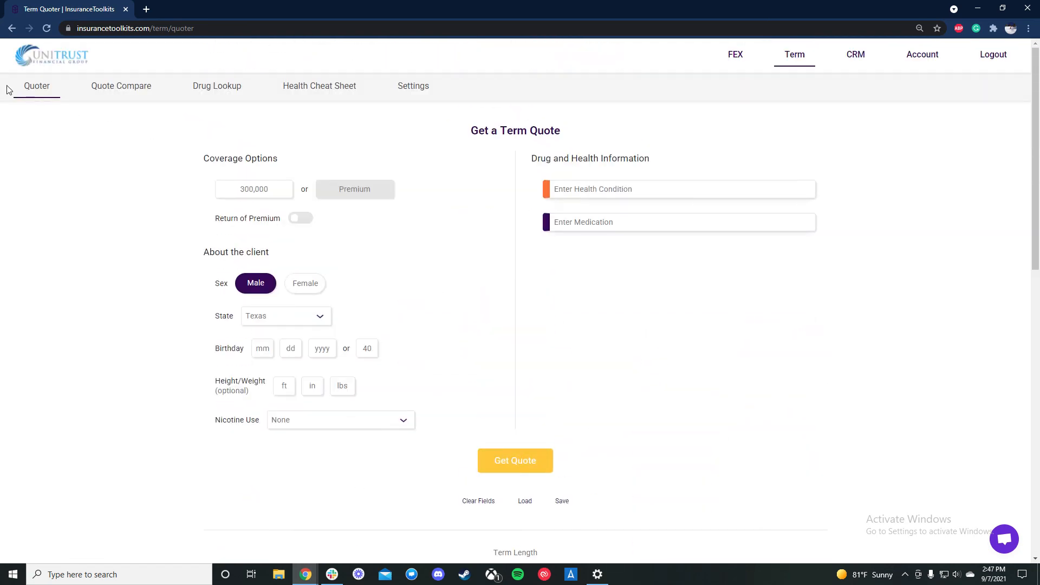
Step: Save the final expense case from the FEX quoter as a JSON file
left_click(735, 54)
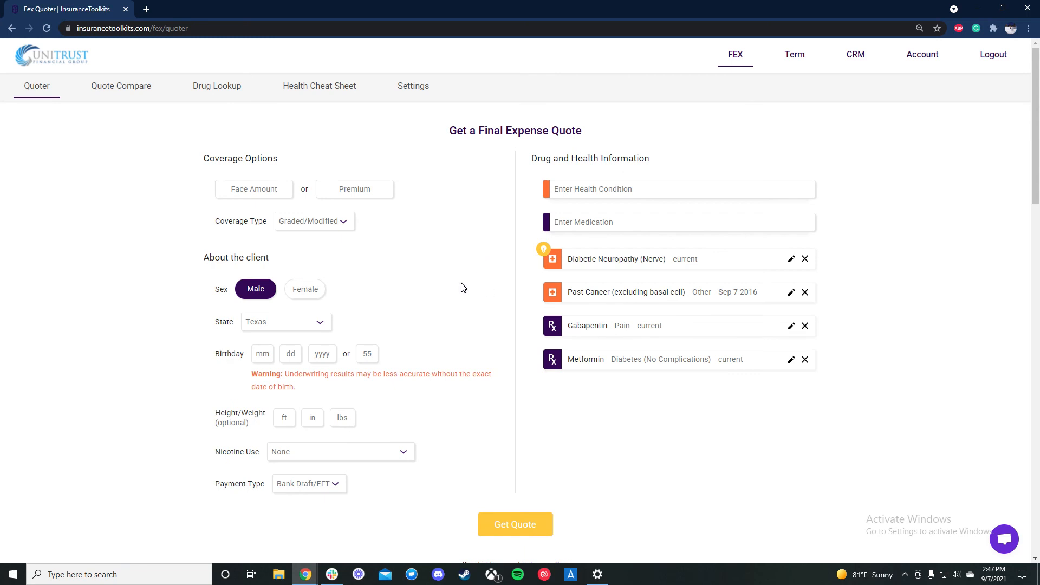
scroll("down", 3)
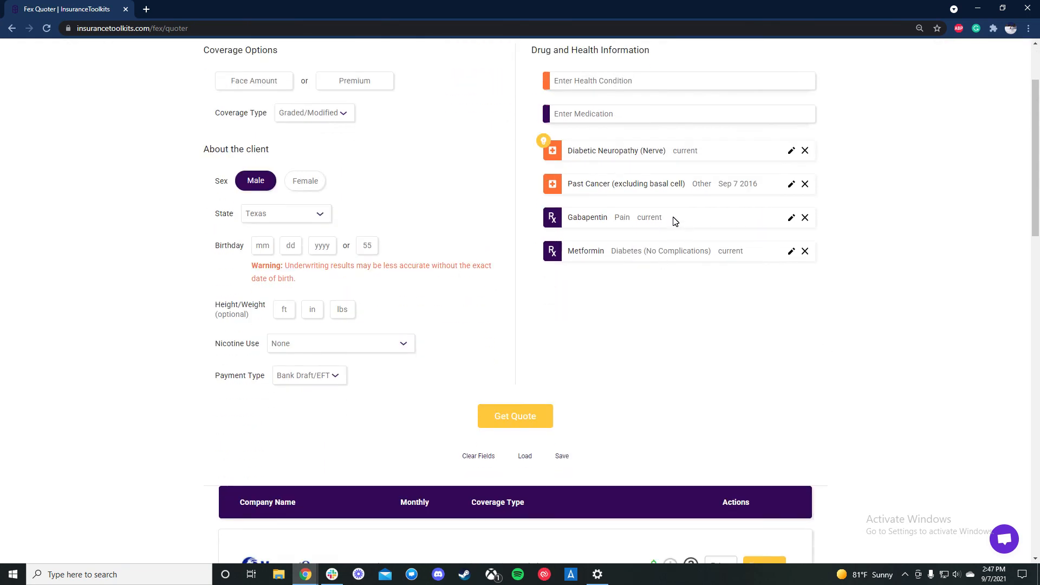
mouse_move(525, 484)
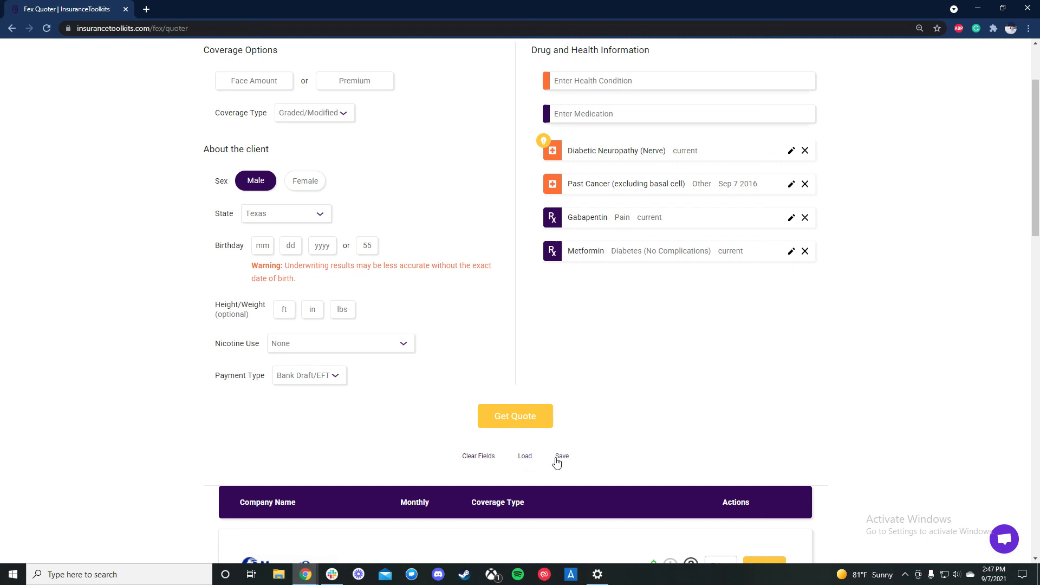
left_click(562, 456)
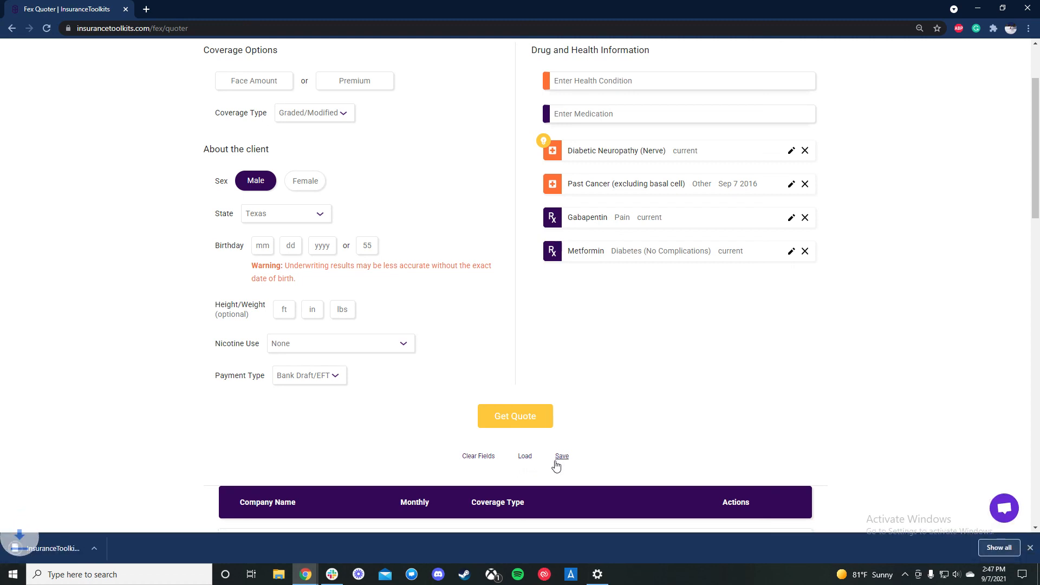
left_click(562, 455)
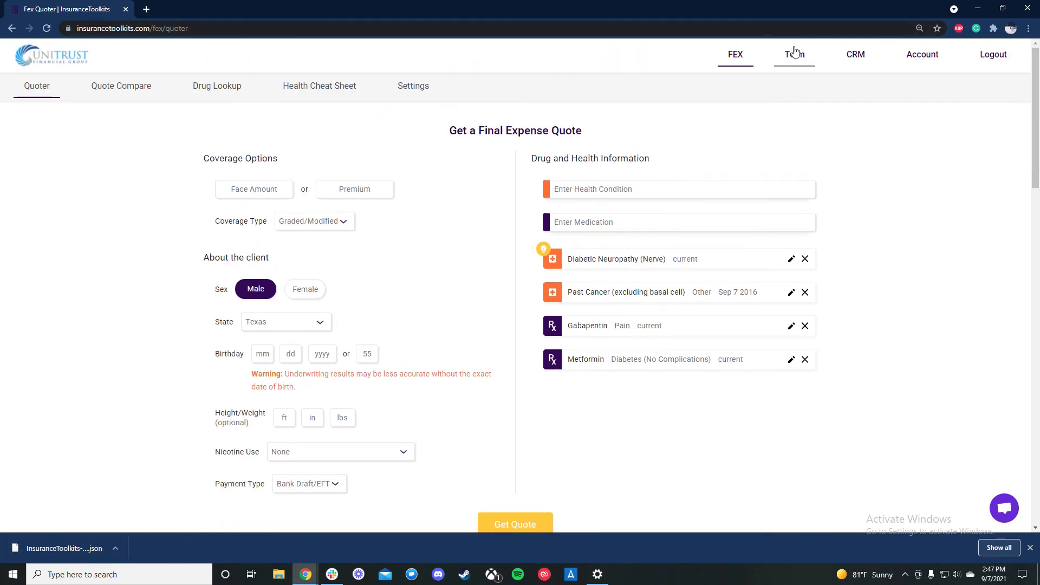
Step: Load the new fex-quote JSON file into the Term quoter
left_click(795, 55)
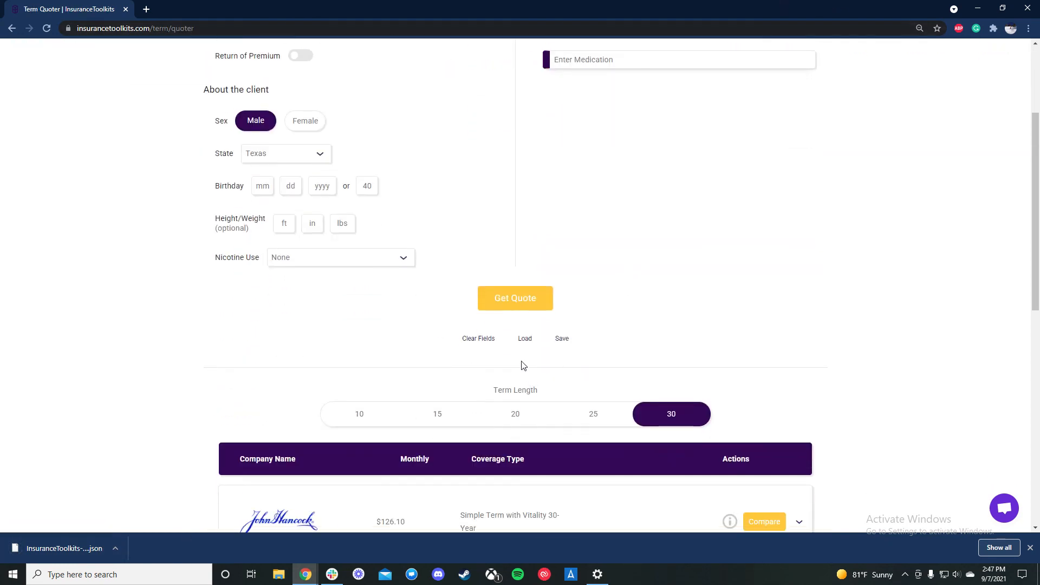
left_click(524, 338)
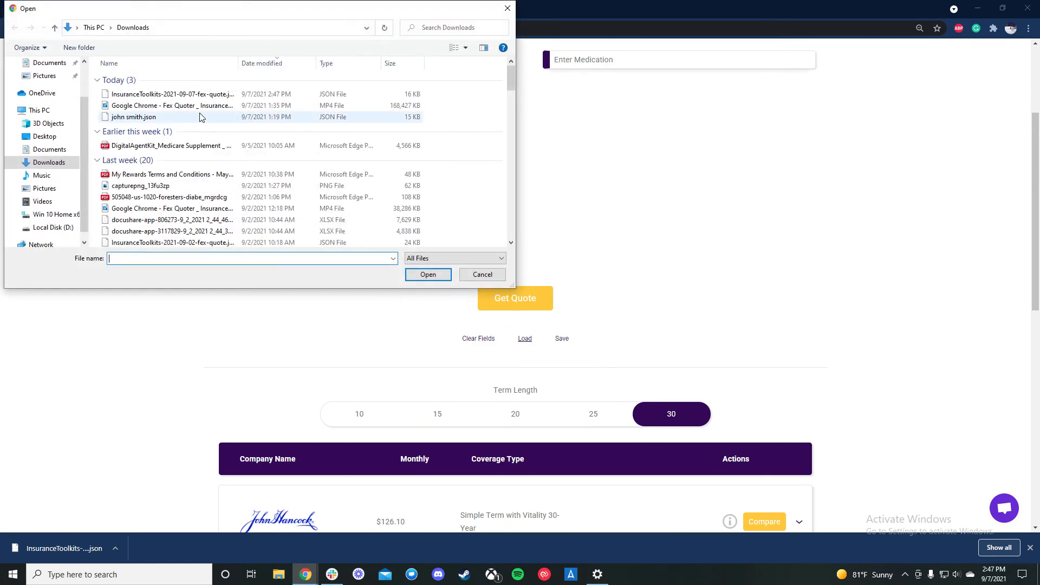
left_click(171, 94)
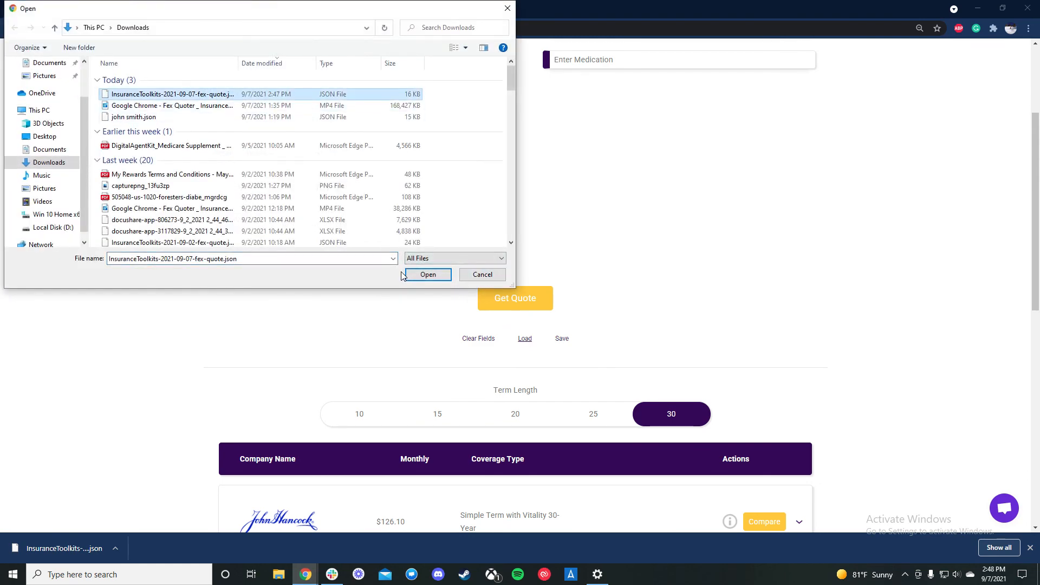
left_click(428, 274)
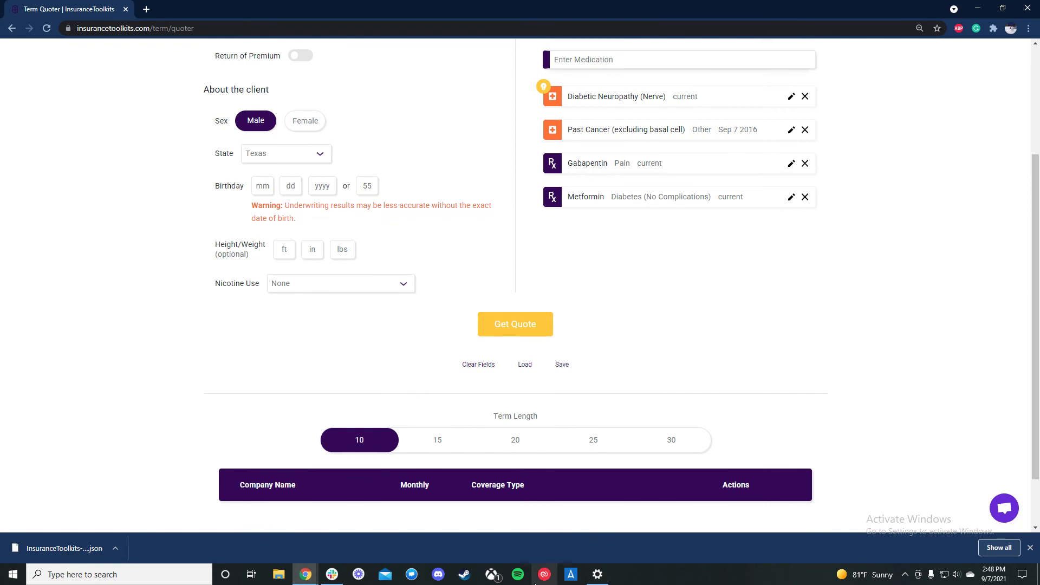
Step: Rename the fex-quote JSON in Downloads to the client's name, then reopen the Downloads folder
left_click(278, 575)
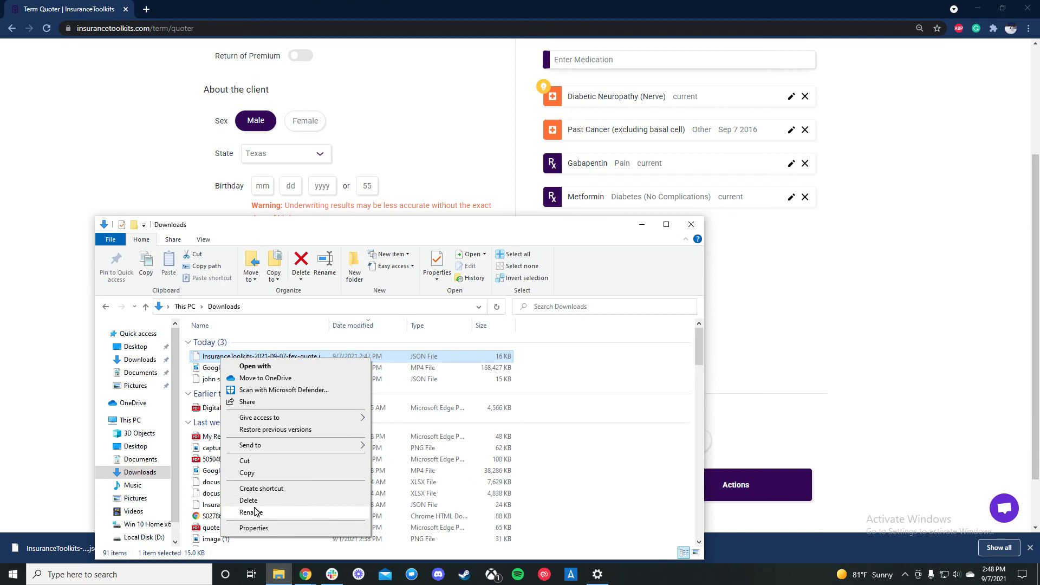
left_click(251, 512)
type("john jones.json")
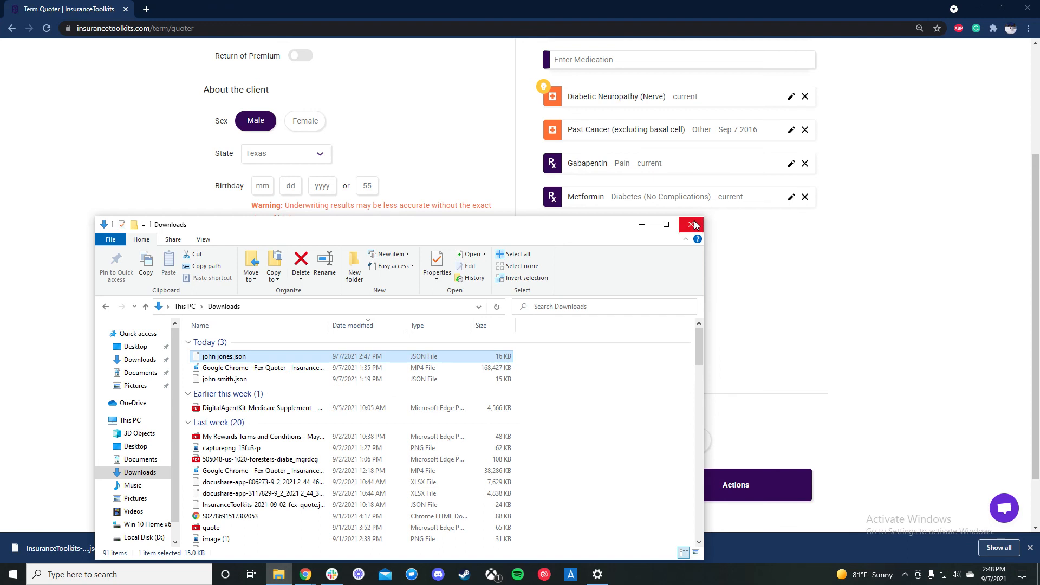
mouse_move(722, 228)
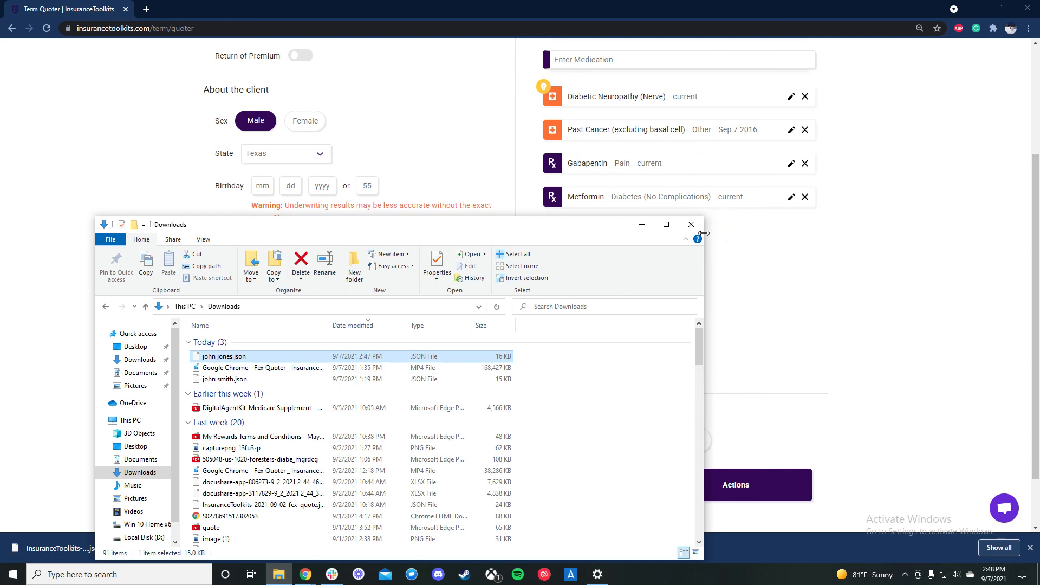
left_click(691, 224)
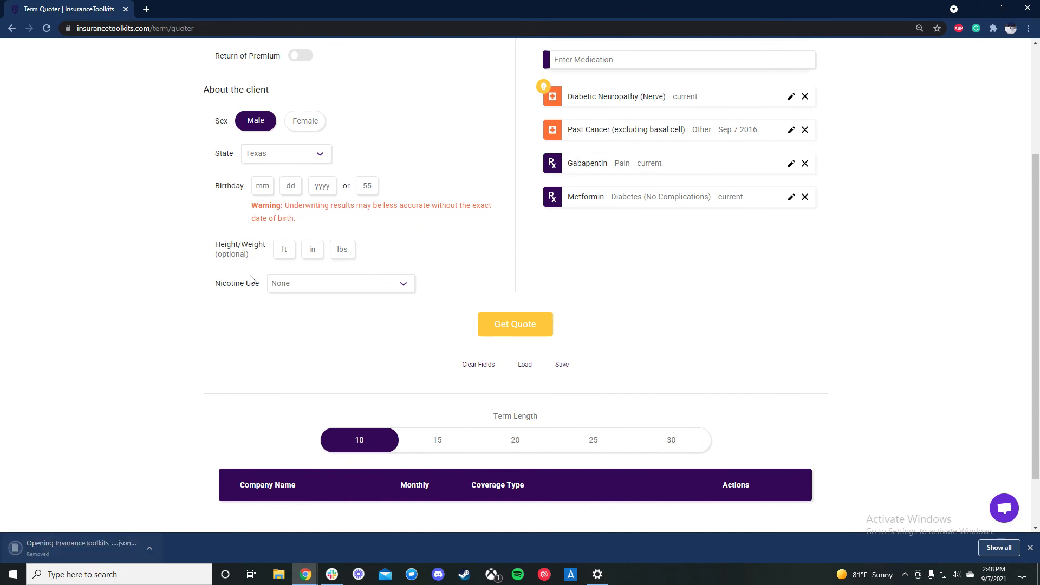
mouse_move(52, 564)
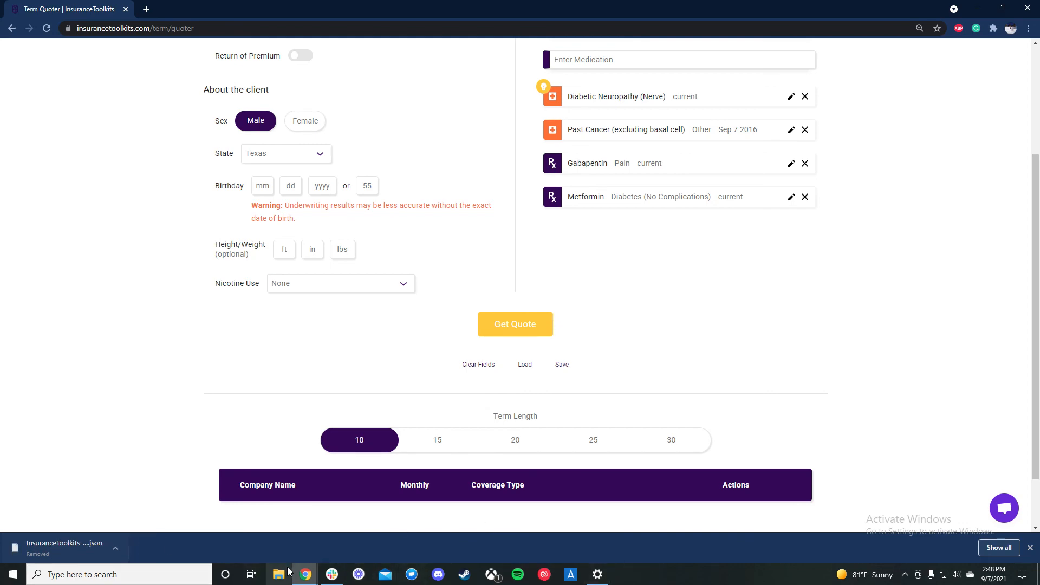
left_click(279, 574)
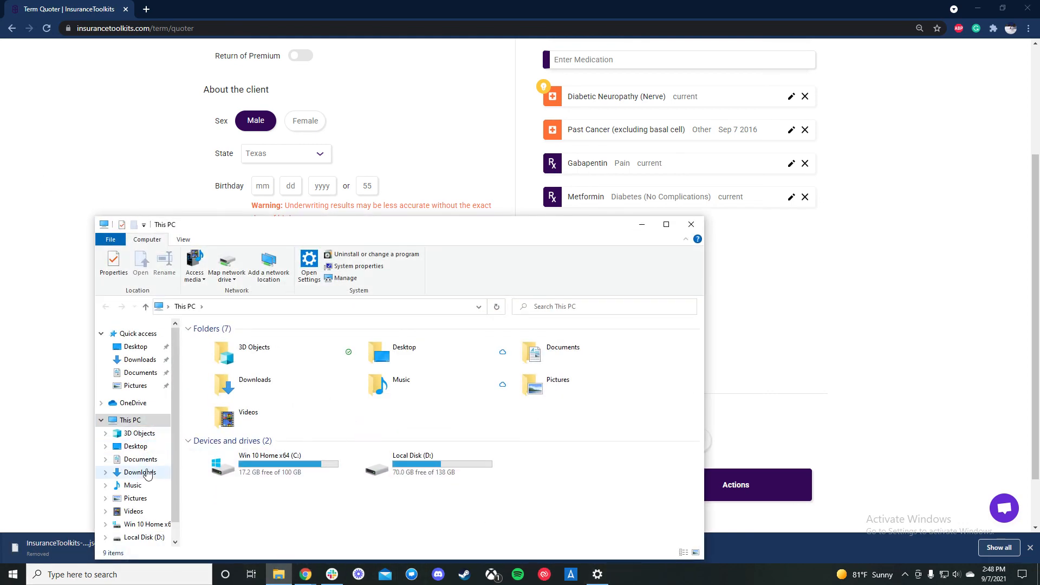
double_click(223, 357)
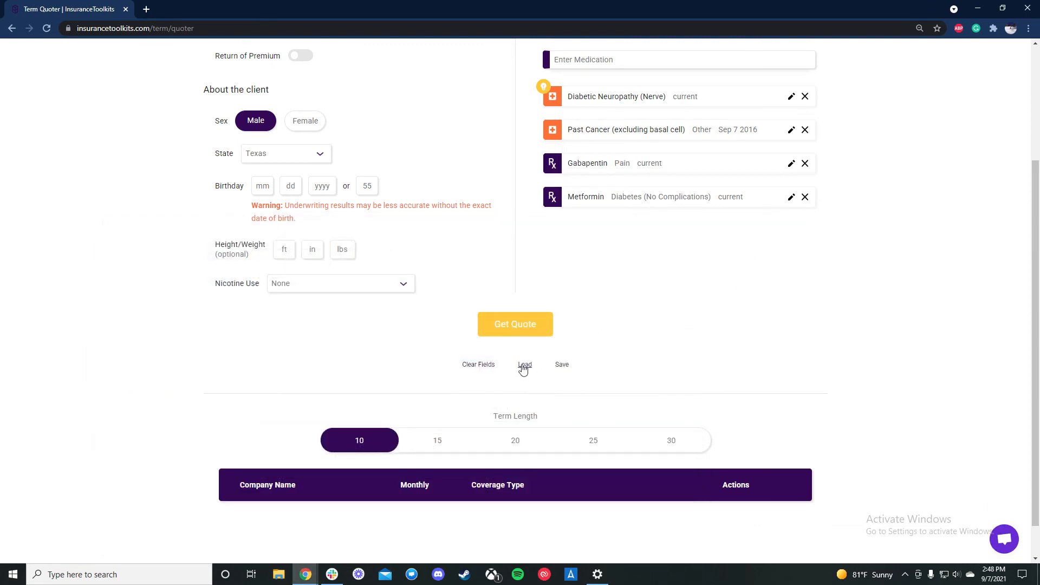
Step: Load the renamed client JSON file into the Term quoter and open support chat
left_click(524, 364)
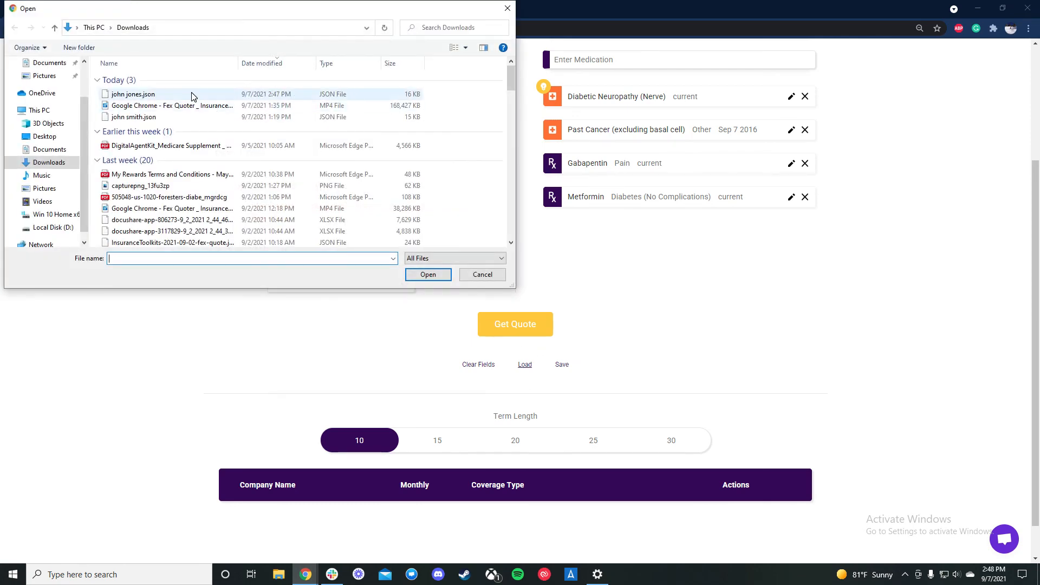
left_click(133, 94)
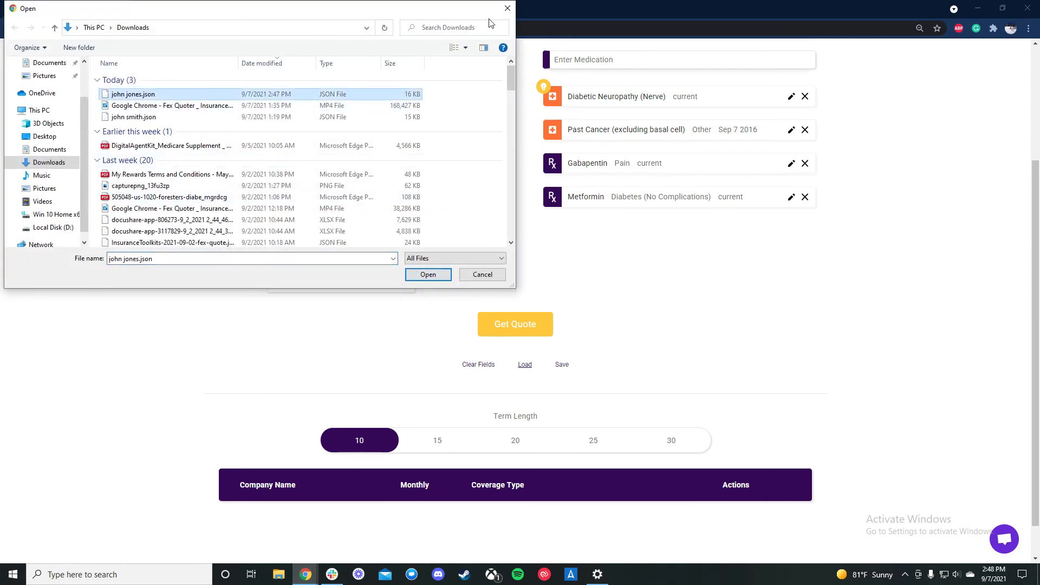
left_click(428, 274)
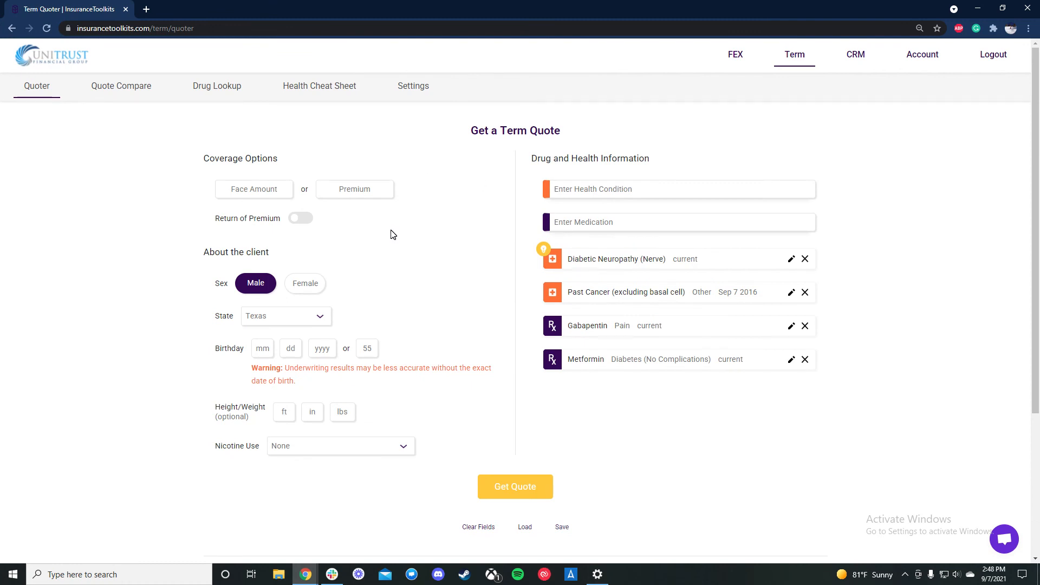
mouse_move(367, 156)
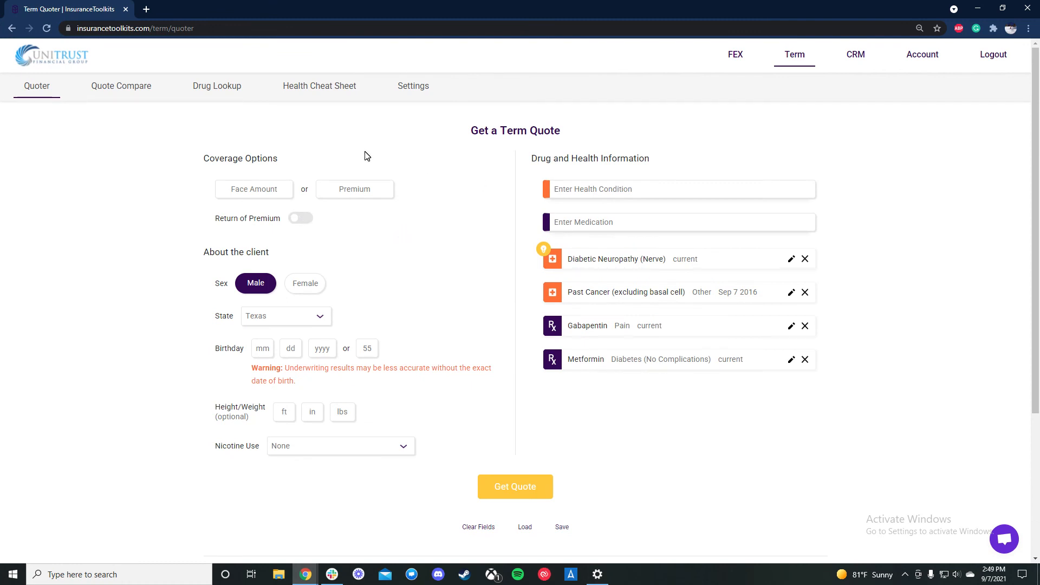
left_click(1005, 538)
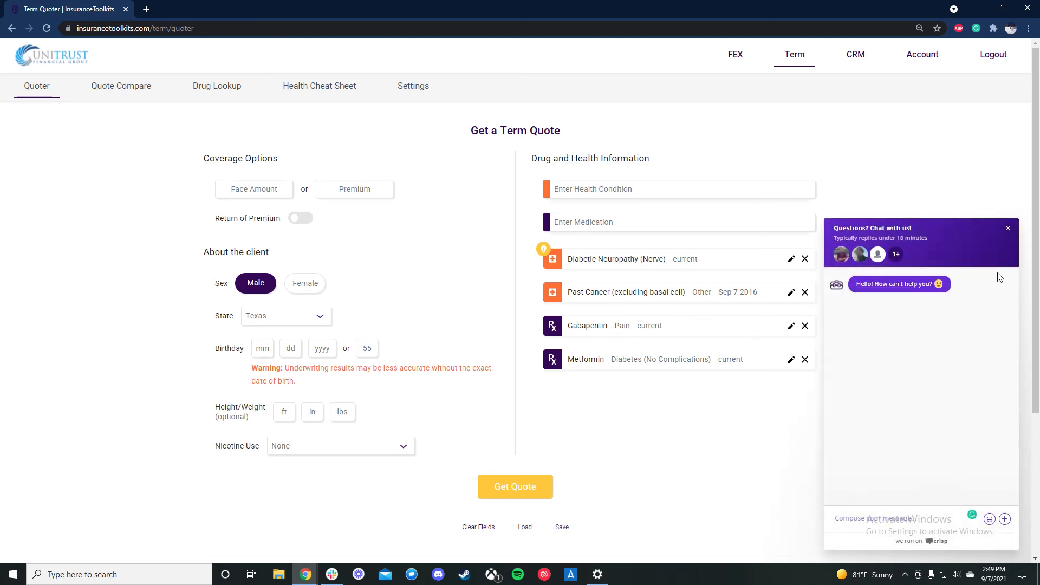
mouse_move(1007, 279)
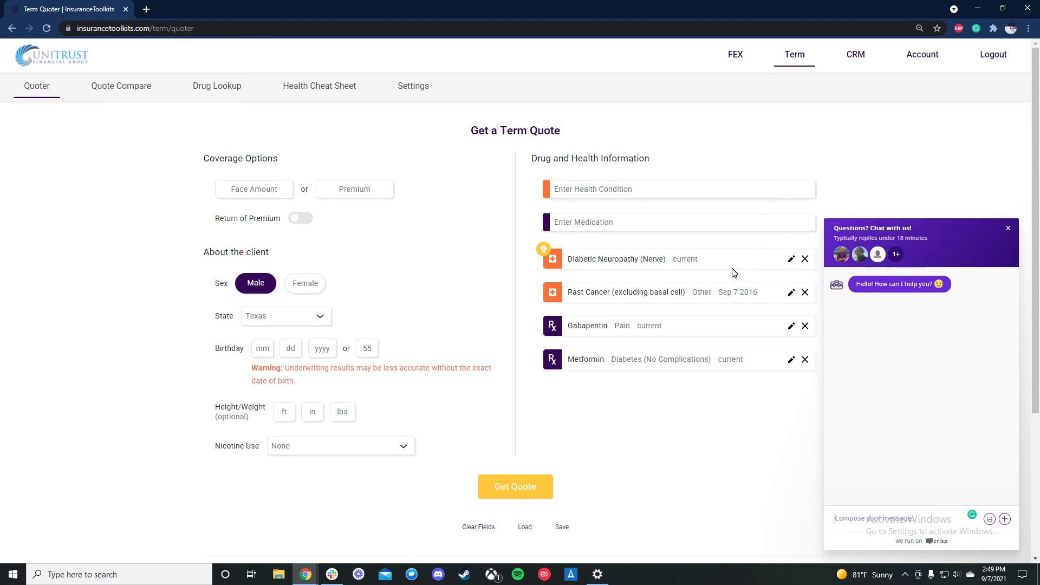
mouse_move(925, 222)
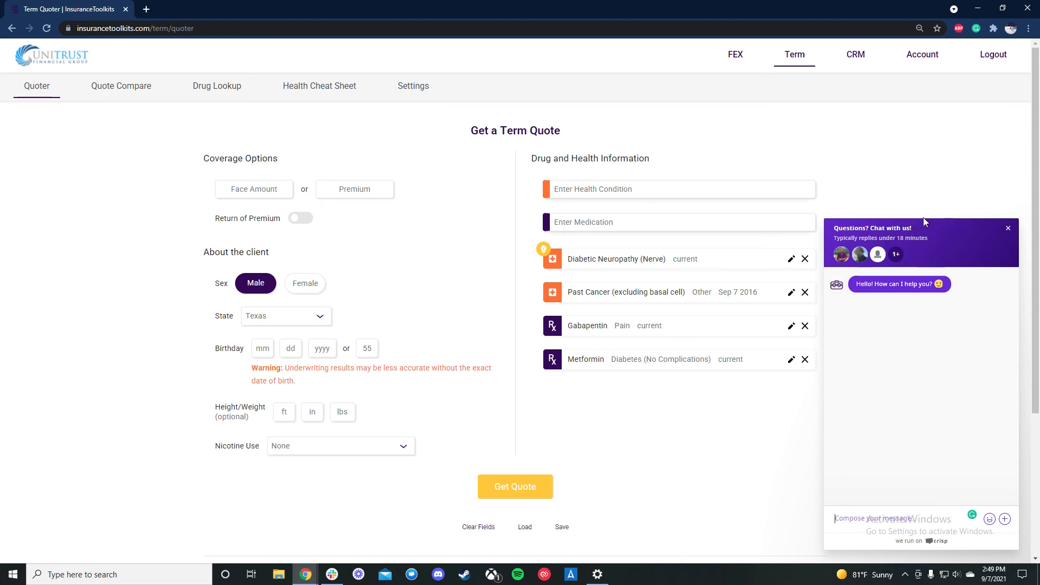